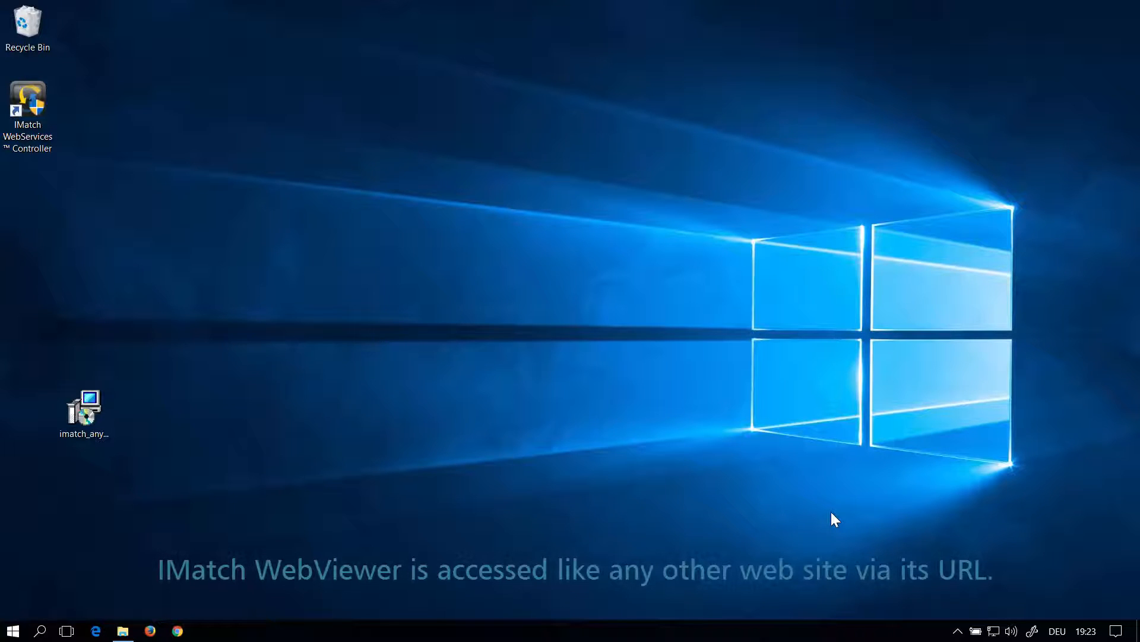
# Launch the IMatch WebServices Controller from its desktop shortcut
pyautogui.click(27, 109)
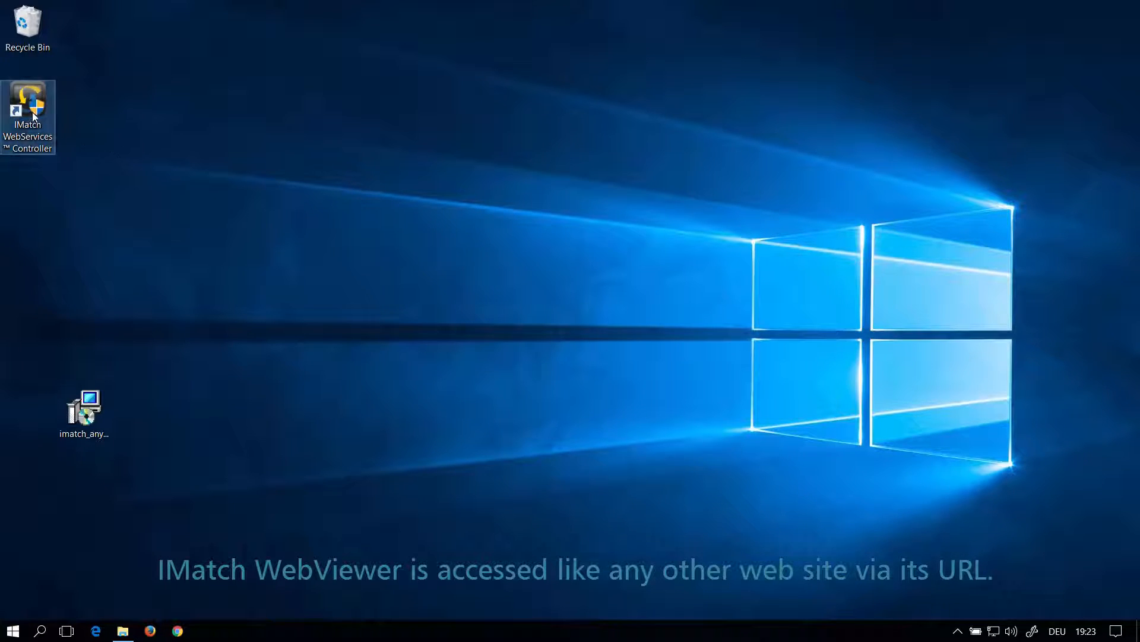
pyautogui.doubleClick(27, 102)
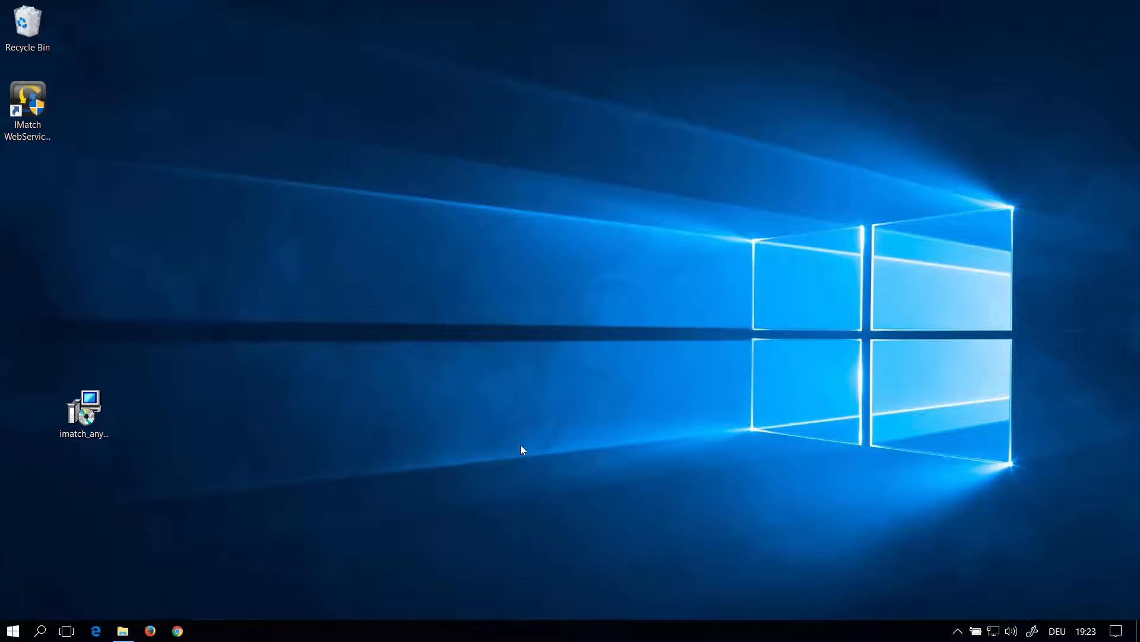
pyautogui.doubleClick(27, 107)
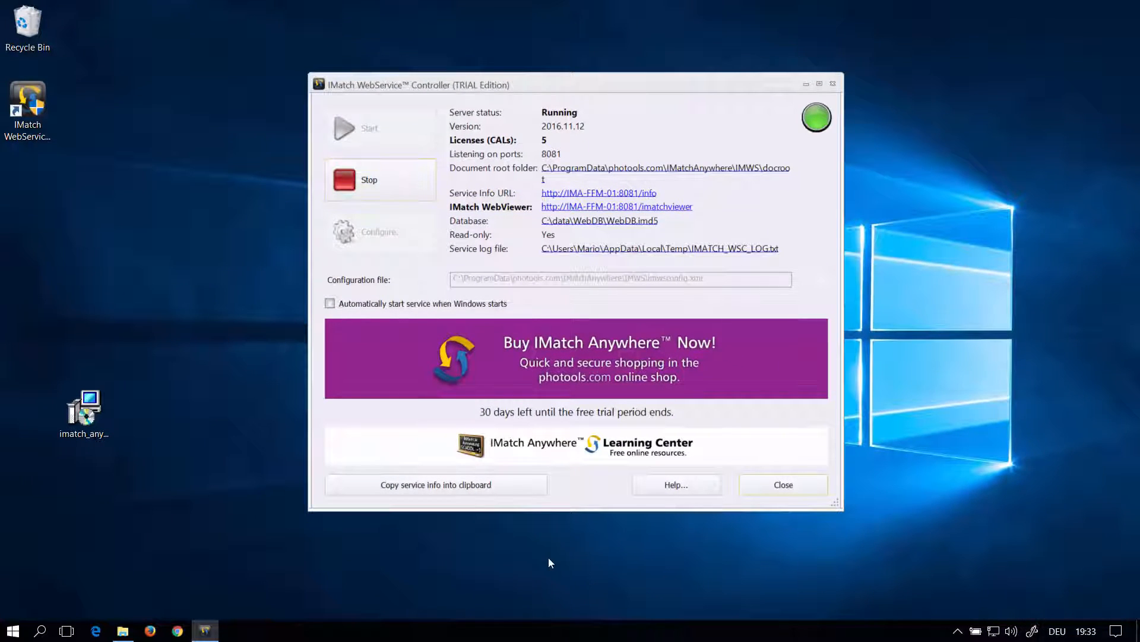
pyautogui.moveTo(682, 221)
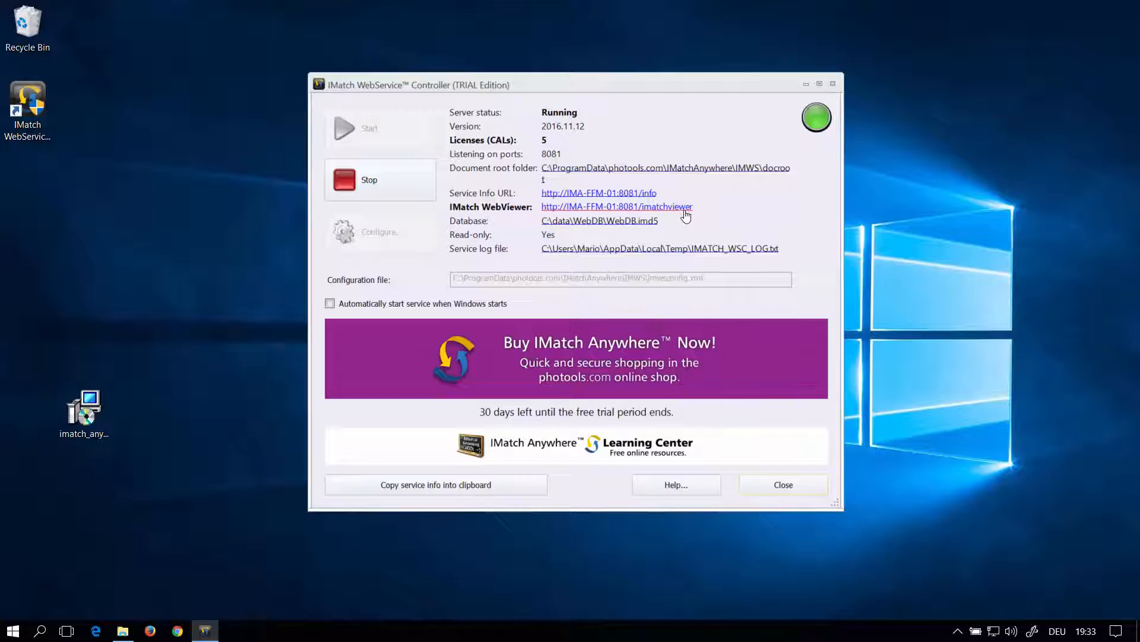
# Follow the WebViewer URL link so IMatch Anywhere loads in Firefox
pyautogui.click(616, 207)
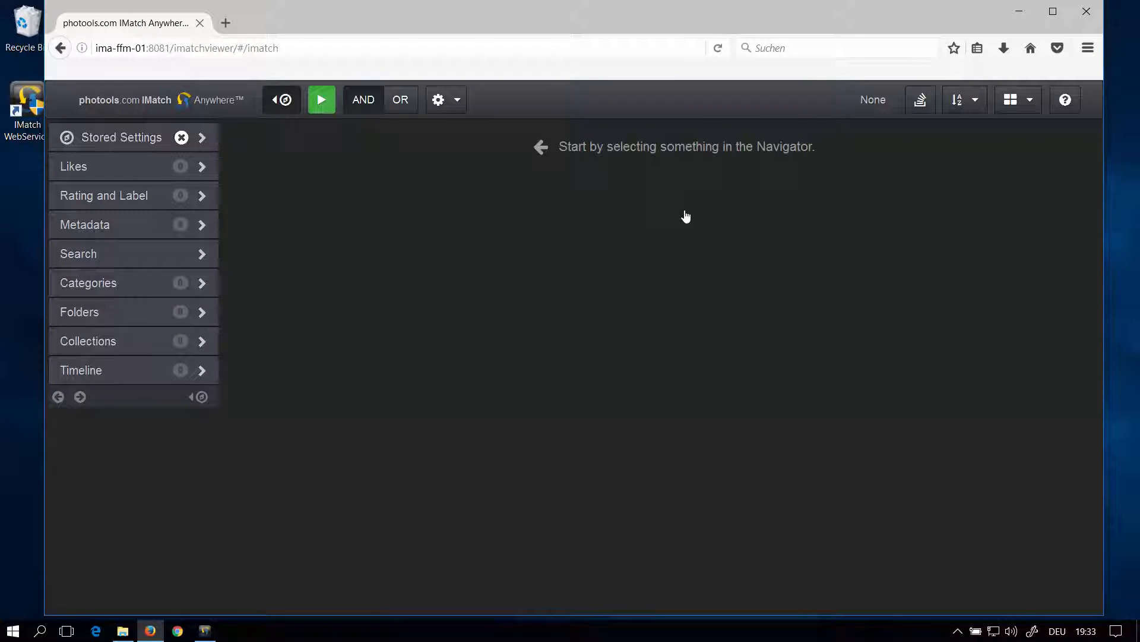
pyautogui.moveTo(761, 126)
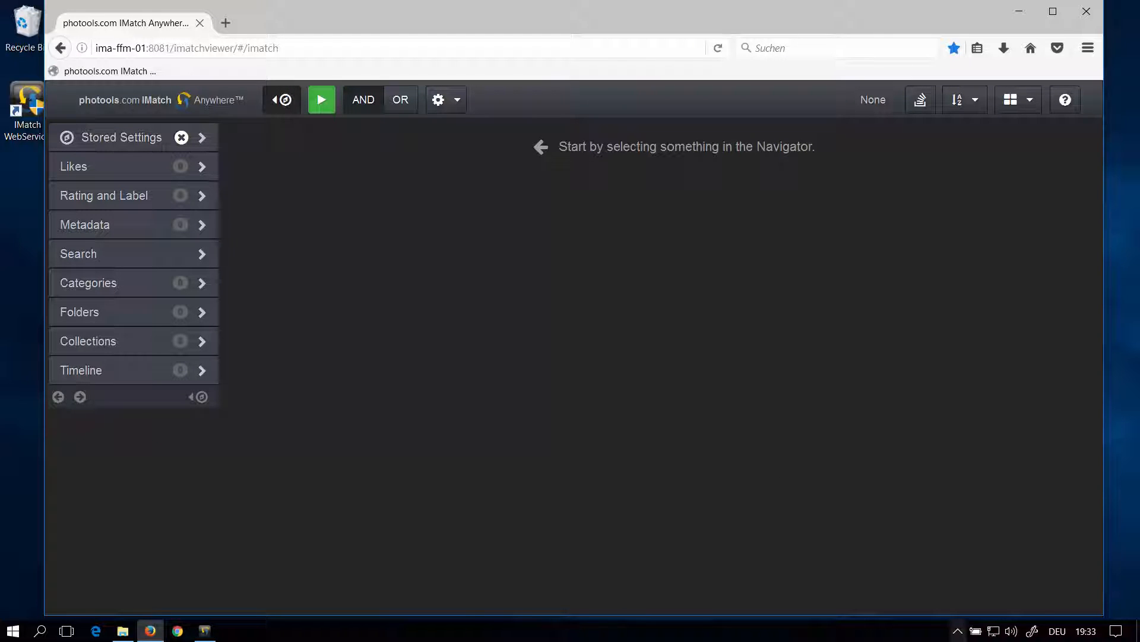
pyautogui.moveTo(627, 443)
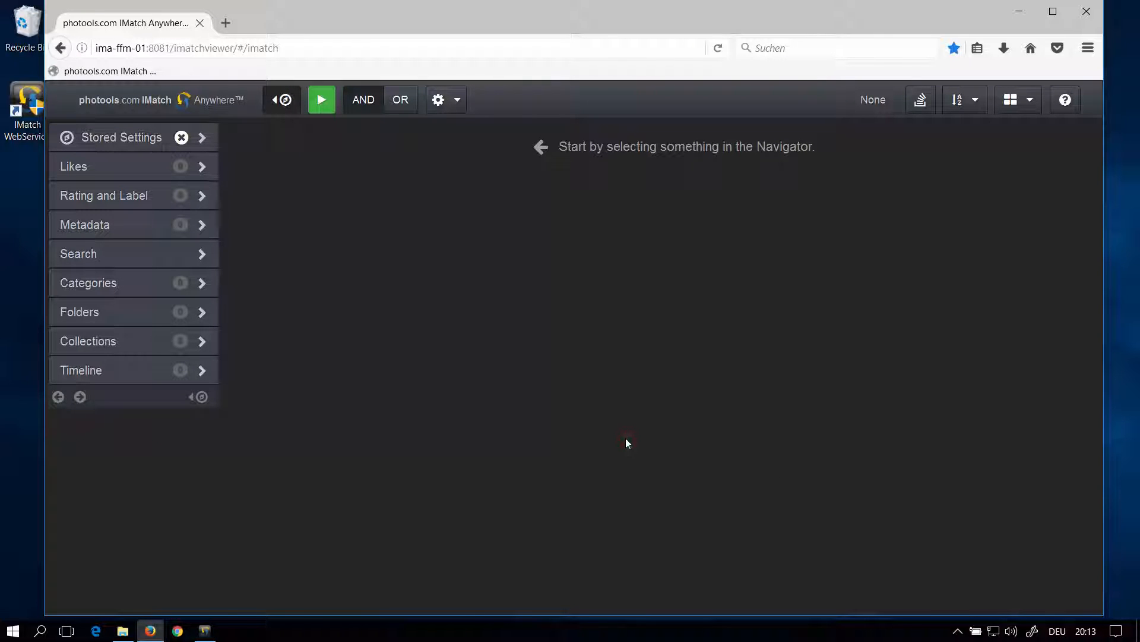
# Switch the viewer to full-screen mode with F11
pyautogui.press('F11')
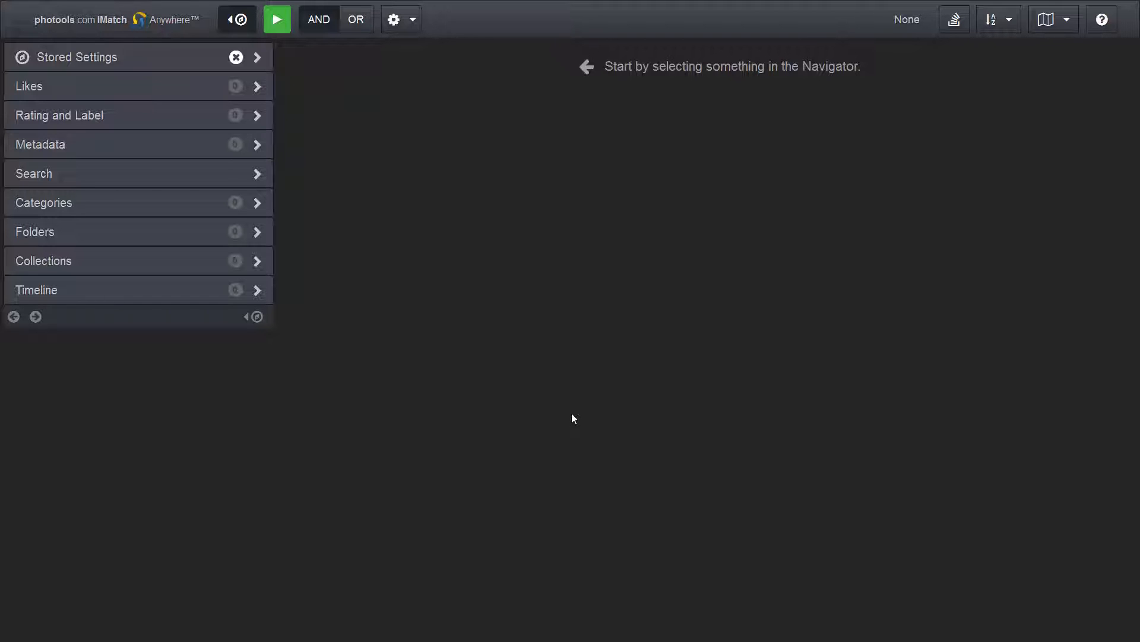
pyautogui.click(60, 115)
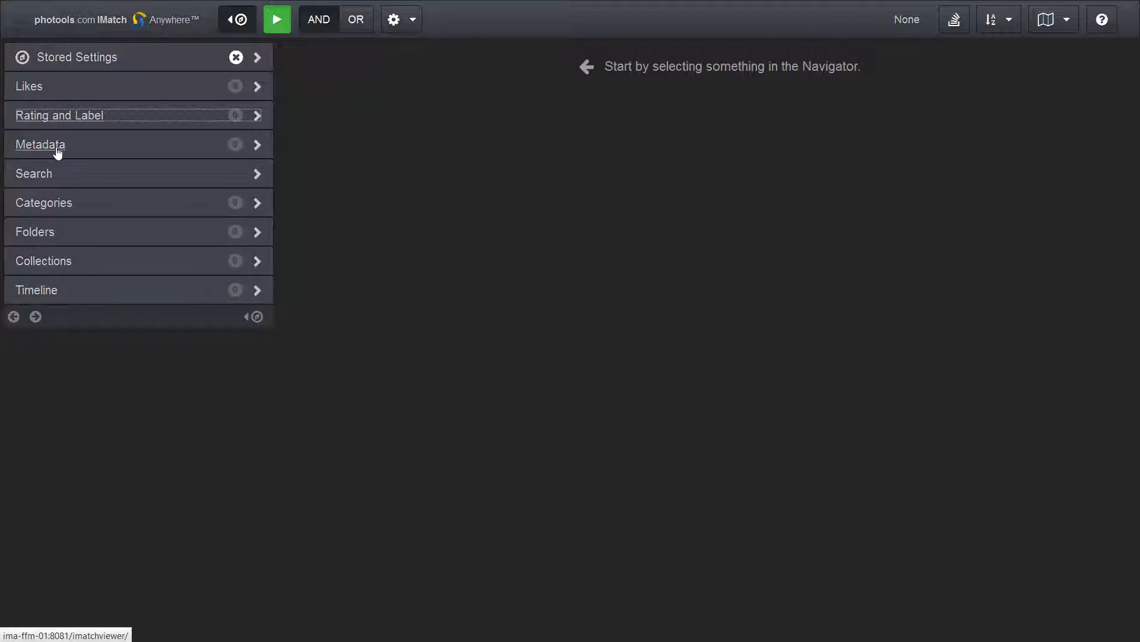
pyautogui.click(40, 143)
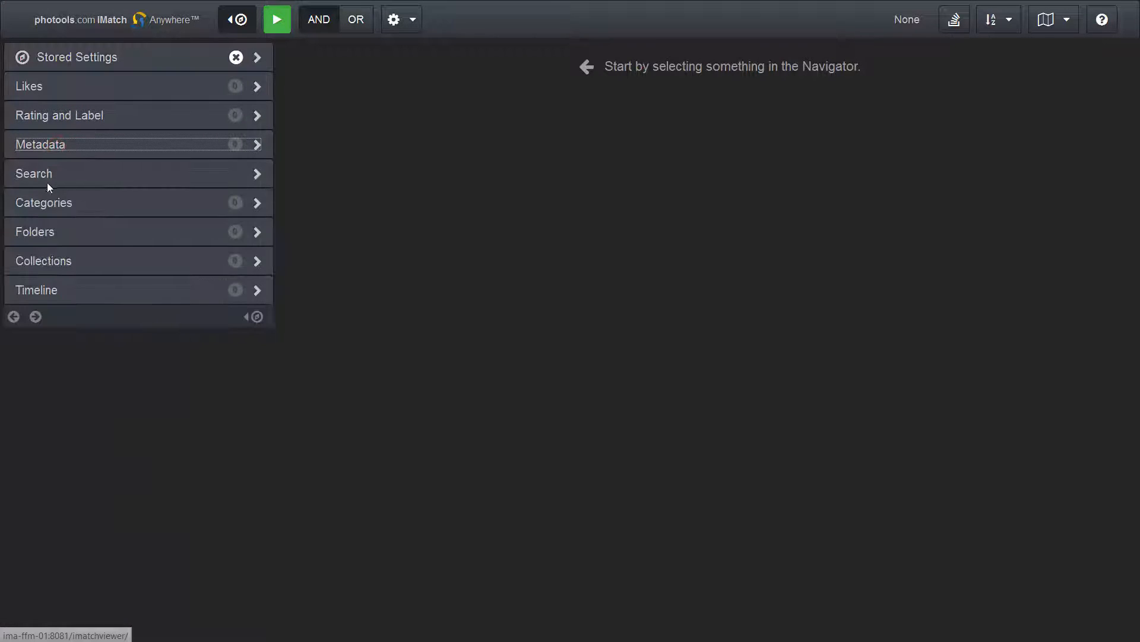
pyautogui.click(138, 173)
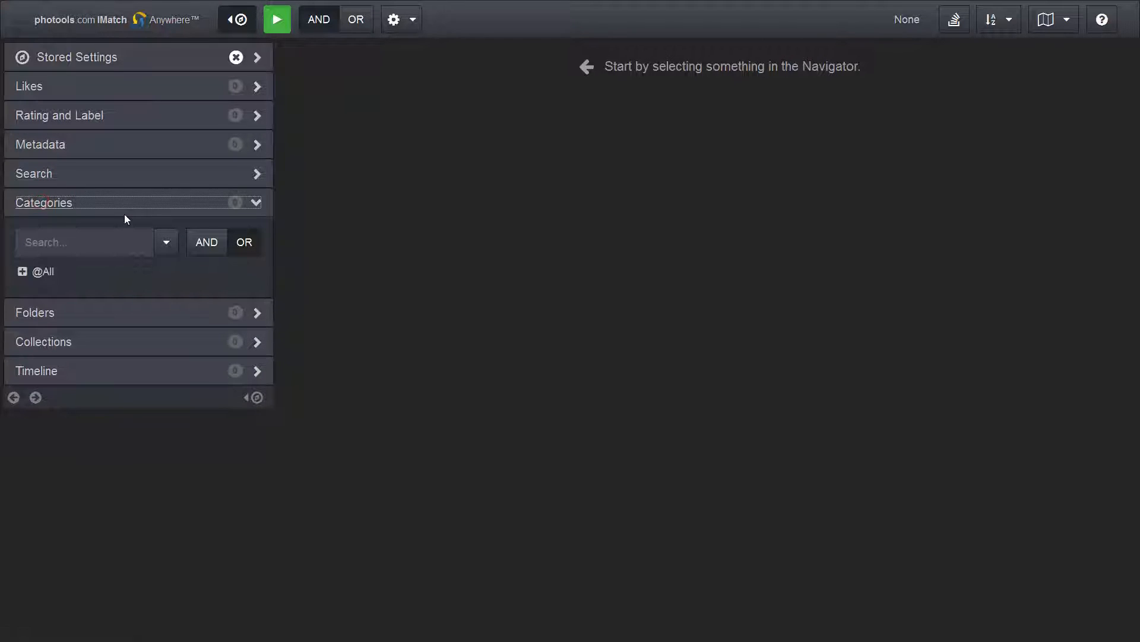
pyautogui.click(21, 271)
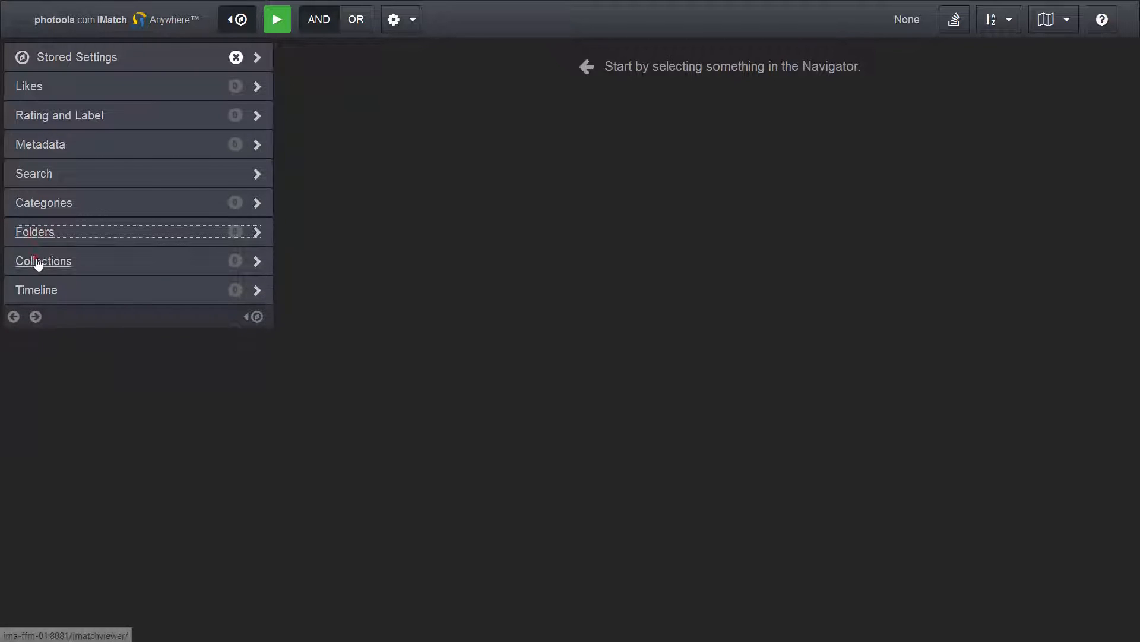
pyautogui.click(44, 260)
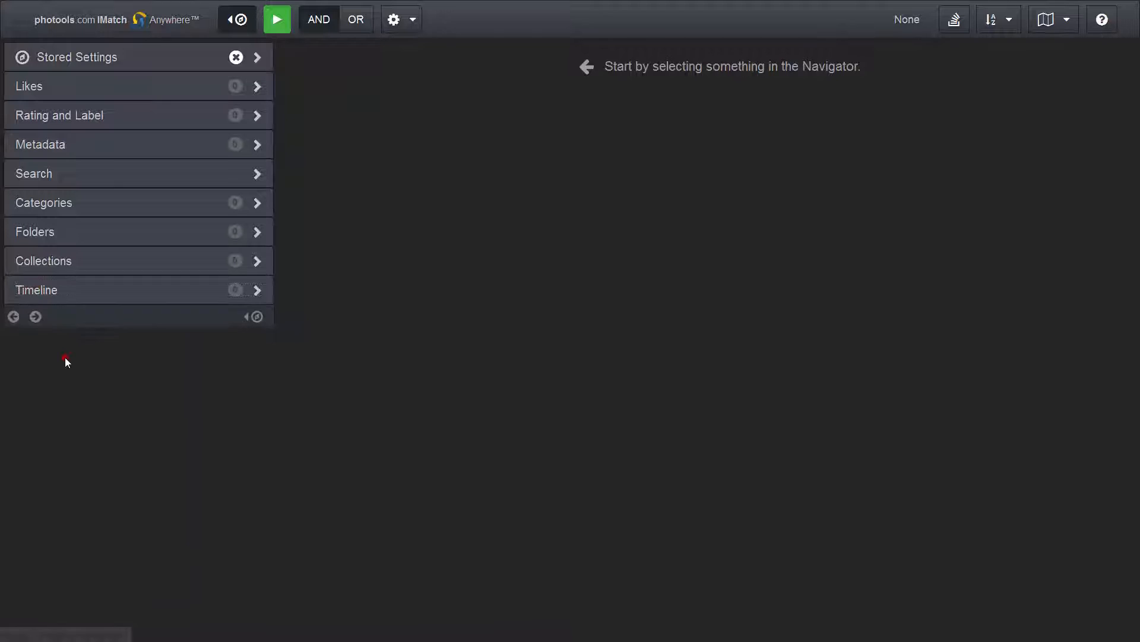
pyautogui.moveTo(76, 104)
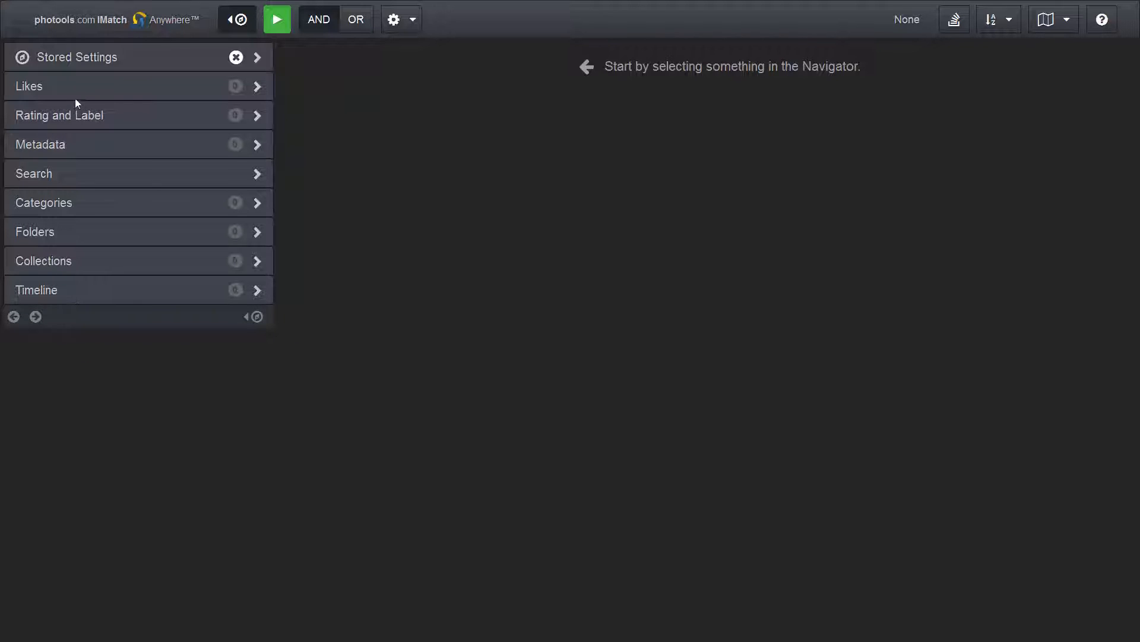
pyautogui.moveTo(86, 399)
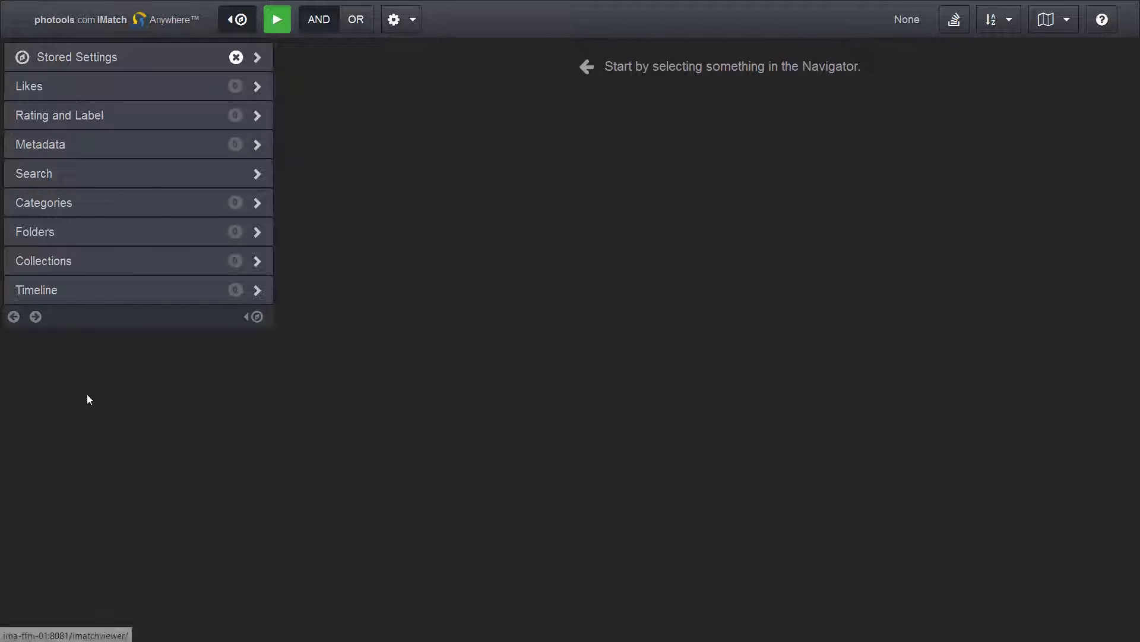
pyautogui.moveTo(99, 407)
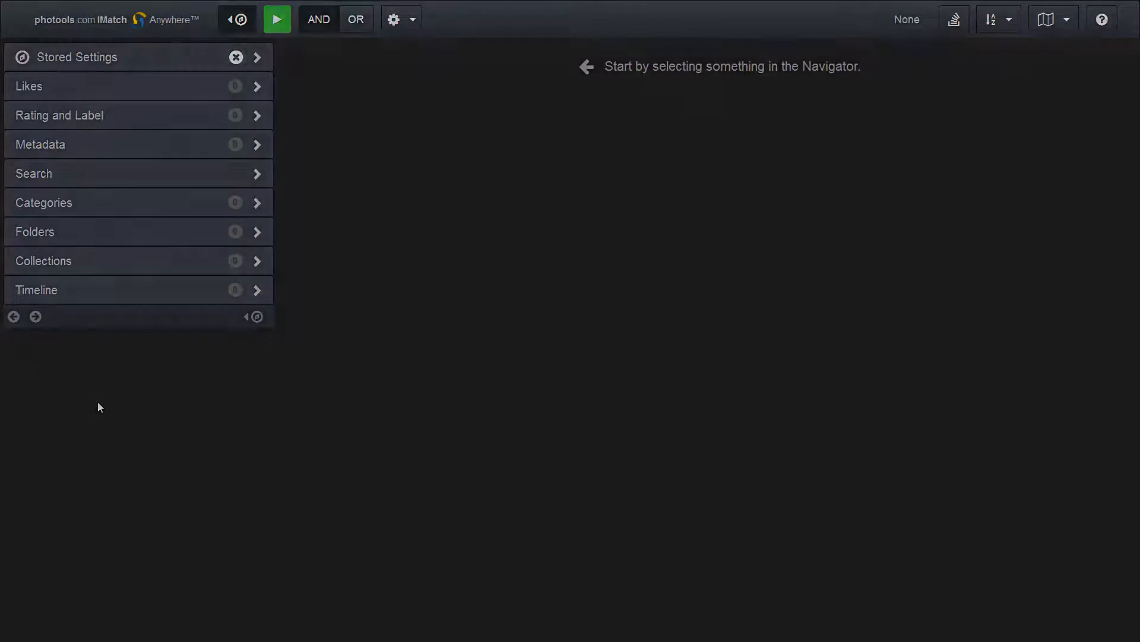
pyautogui.click(1047, 19)
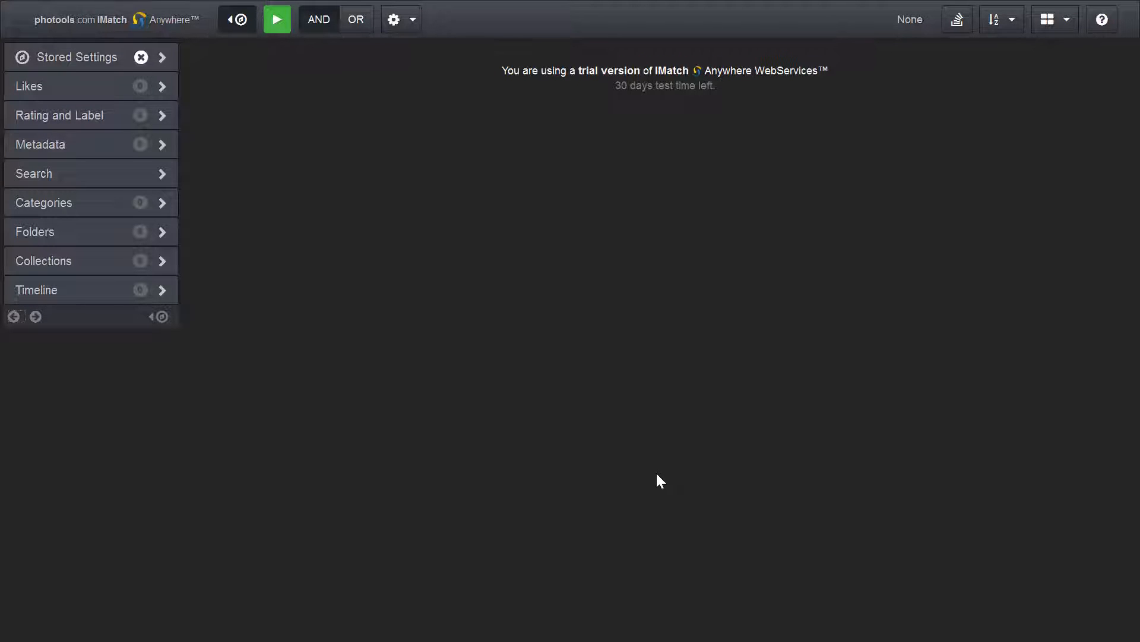
pyautogui.moveTo(650, 474)
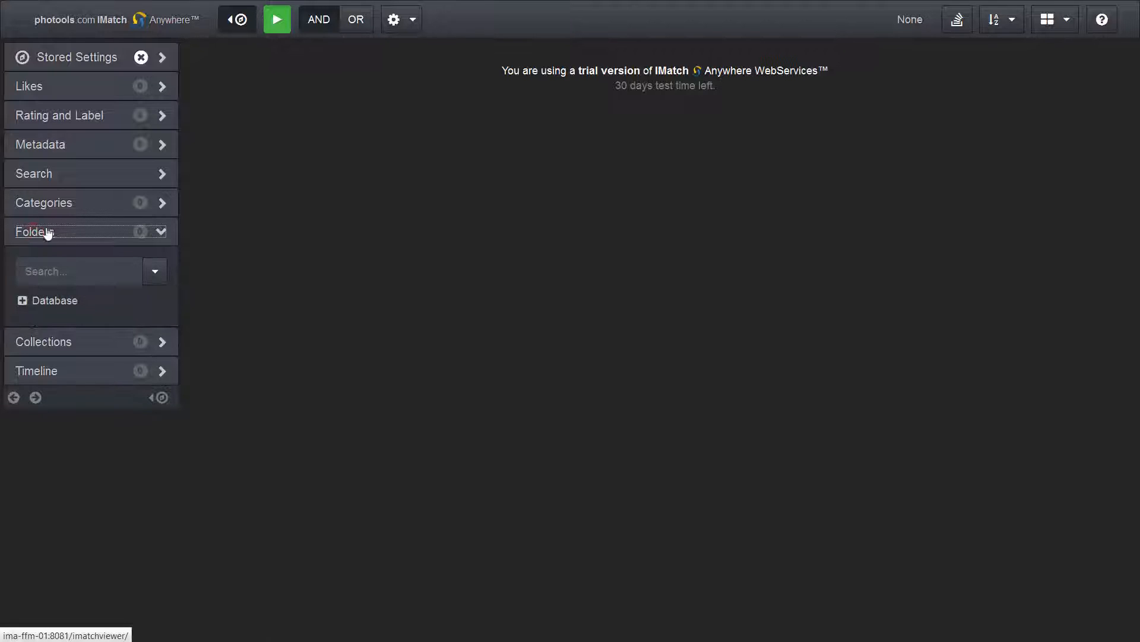
pyautogui.moveTo(35, 397)
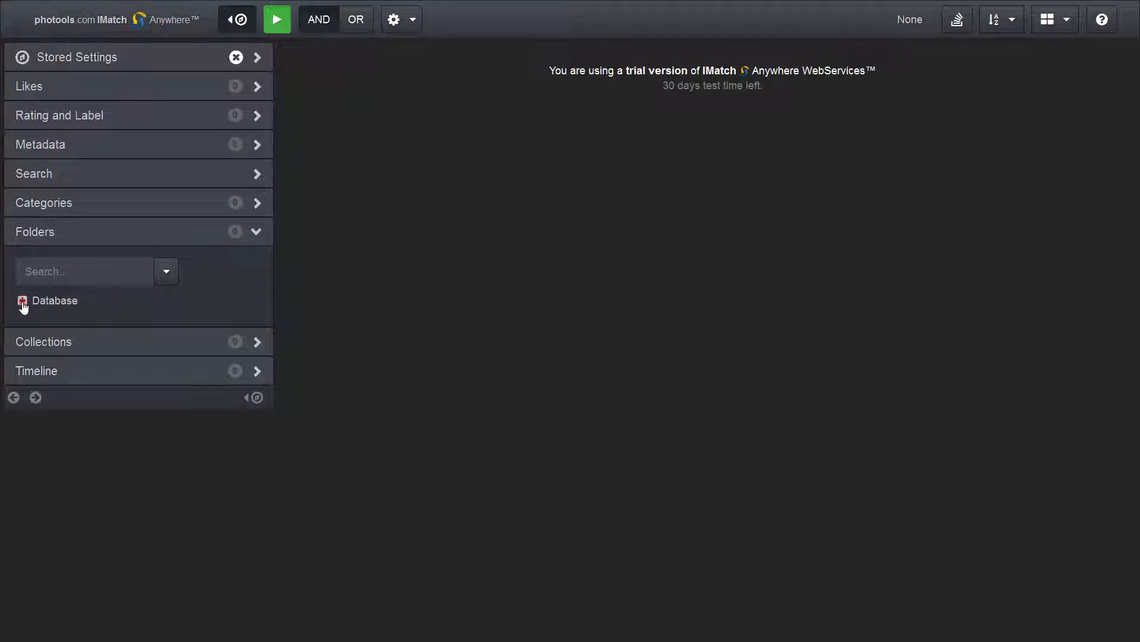
# Expand the Database folder tree and tick the colors folder
pyautogui.click(22, 301)
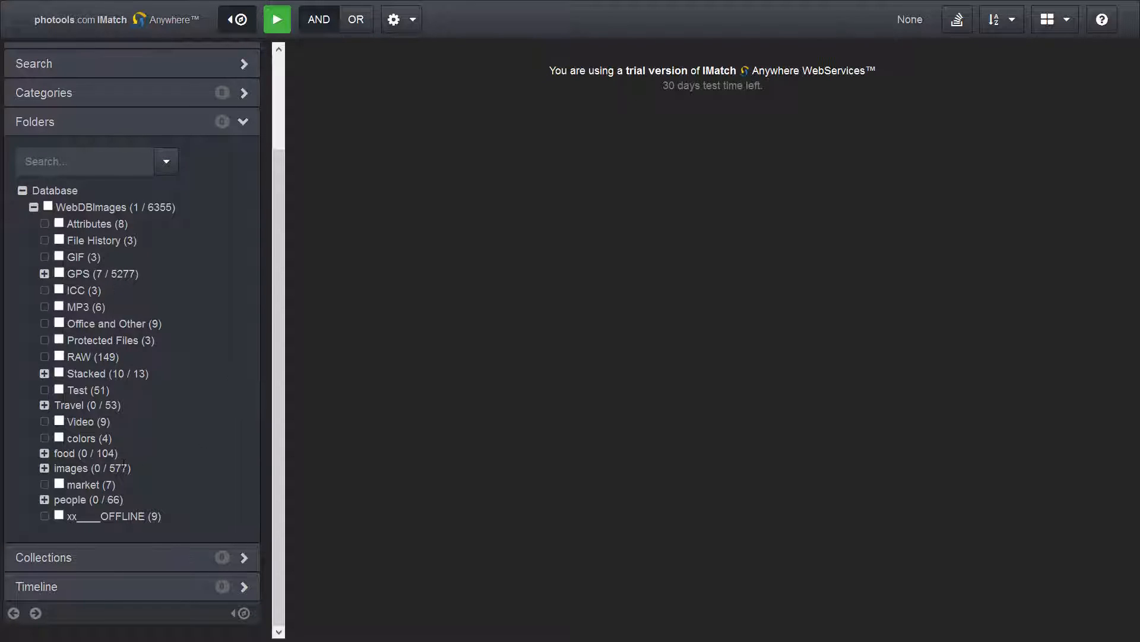
pyautogui.click(59, 439)
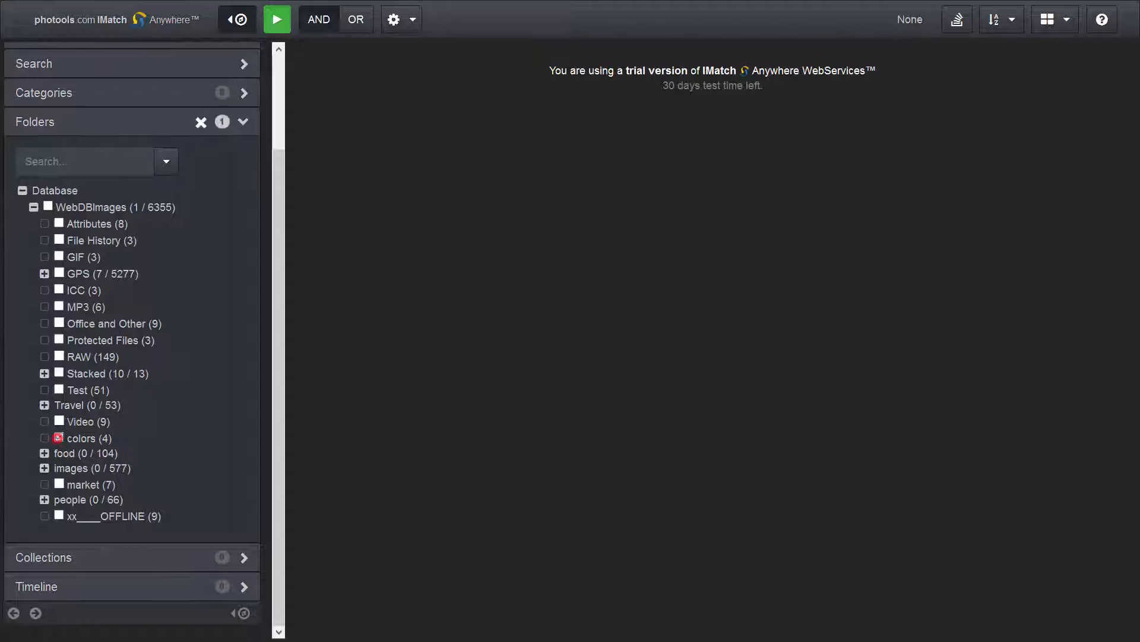
# Toggle the colors folder off and select the food basket 1 subfolder instead
pyautogui.click(58, 437)
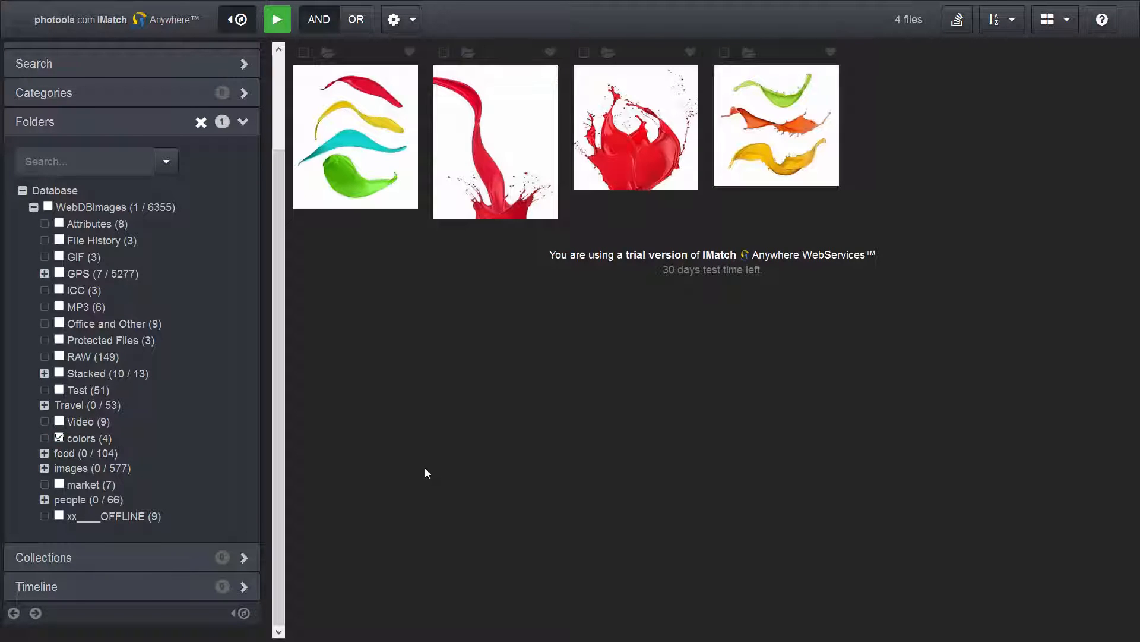
pyautogui.moveTo(293, 453)
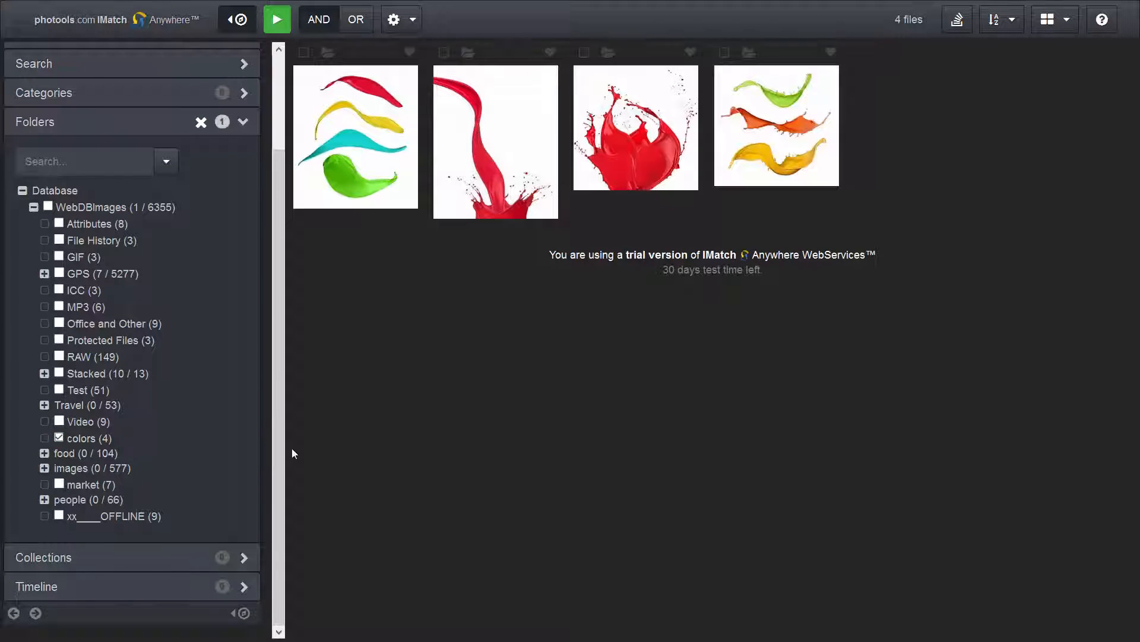
pyautogui.moveTo(144, 451)
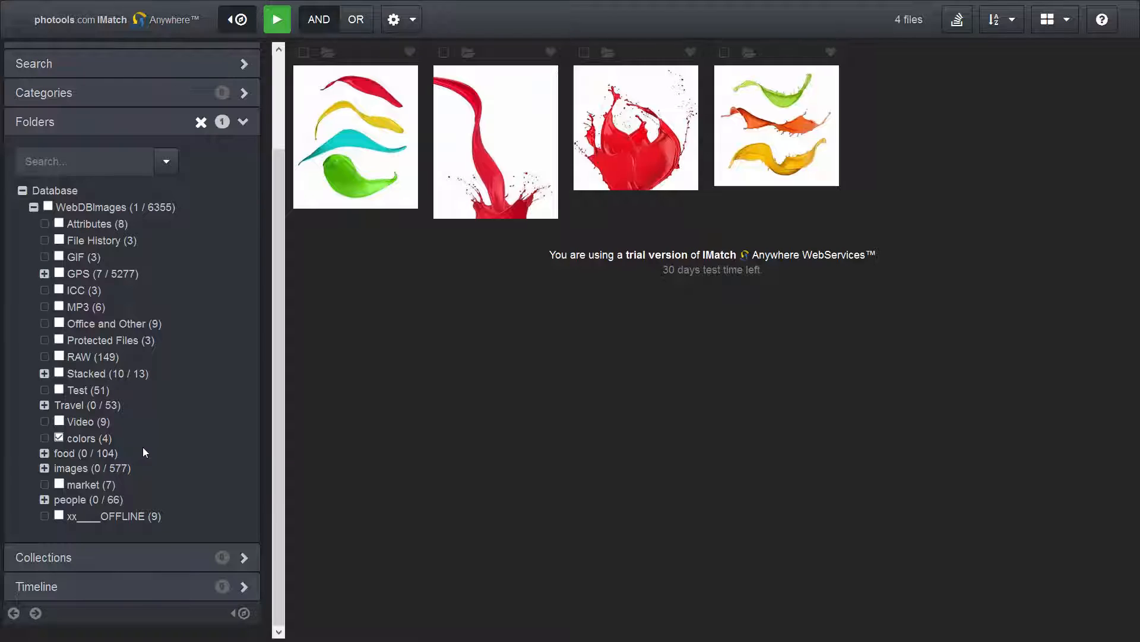
pyautogui.moveTo(430, 427)
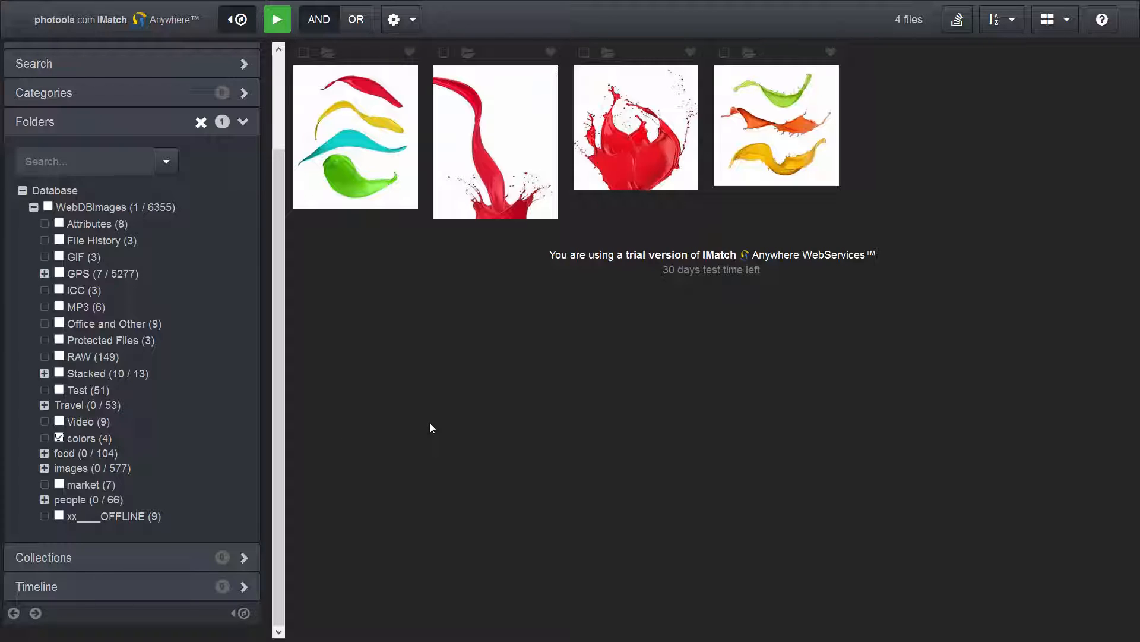
pyautogui.moveTo(59, 442)
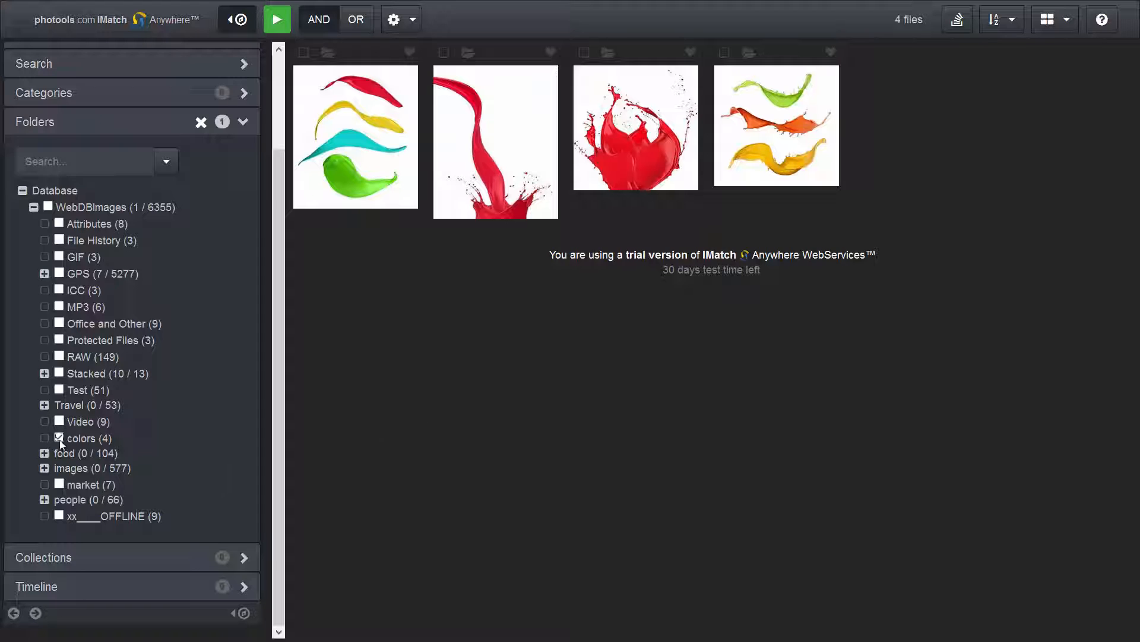
pyautogui.click(58, 437)
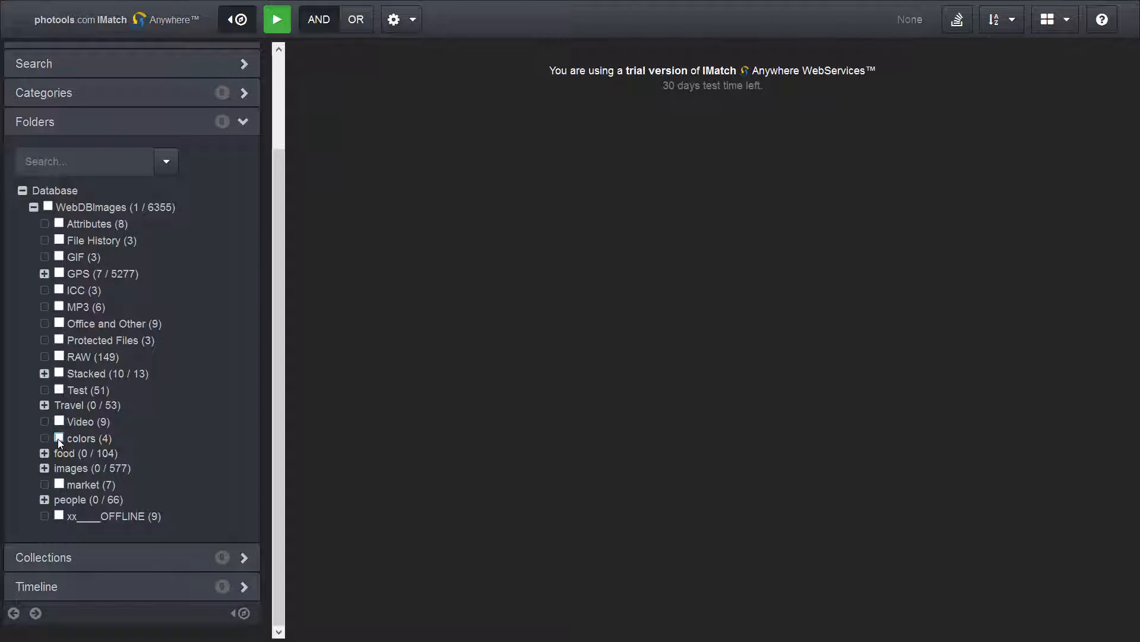
pyautogui.click(44, 453)
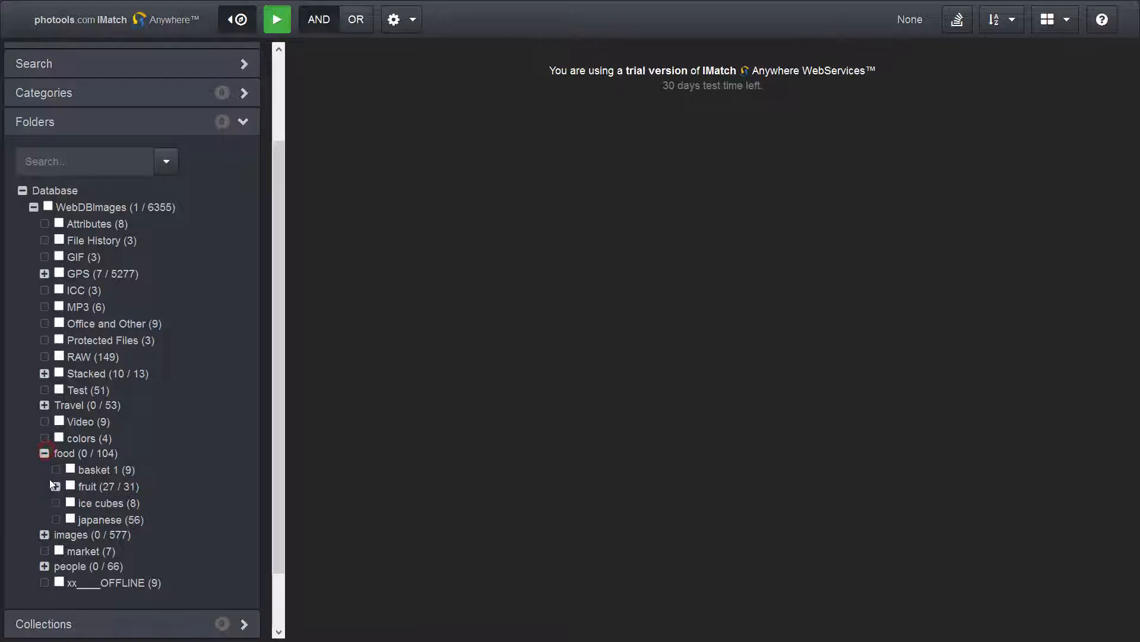
pyautogui.click(69, 469)
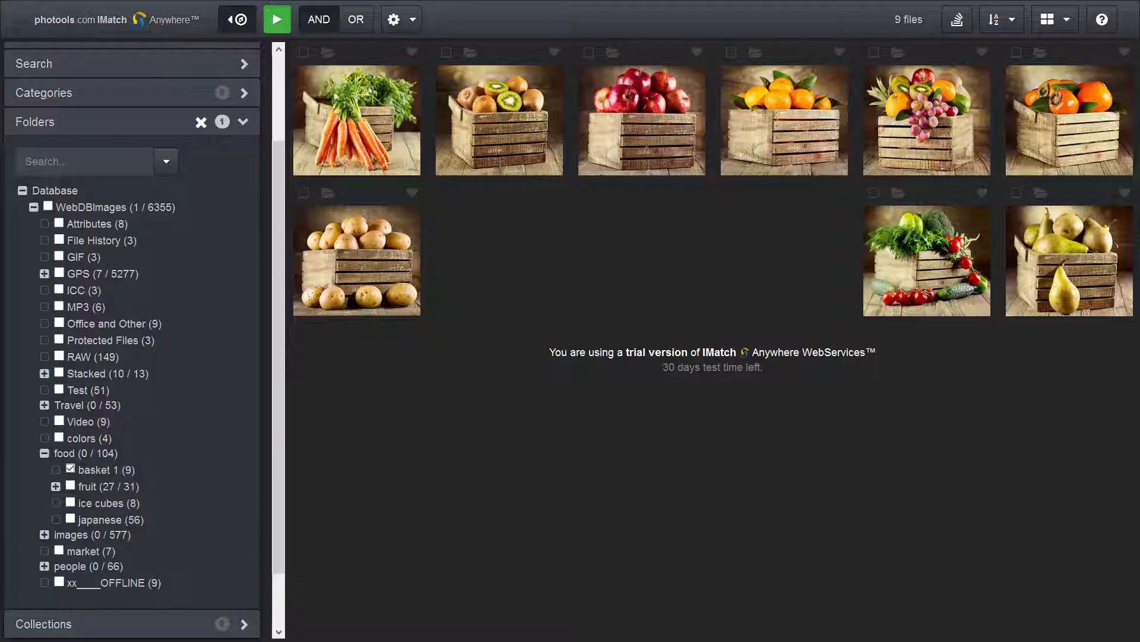
# Add colors back to the selection, load all files of both folders, then pick a people folder
pyautogui.click(59, 437)
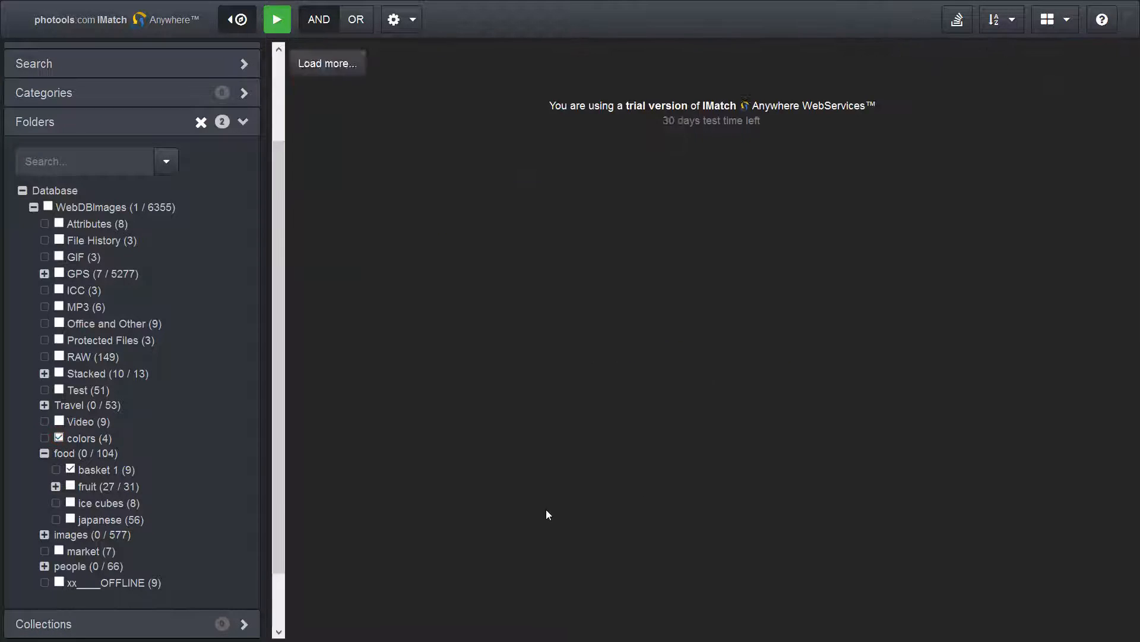
pyautogui.click(328, 63)
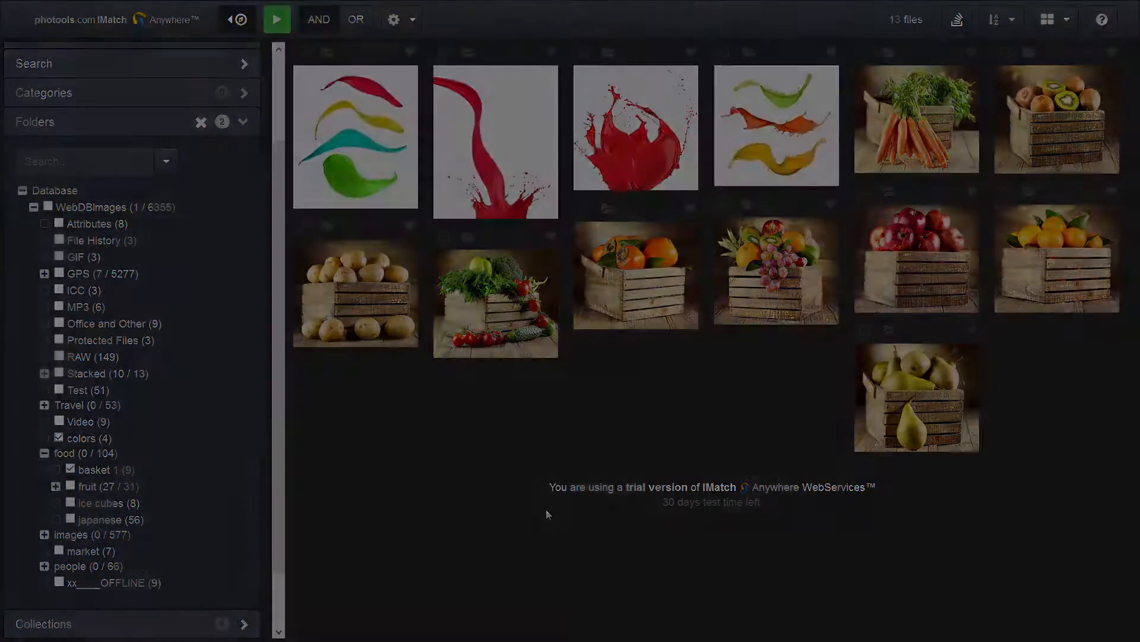
pyautogui.click(70, 548)
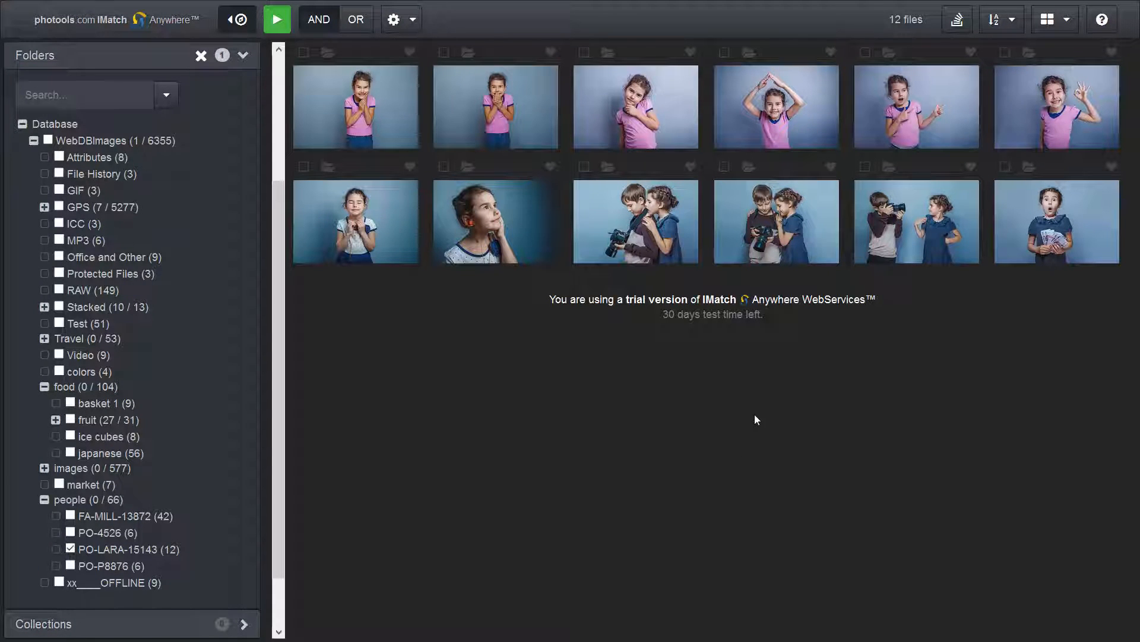
pyautogui.moveTo(773, 456)
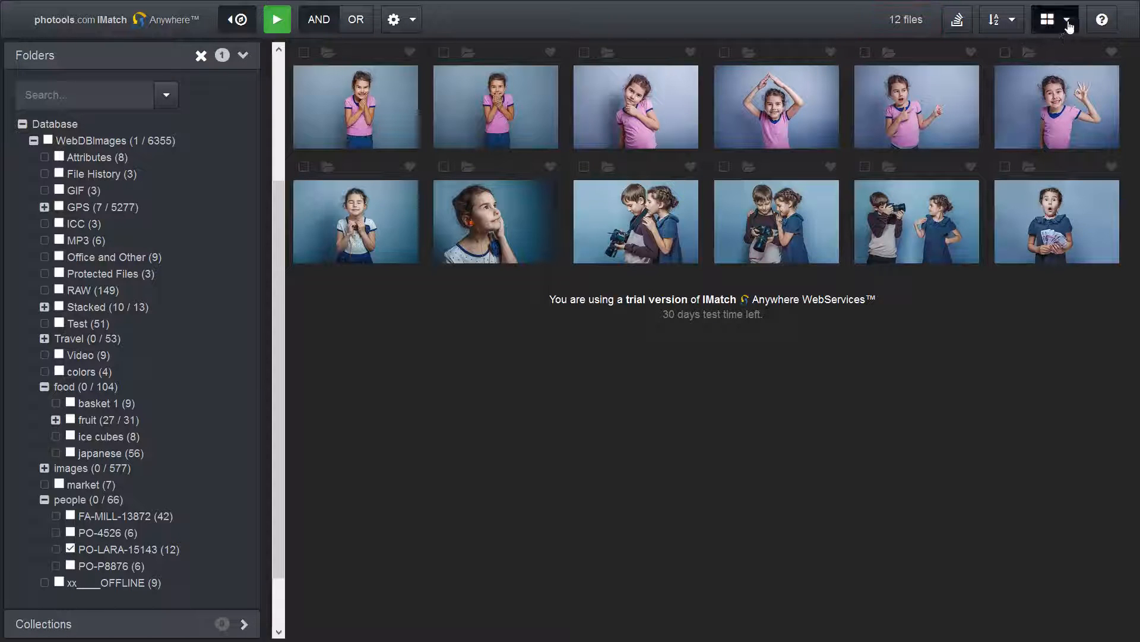
# Show the 12 photos as Larger Images, then Image and File Name, then Title and Description
pyautogui.click(1068, 19)
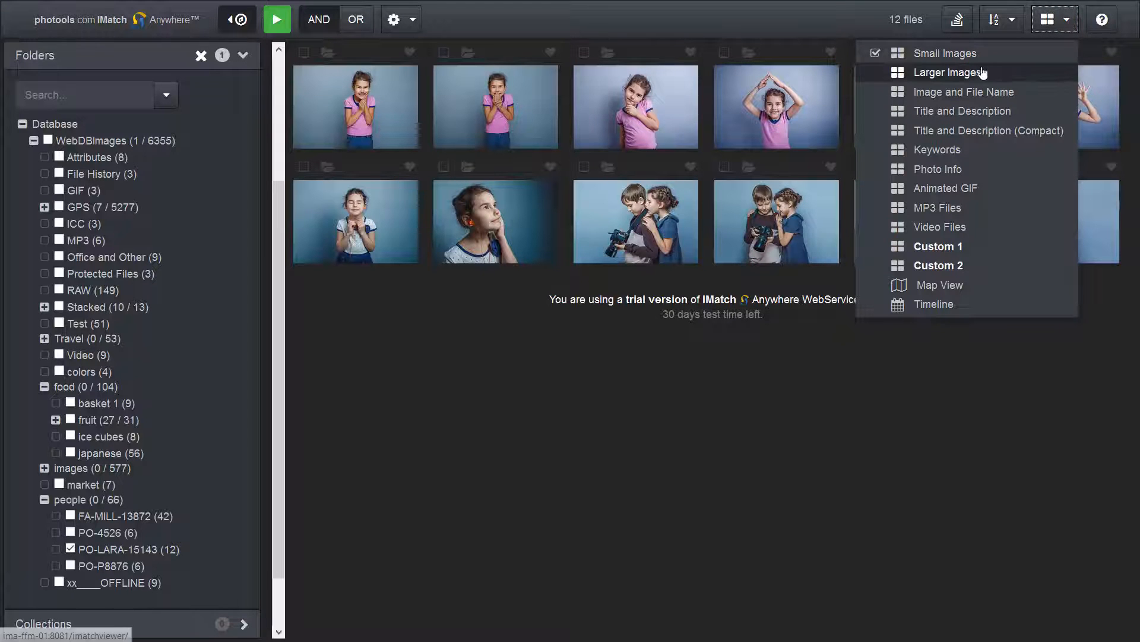
pyautogui.click(950, 73)
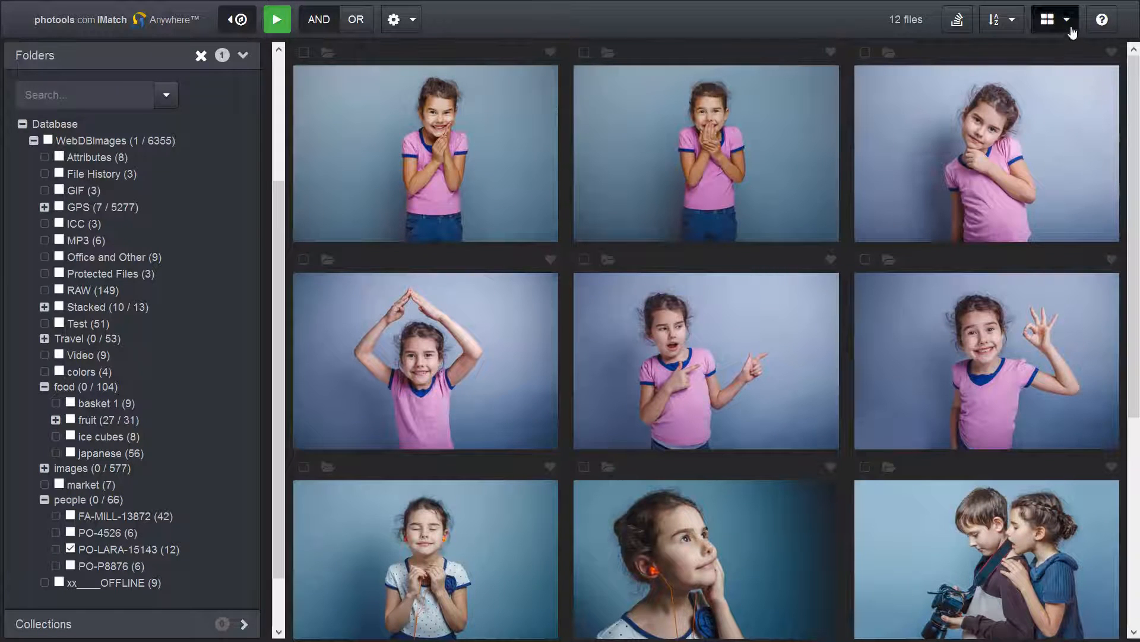
pyautogui.click(1048, 19)
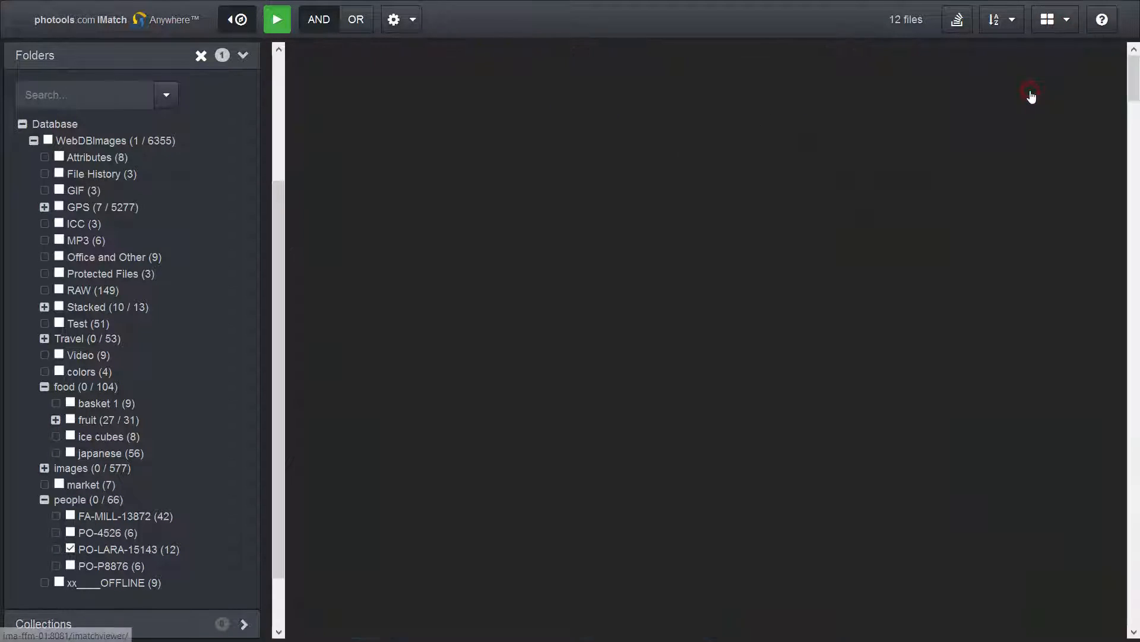
pyautogui.click(276, 20)
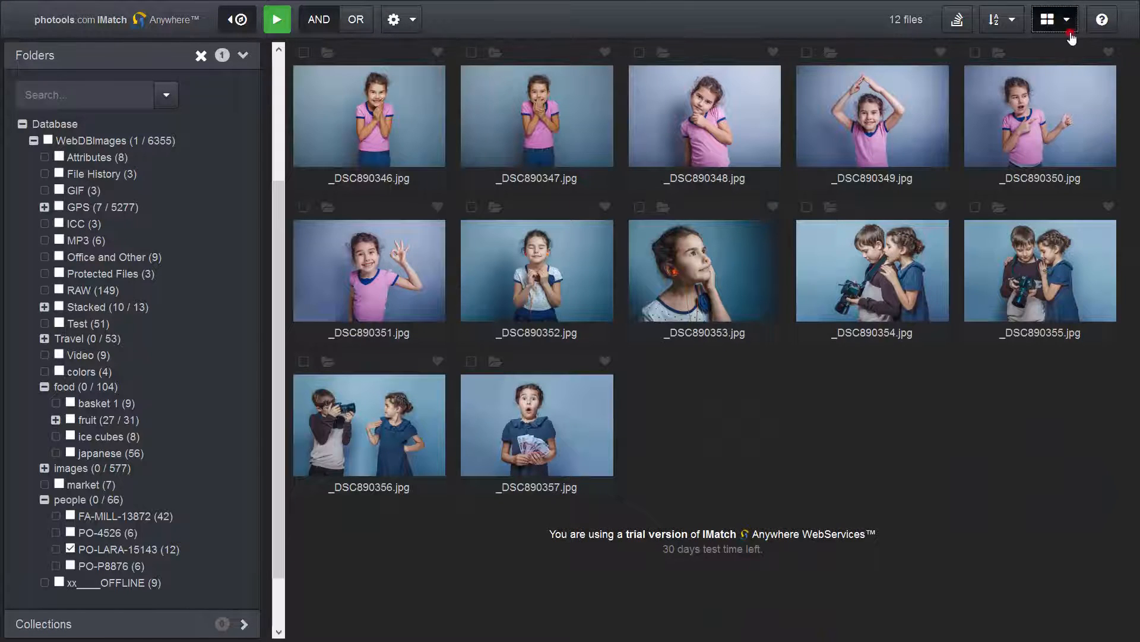
pyautogui.click(1048, 19)
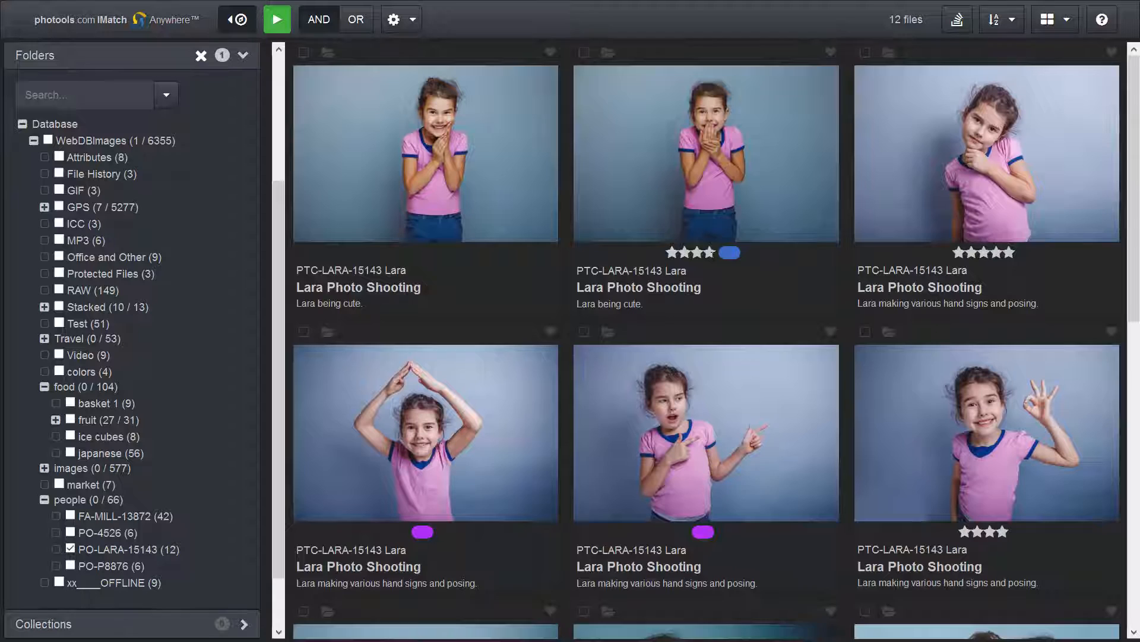
pyautogui.moveTo(730, 252)
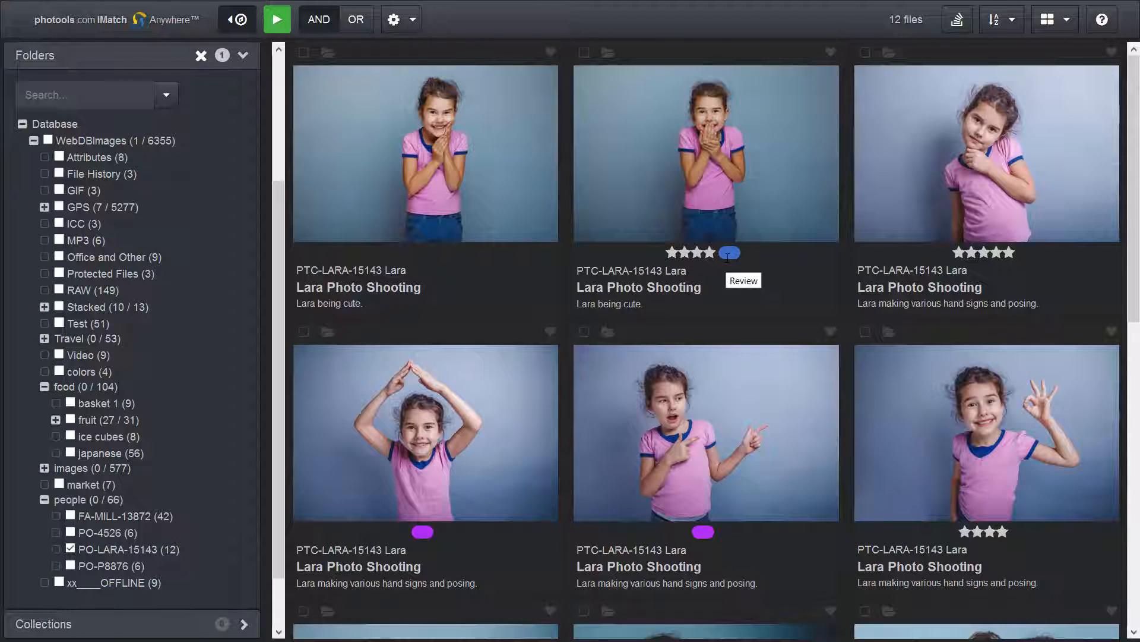
pyautogui.click(1049, 19)
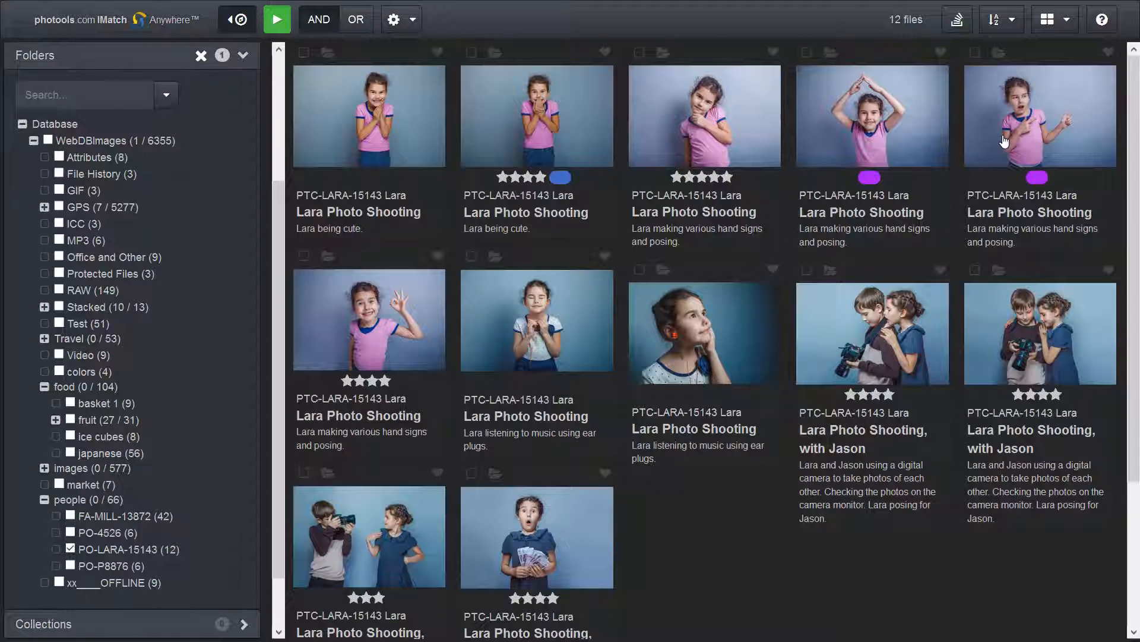
# Switch to the Keywords layout, scroll the results and reopen the layout list
pyautogui.click(1050, 19)
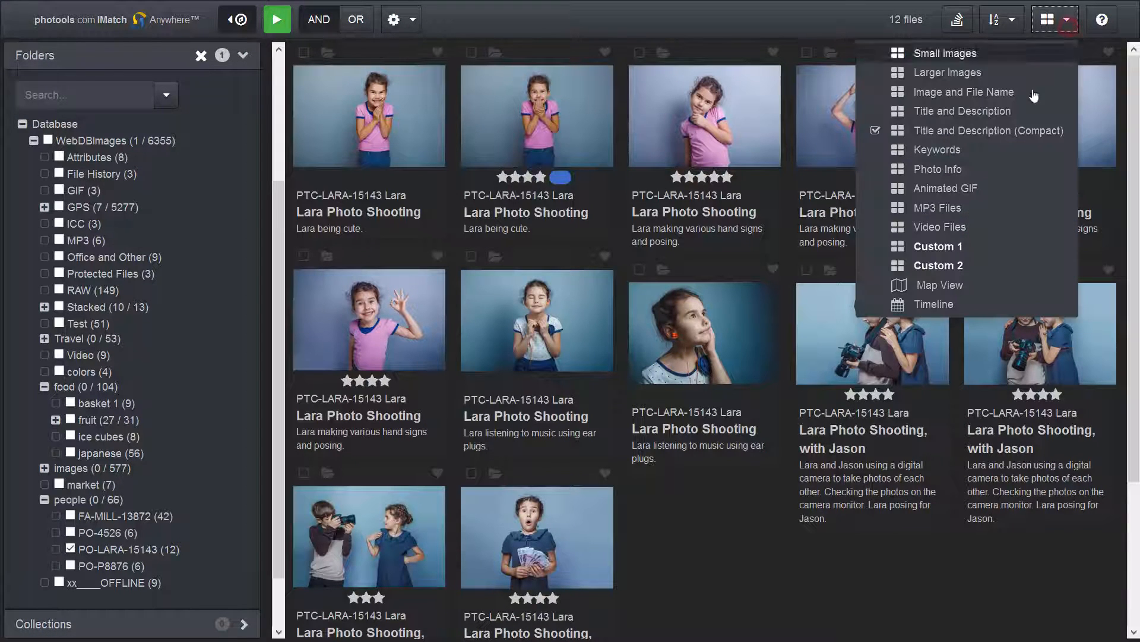
pyautogui.click(937, 149)
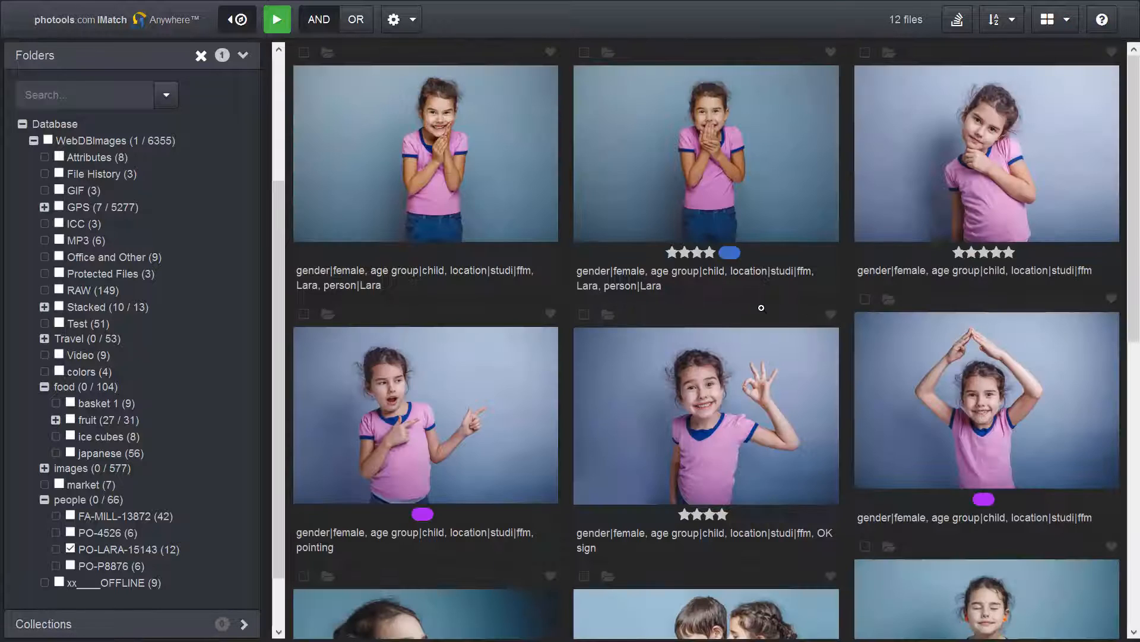
pyautogui.scroll(-3)
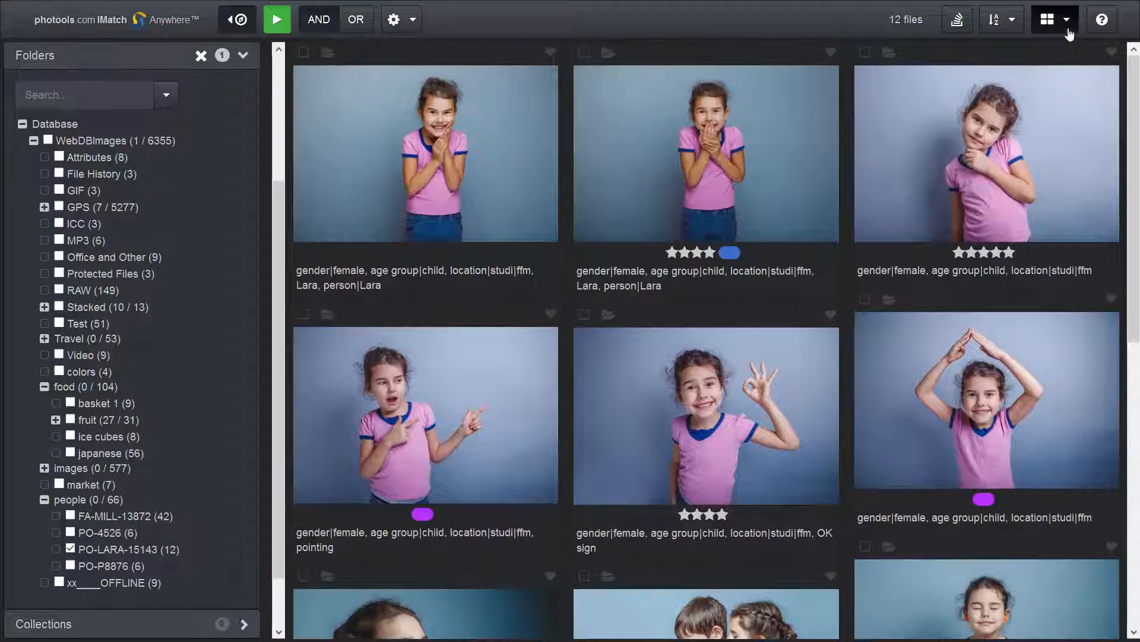
pyautogui.click(1048, 19)
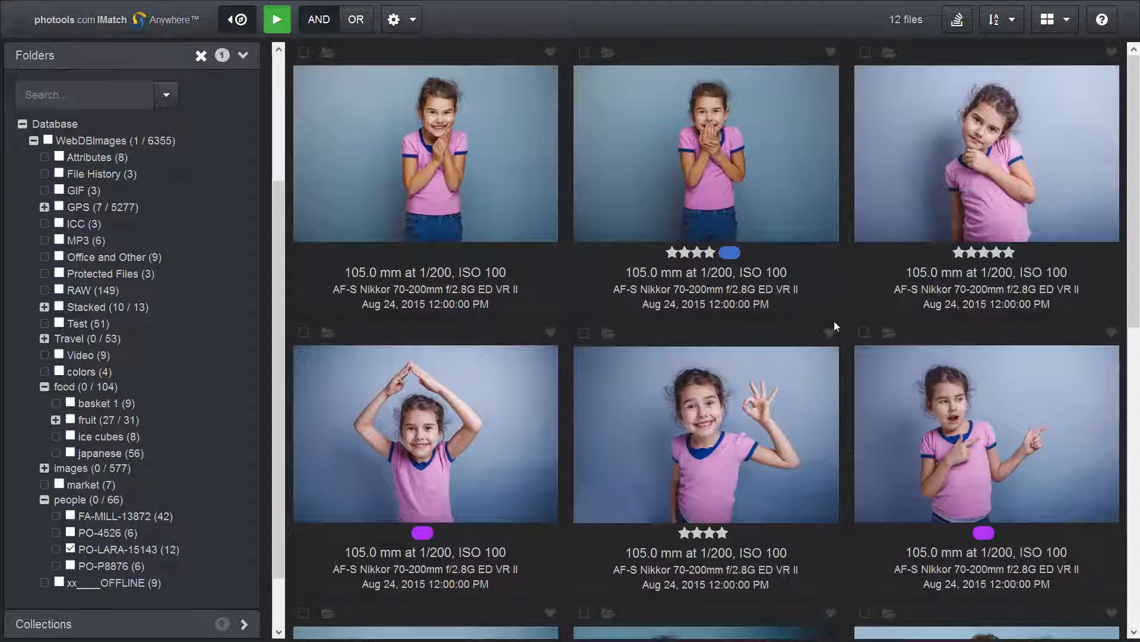
pyautogui.moveTo(830, 326)
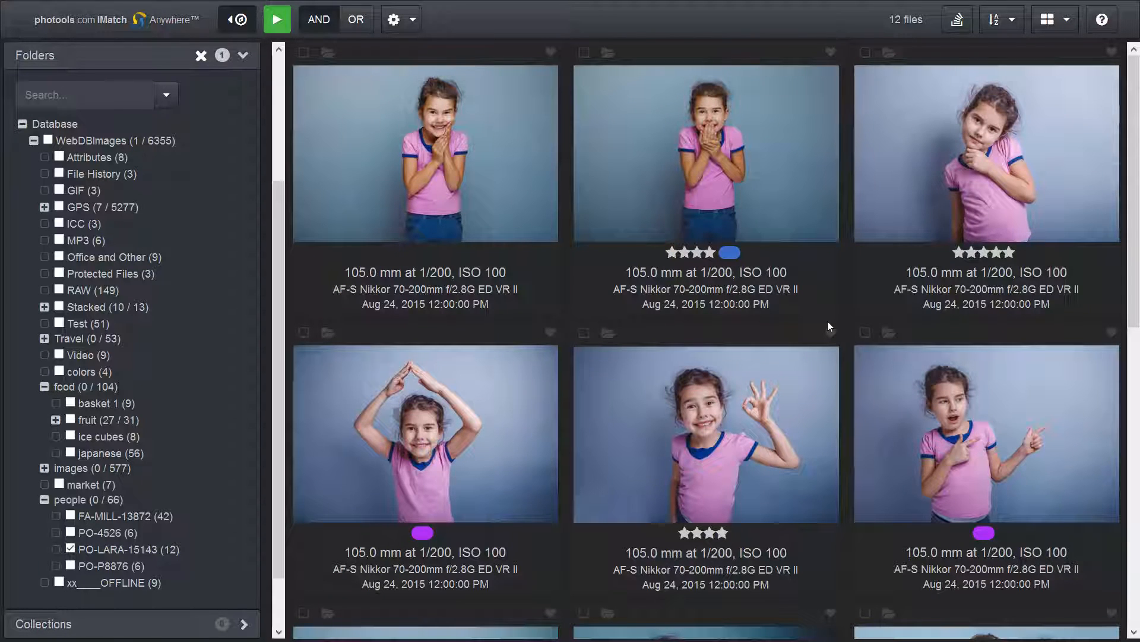
pyautogui.moveTo(1007, 348)
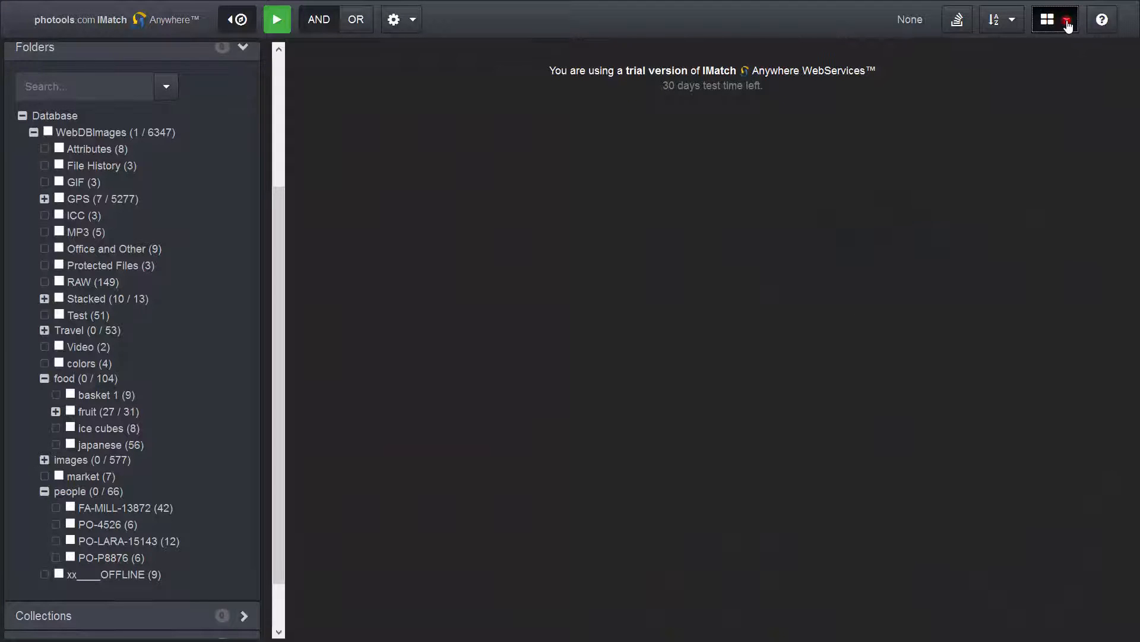
pyautogui.moveTo(712, 421)
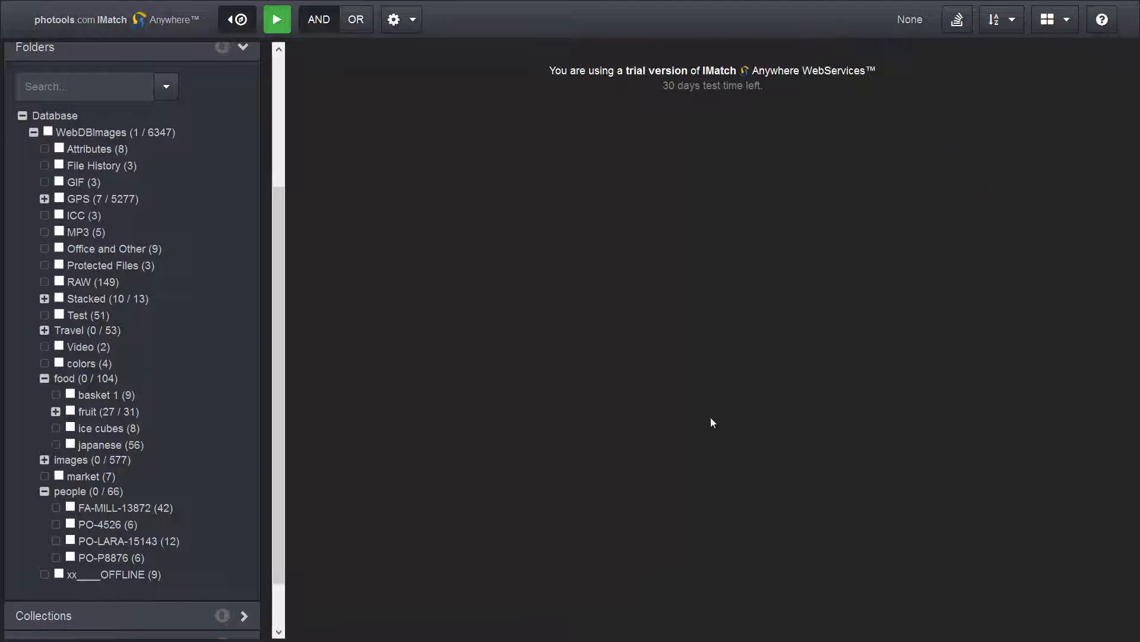
# Browse the GIF folder, then the MP3 folder and play the Hells Bells track
pyautogui.click(58, 182)
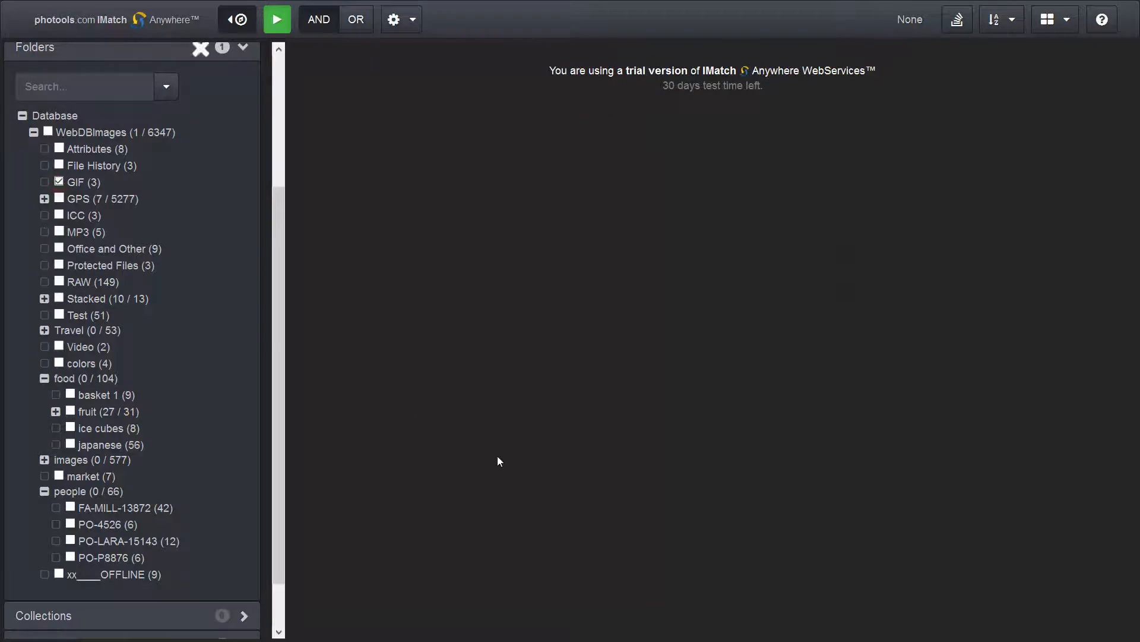
pyautogui.click(277, 19)
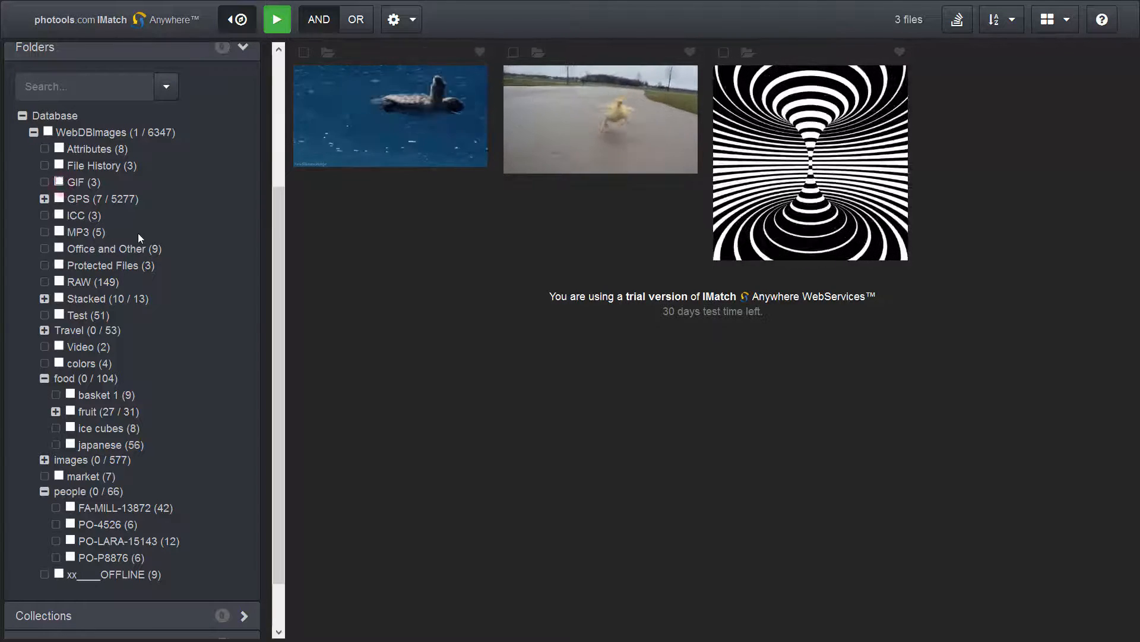
pyautogui.click(1051, 19)
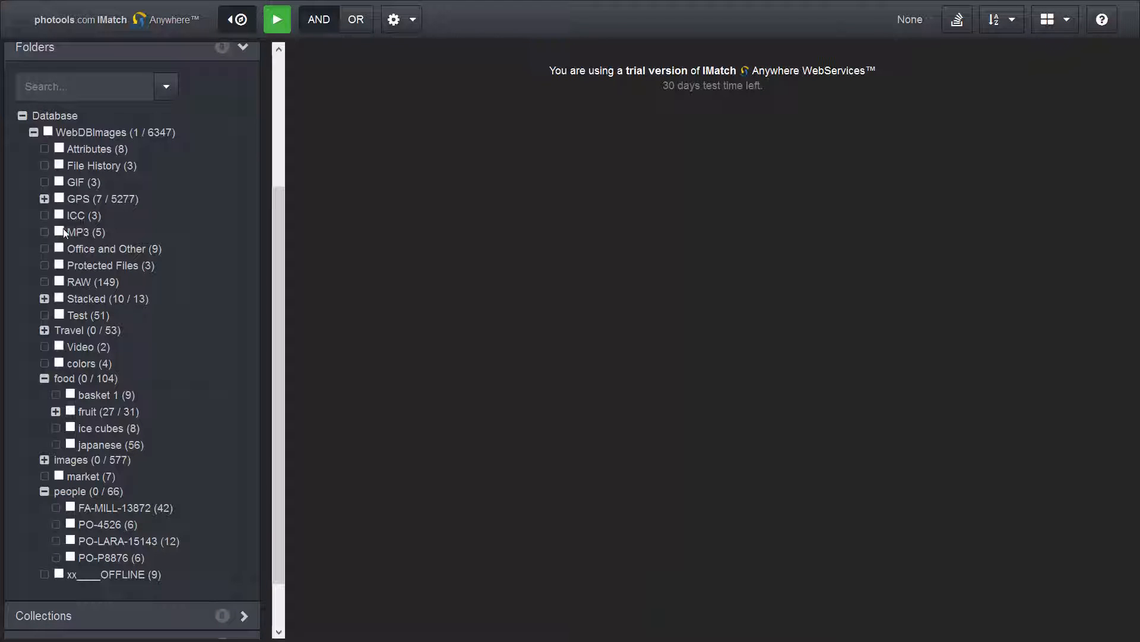
pyautogui.click(60, 232)
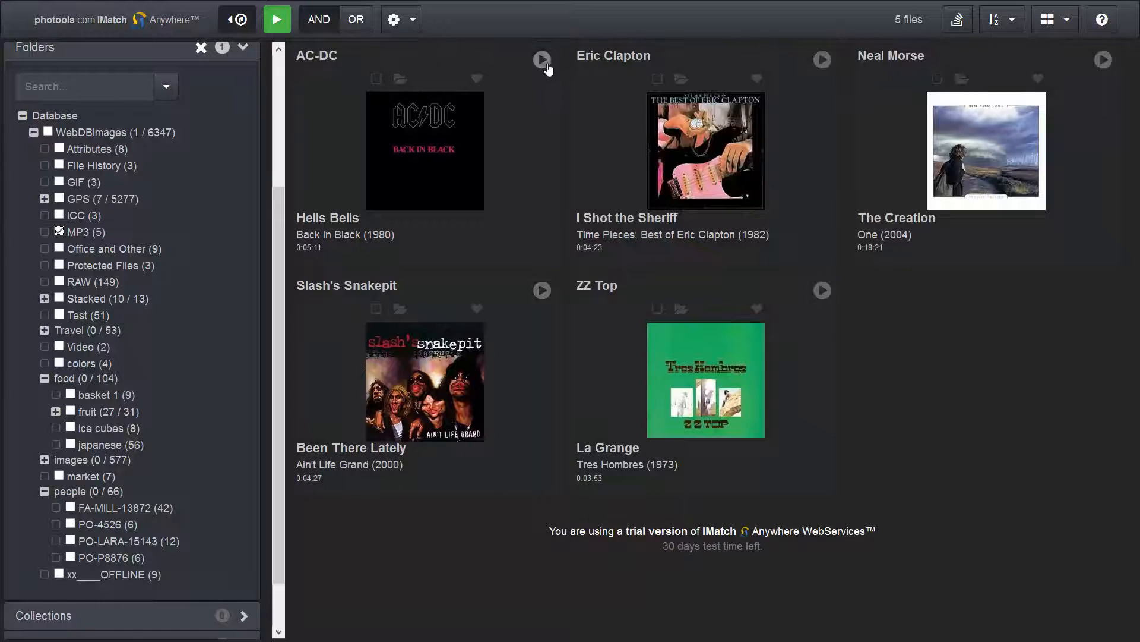
pyautogui.click(542, 59)
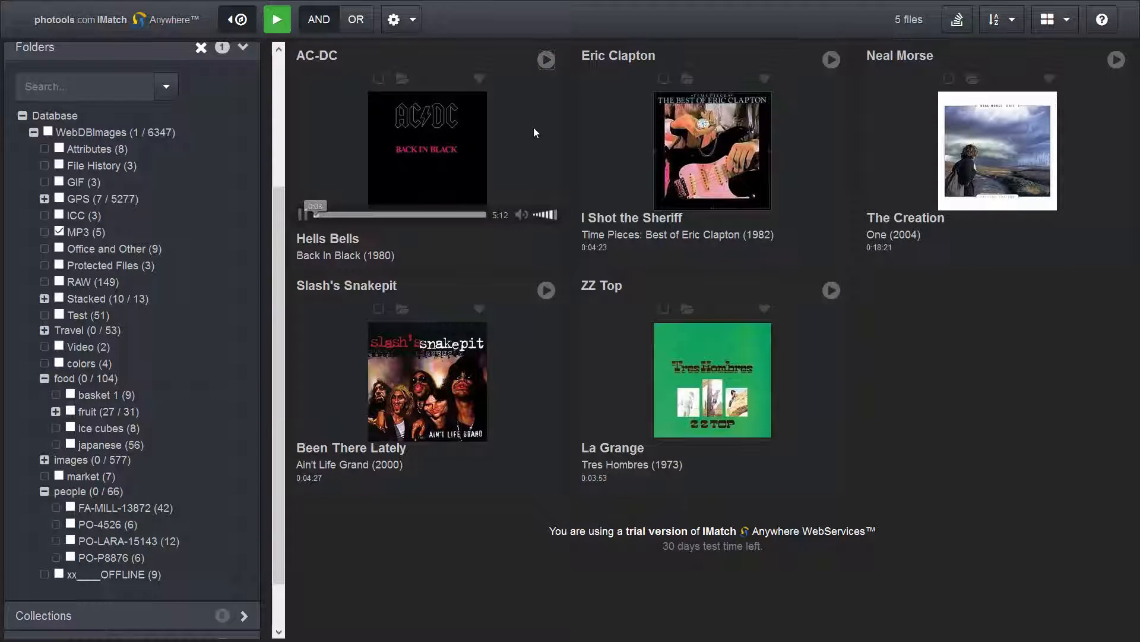
pyautogui.moveTo(298, 223)
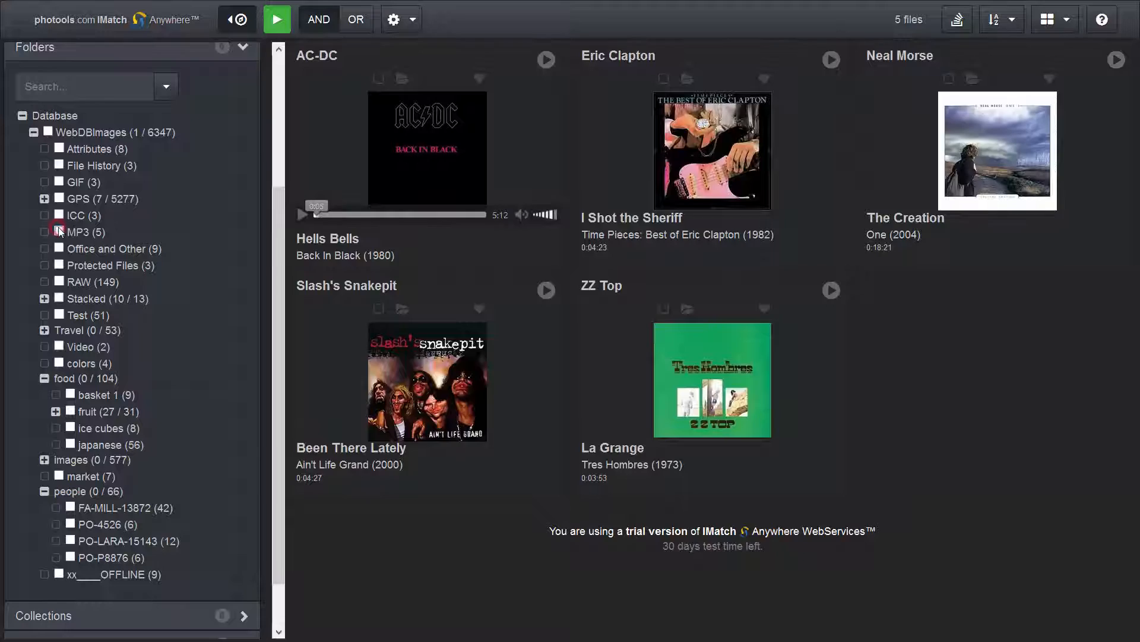
pyautogui.click(1055, 19)
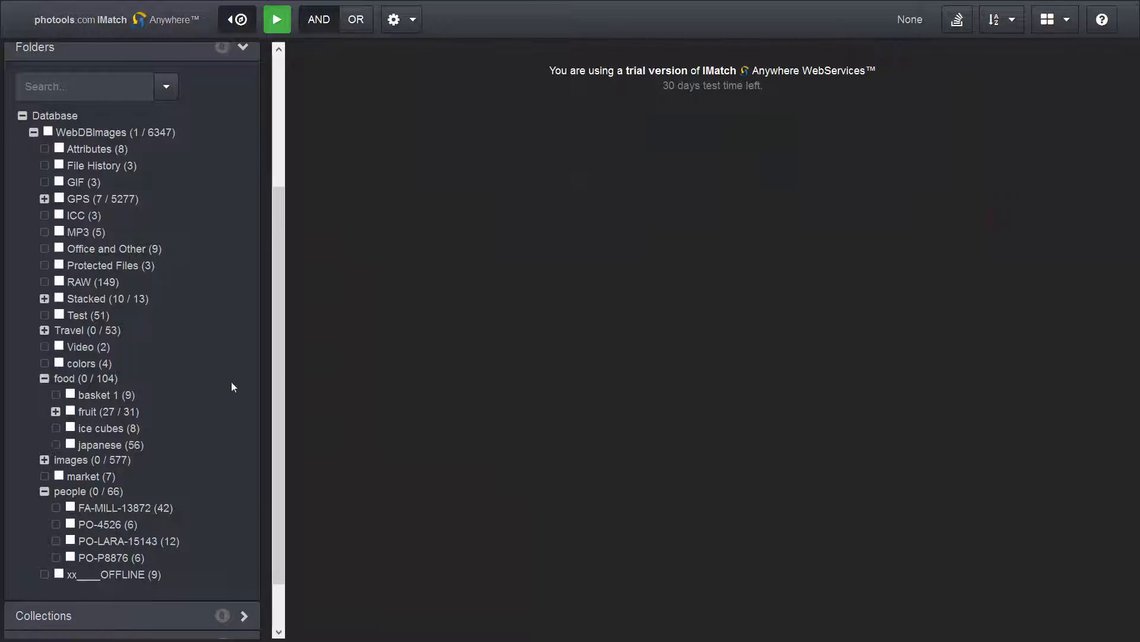
# Show the Video folder and play, then pause, the imwv-demo-001.mp4 clip
pyautogui.click(58, 346)
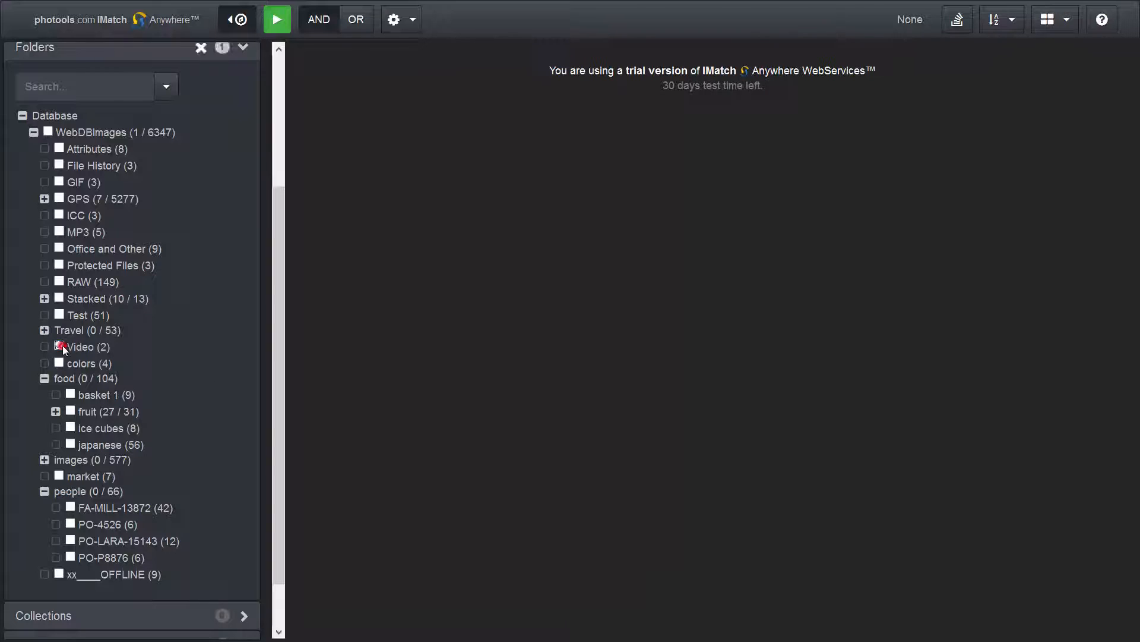
pyautogui.click(60, 346)
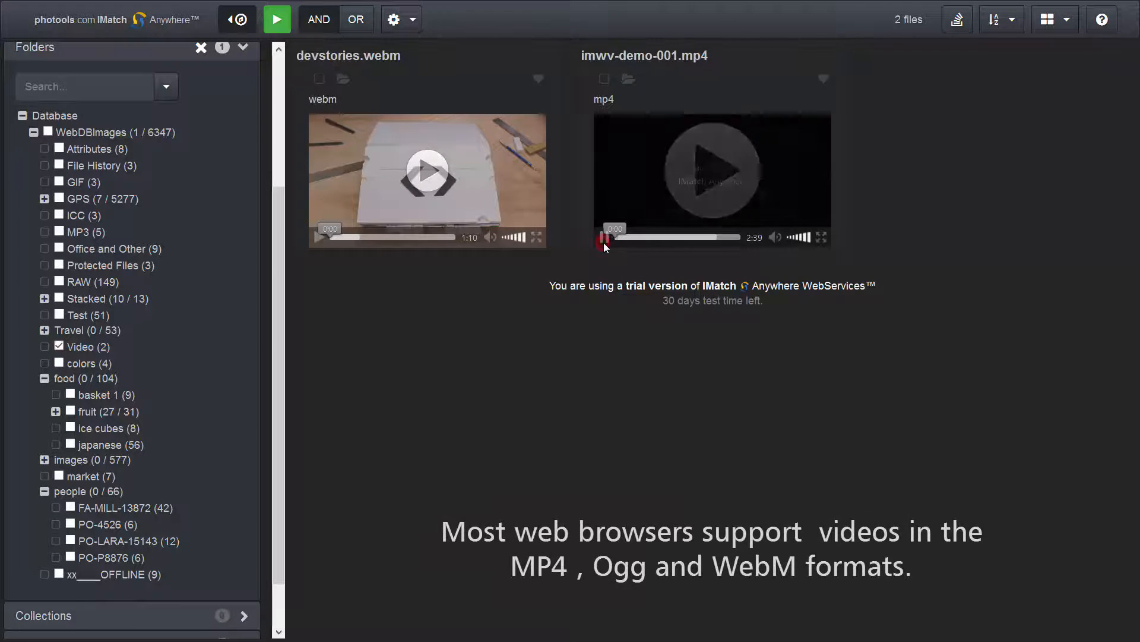
pyautogui.click(711, 170)
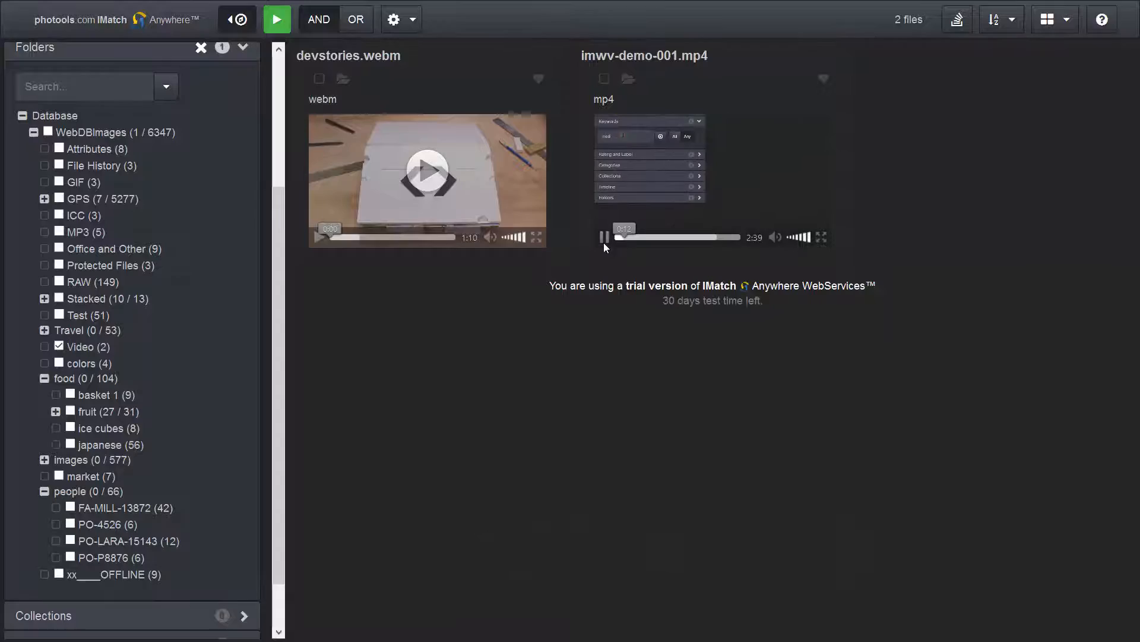
pyautogui.click(821, 237)
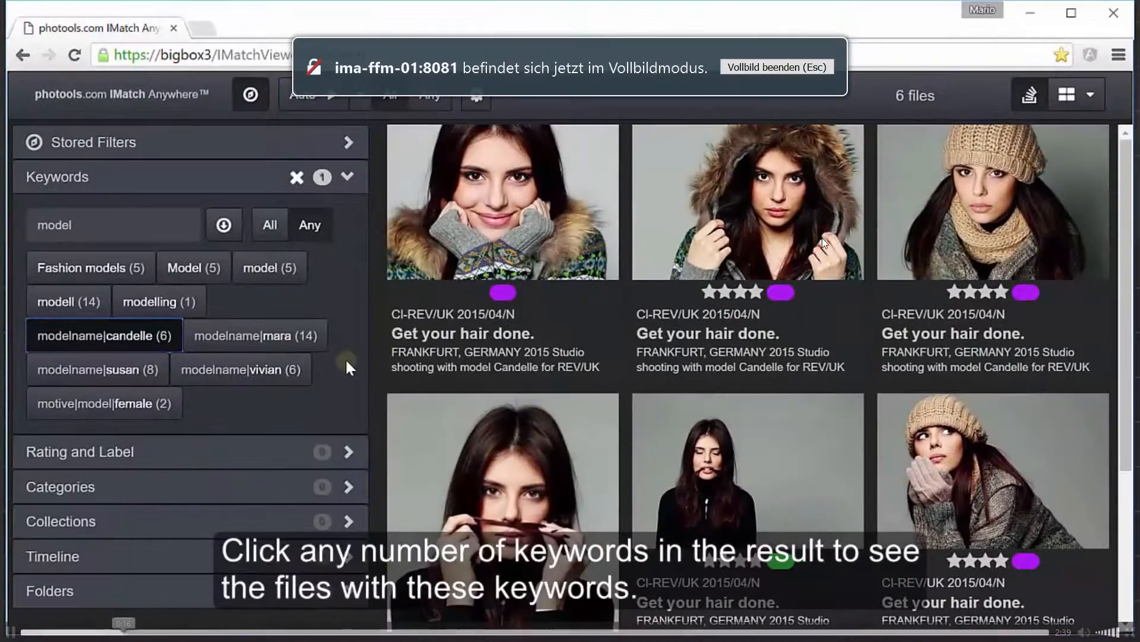
pyautogui.moveTo(377, 457)
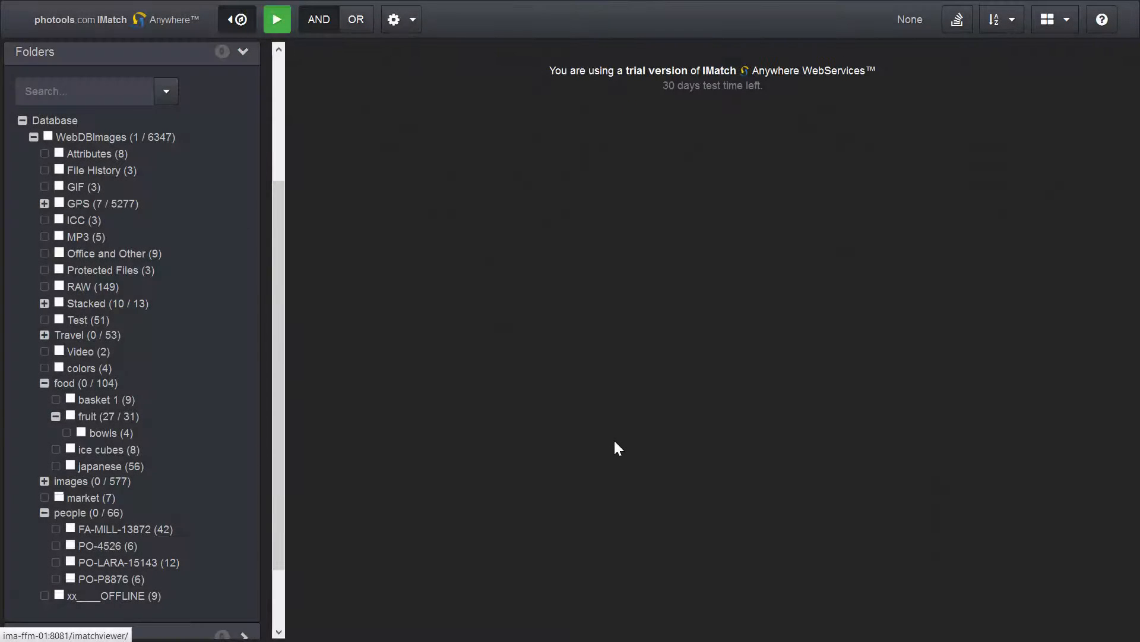
pyautogui.moveTo(201, 130)
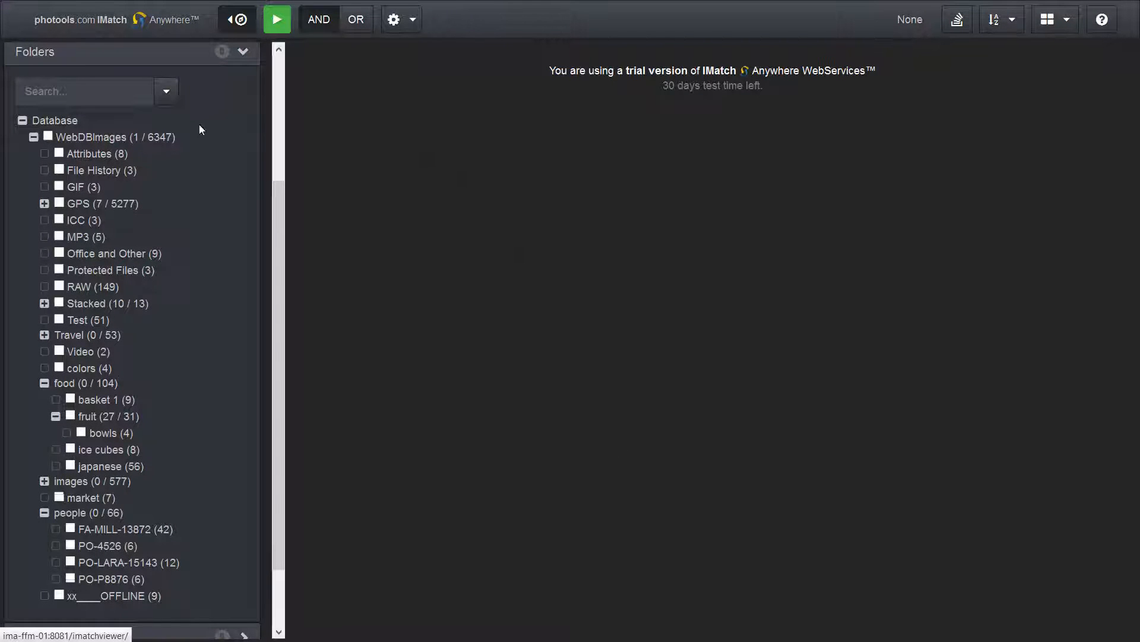
# Search the folder list for 'fr', view the fruit folder, then its bowls subfolder instead
pyautogui.click(83, 91)
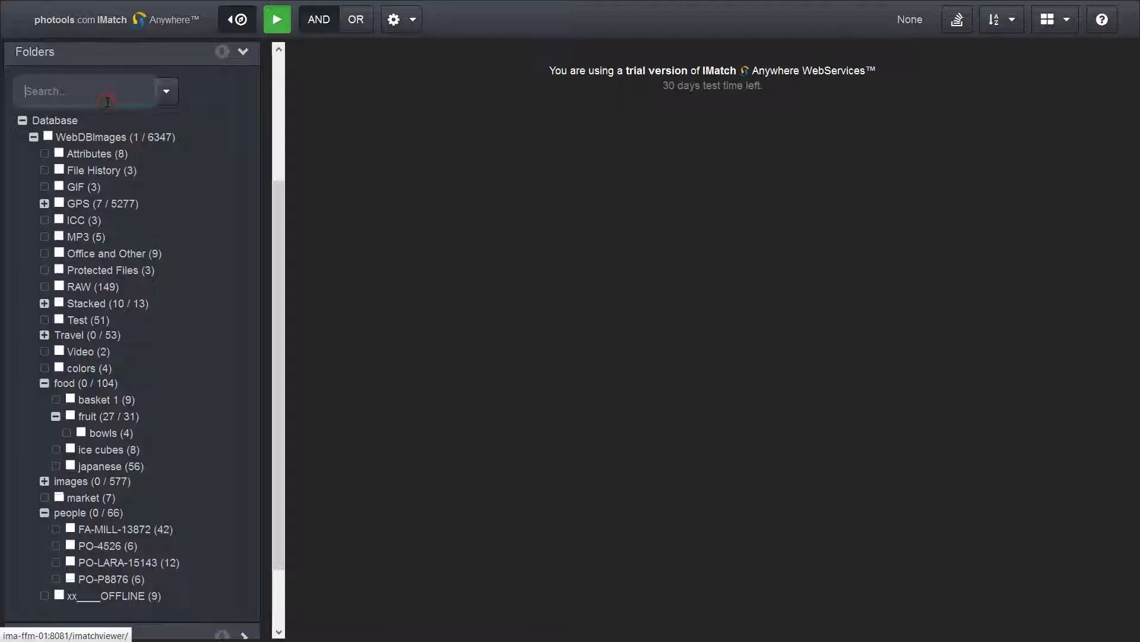
pyautogui.write('f')
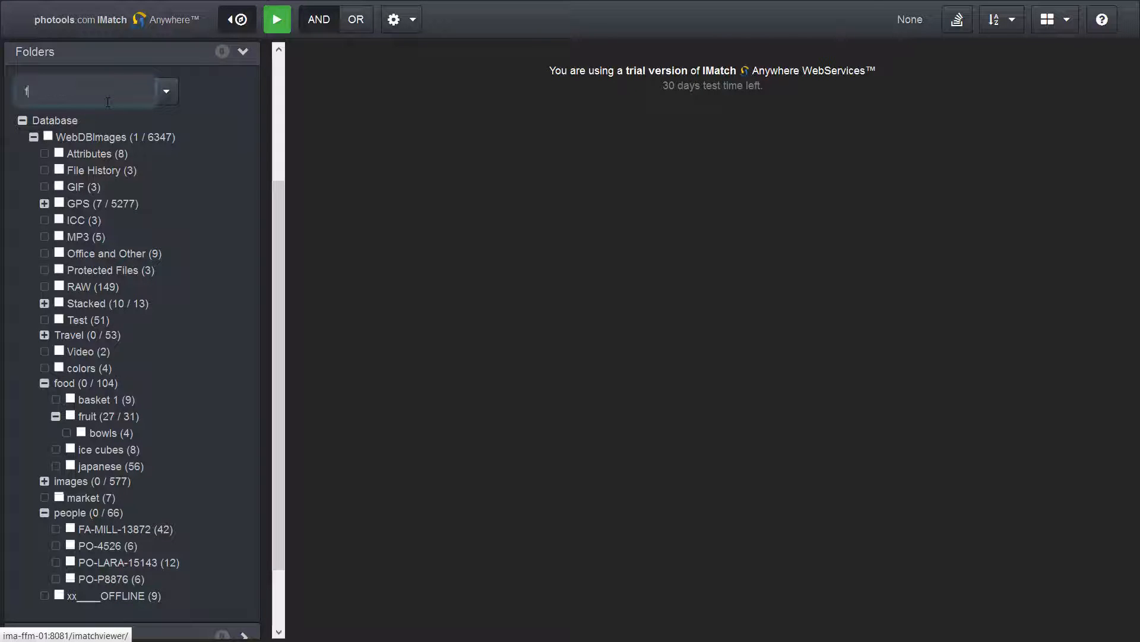
pyautogui.write('r')
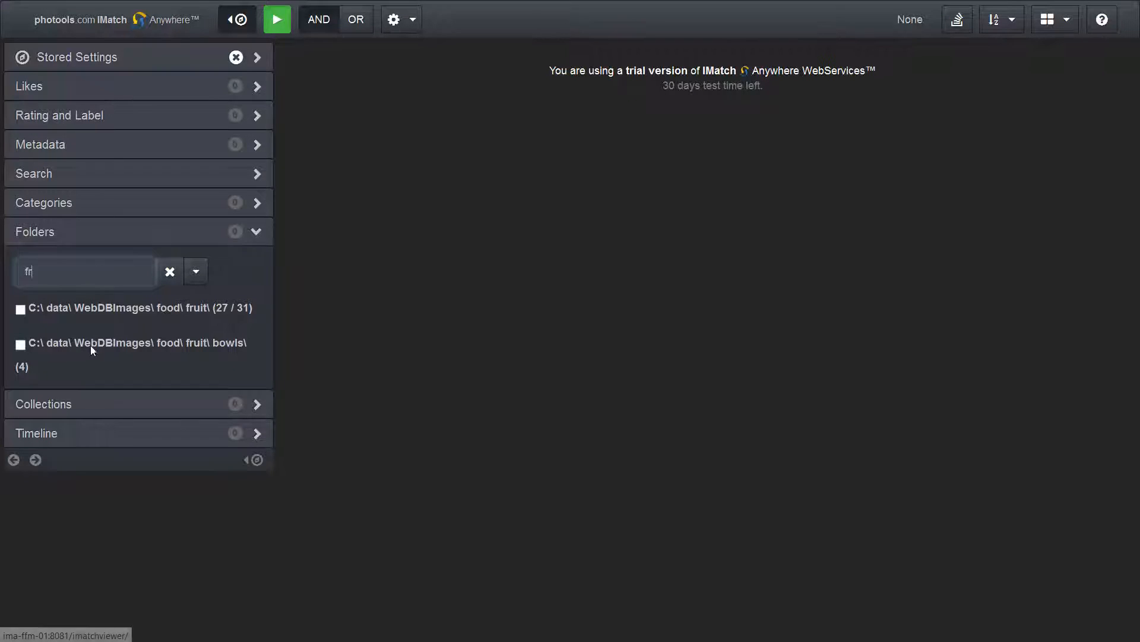
pyautogui.click(21, 309)
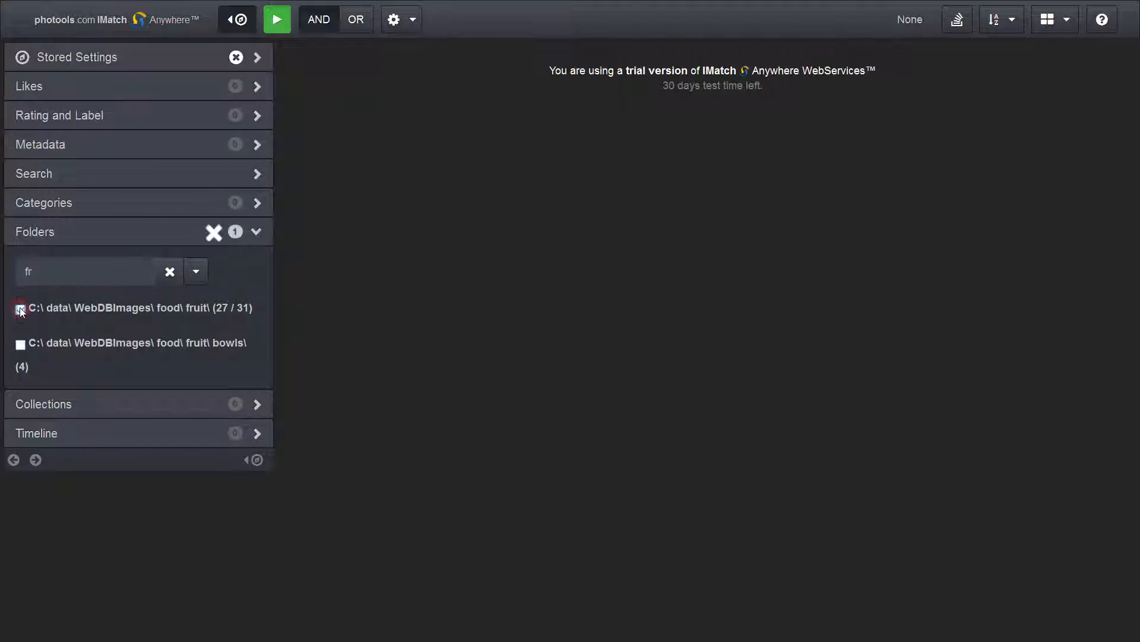
pyautogui.click(20, 307)
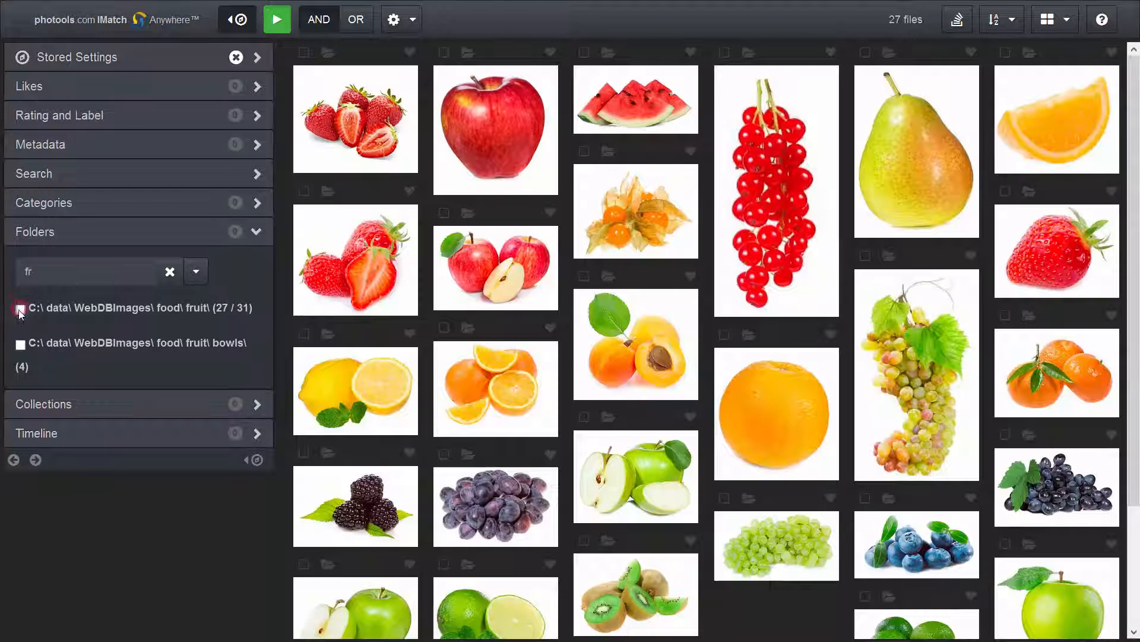
pyautogui.click(21, 344)
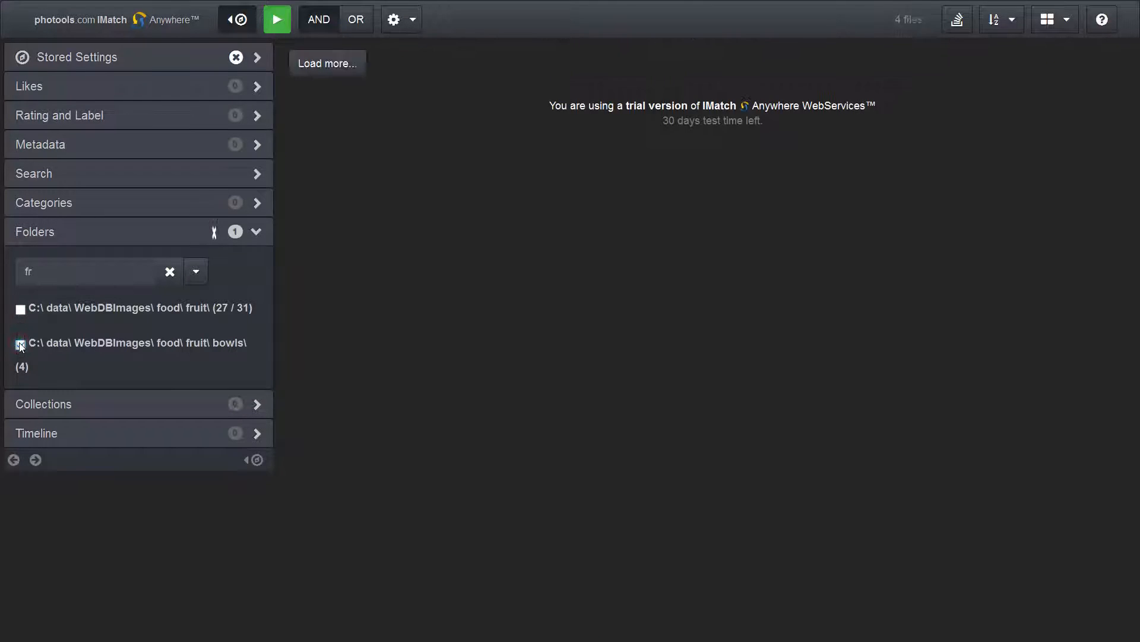
pyautogui.click(20, 343)
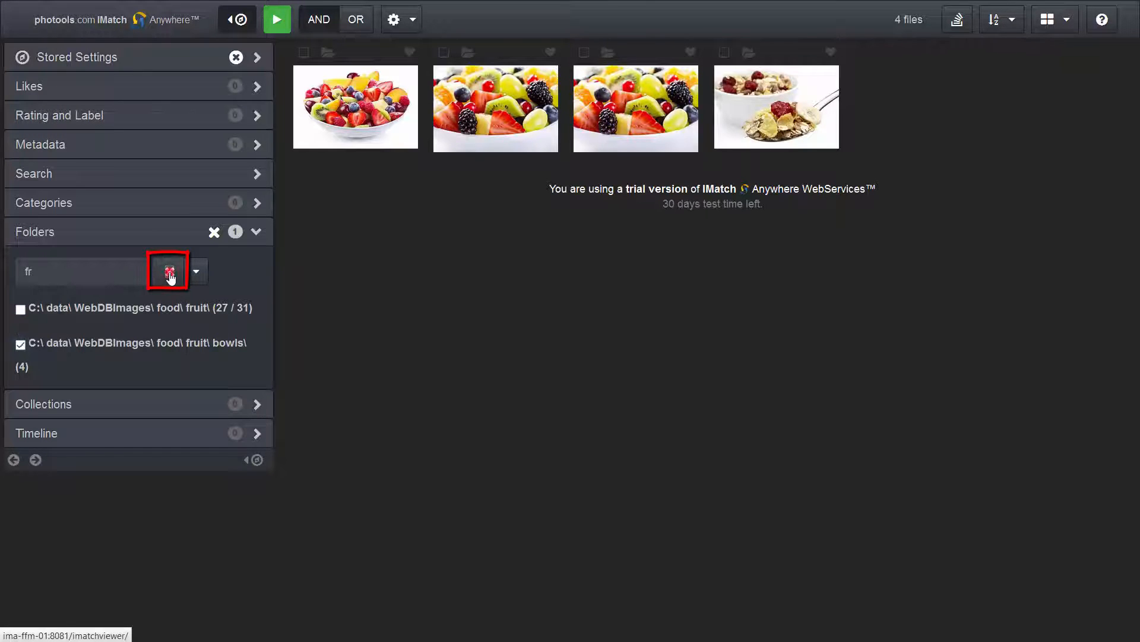
# Clear the folder name filter and reset the folder selection so no files show
pyautogui.click(167, 270)
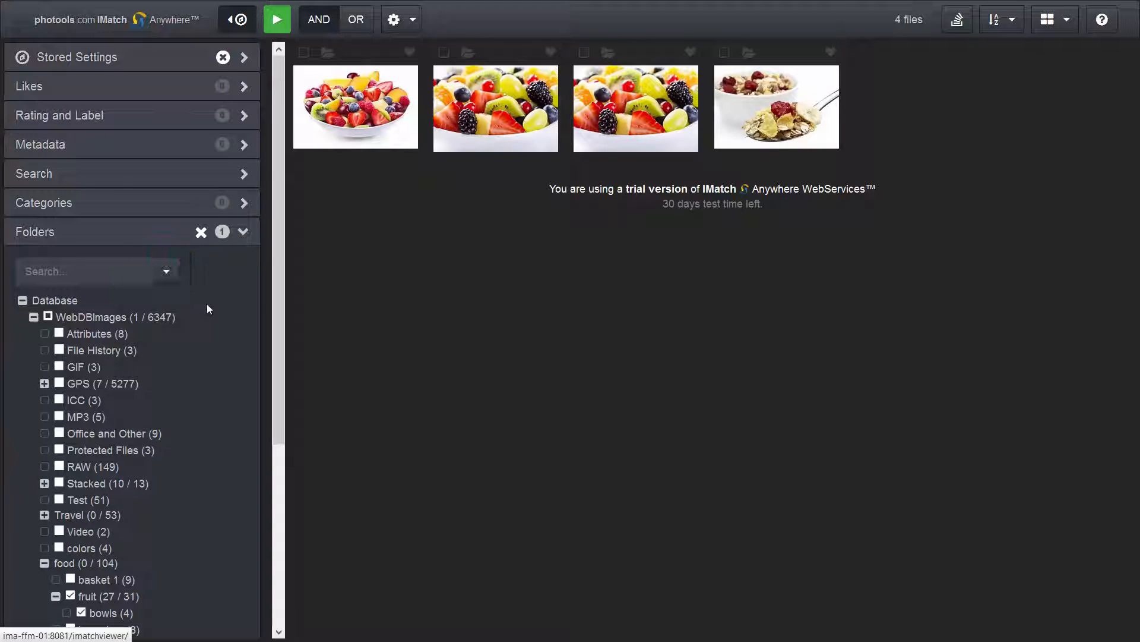
pyautogui.moveTo(221, 328)
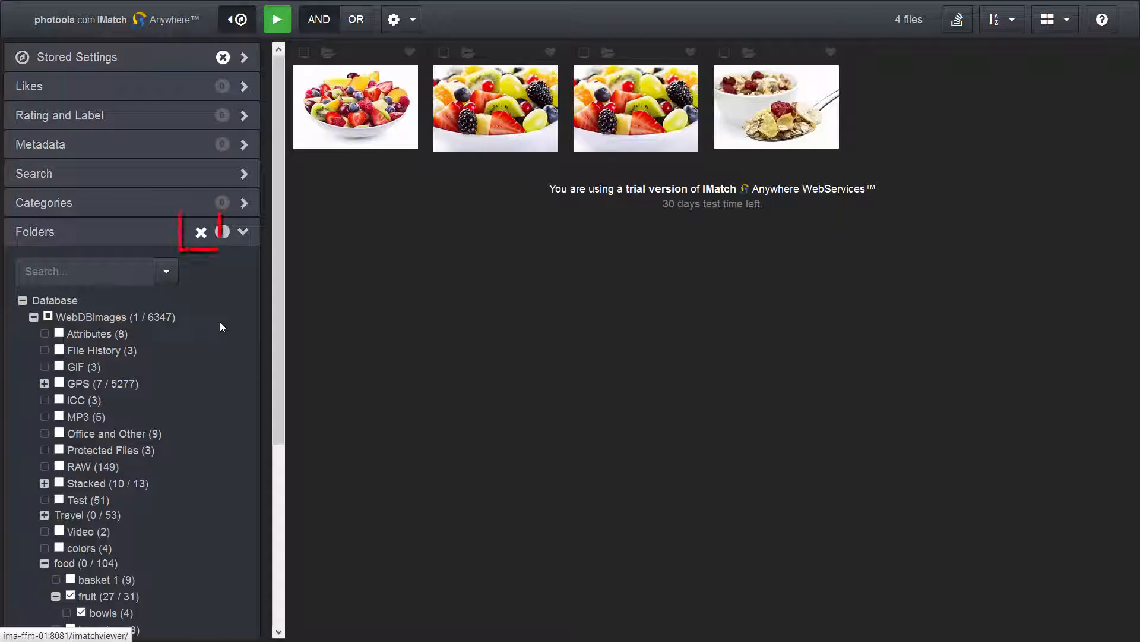
pyautogui.moveTo(201, 234)
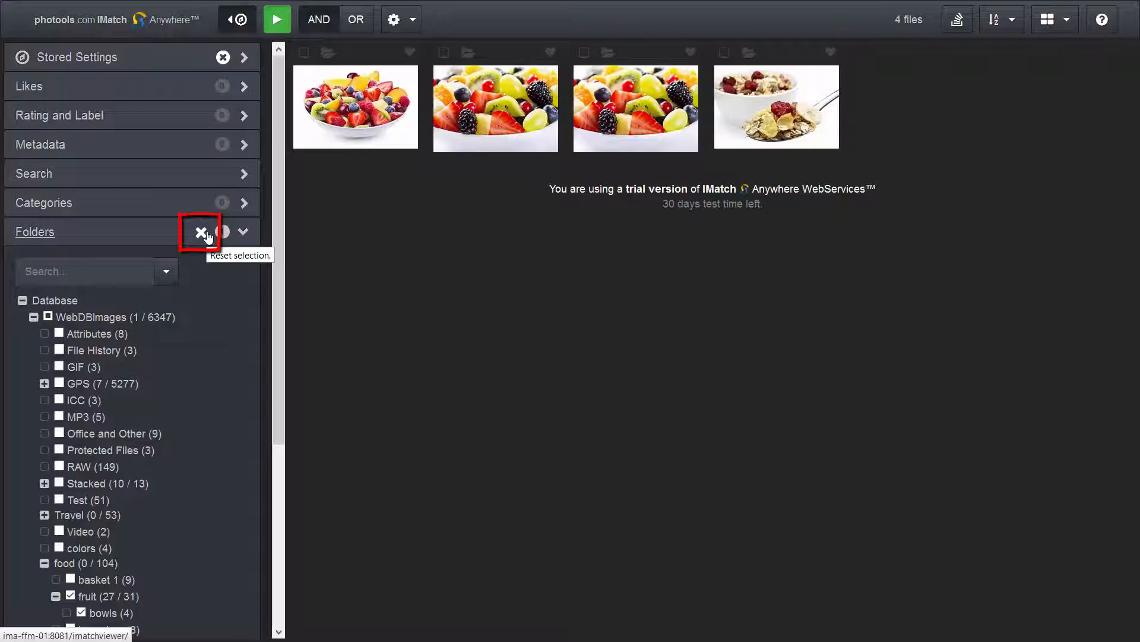
pyautogui.click(199, 232)
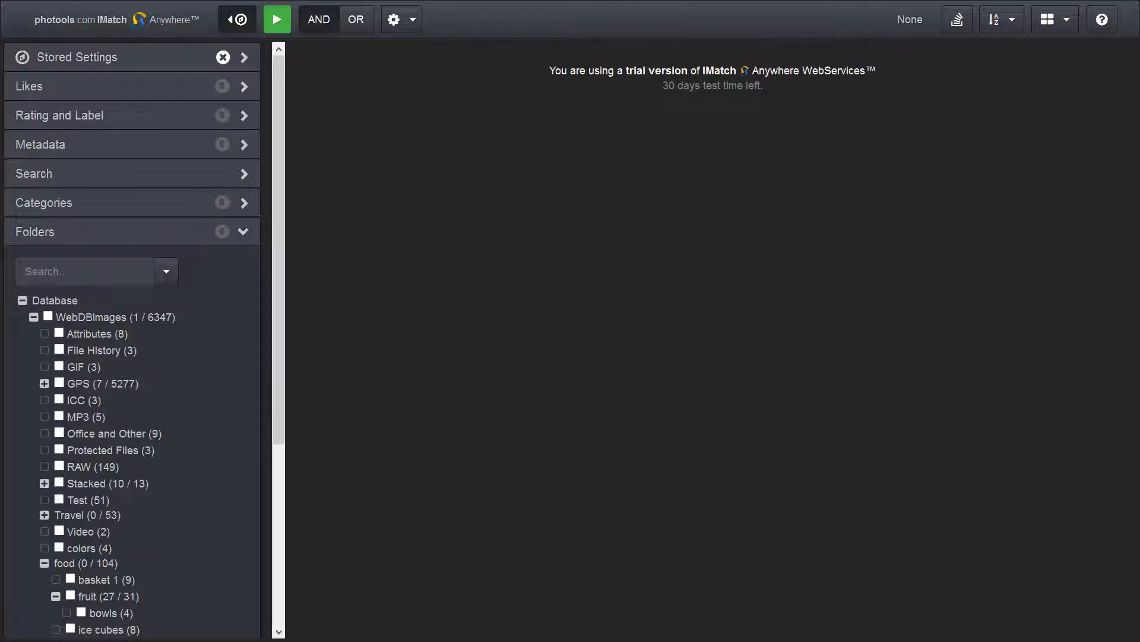
pyautogui.scroll(-3)
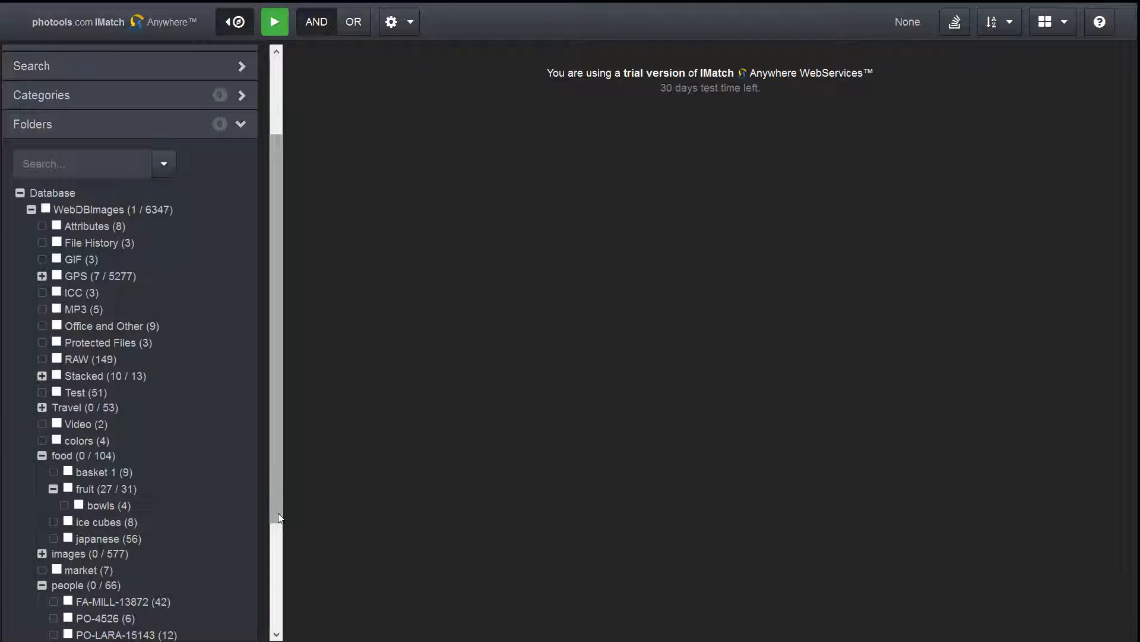
pyautogui.scroll(-3)
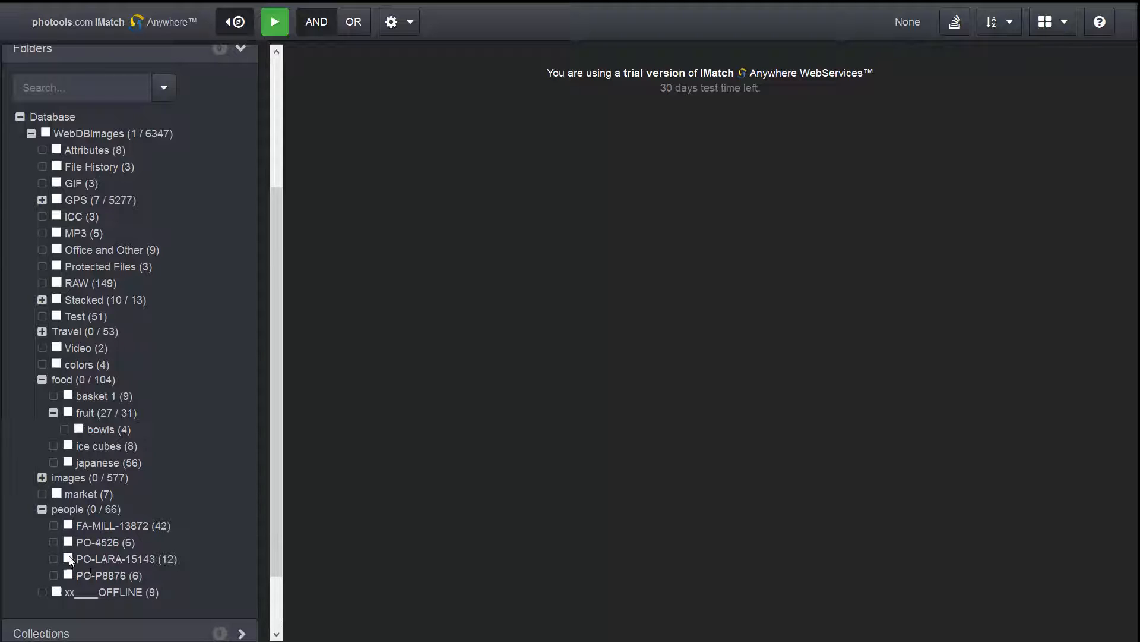
pyautogui.click(54, 541)
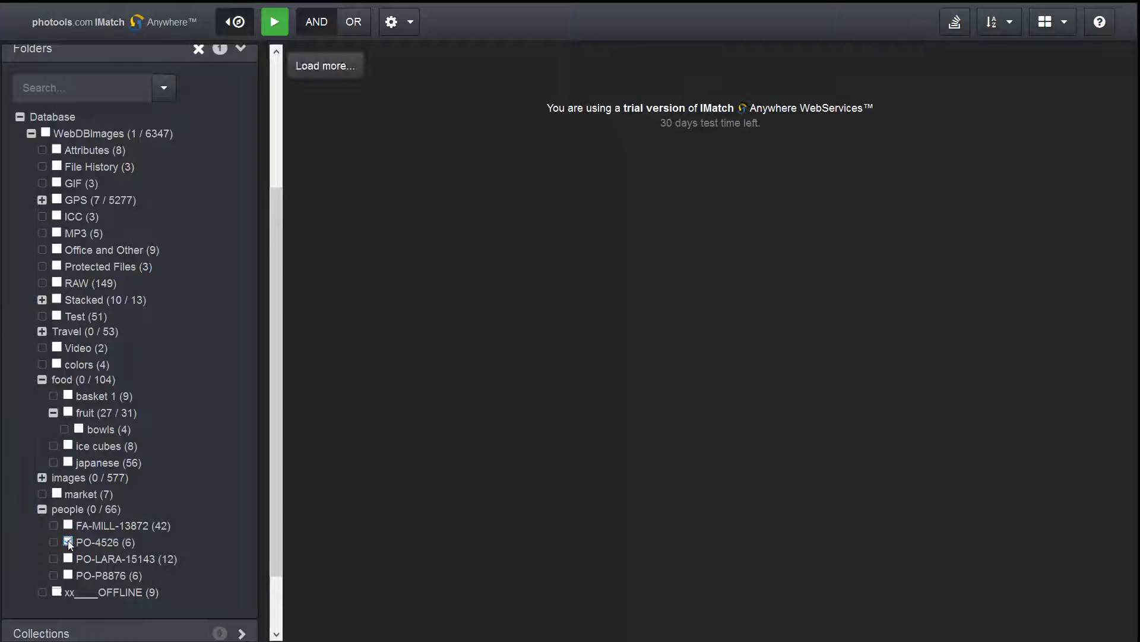
pyautogui.click(54, 542)
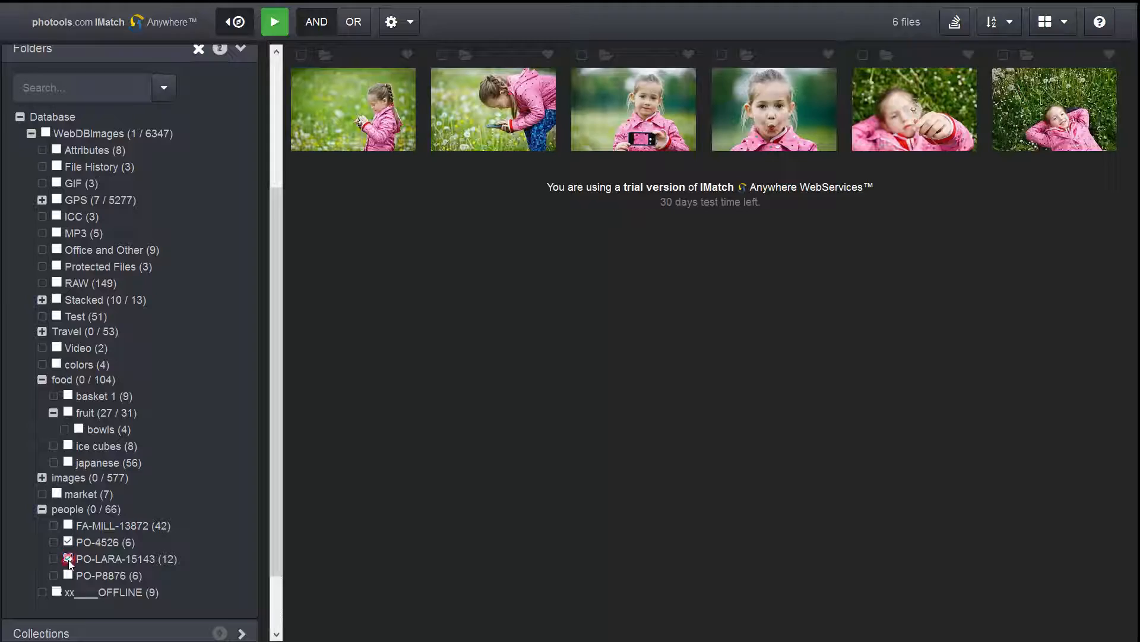
pyautogui.click(53, 558)
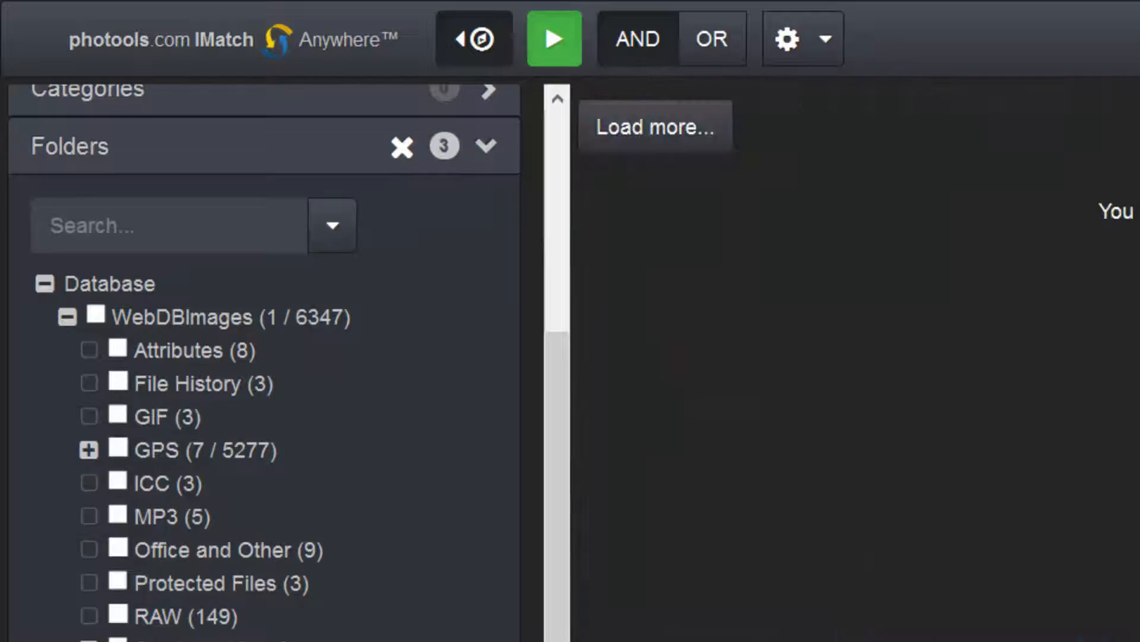
pyautogui.click(653, 126)
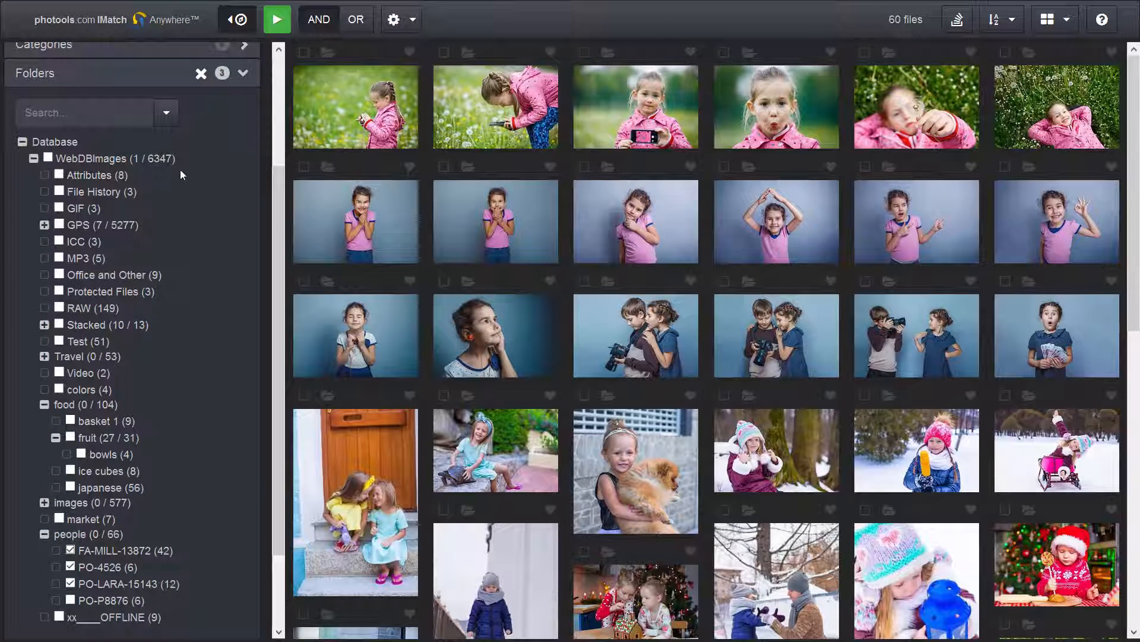
# Reset the selection and keep only the FA-MILL-13872 folder with its 42 photos
pyautogui.click(202, 74)
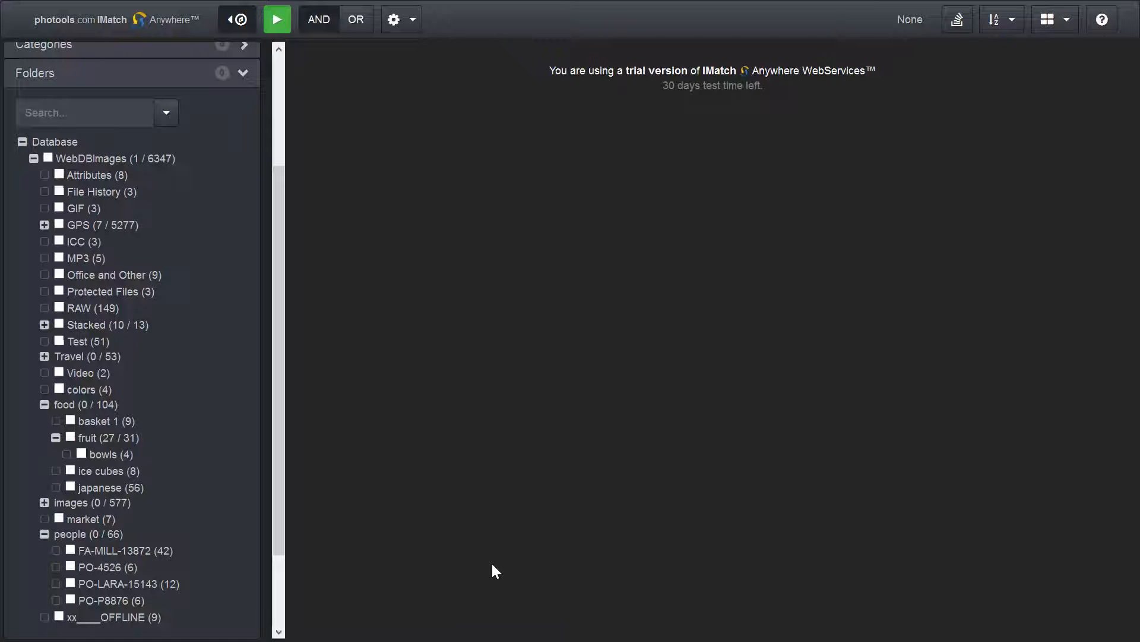
pyautogui.moveTo(193, 565)
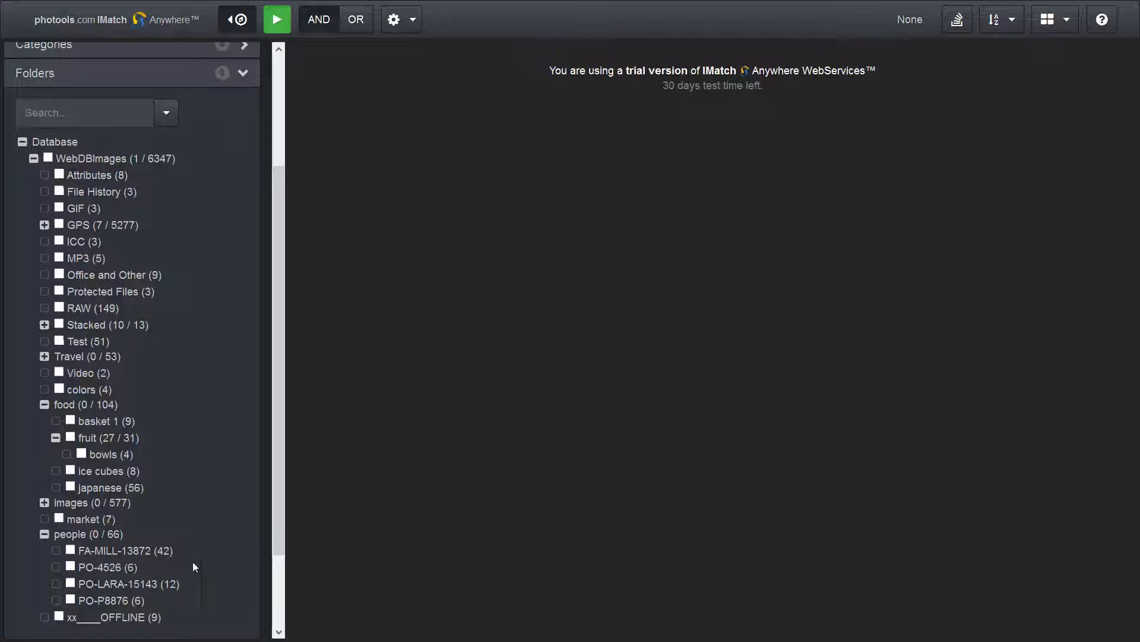
pyautogui.click(57, 550)
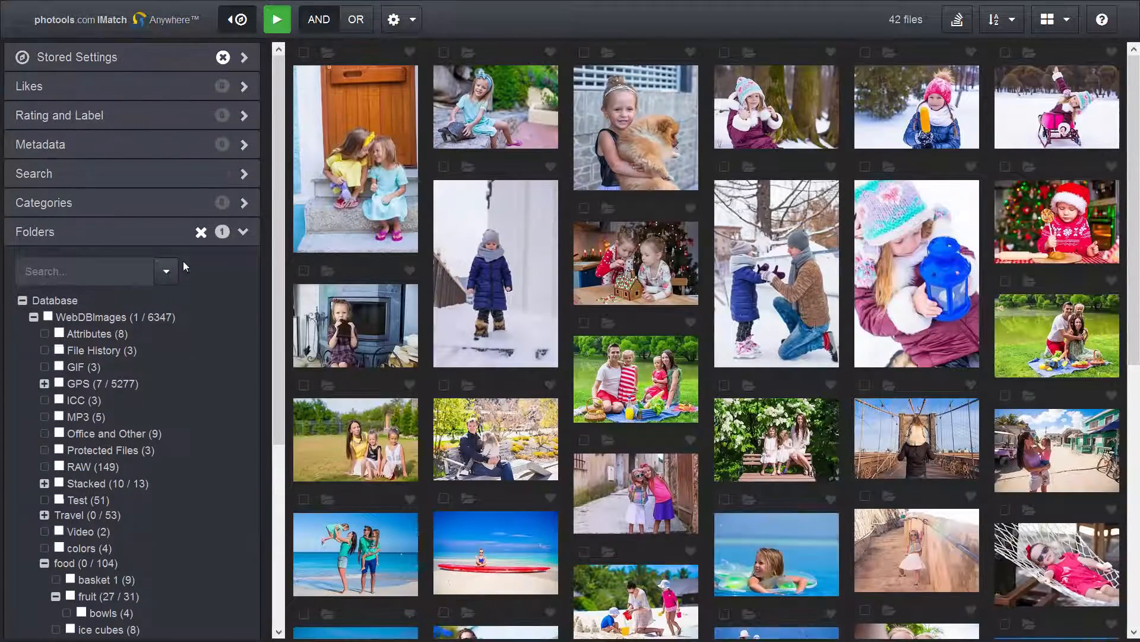
# Save the current folder selection as a stored preset named 'Miller Family'
pyautogui.click(76, 57)
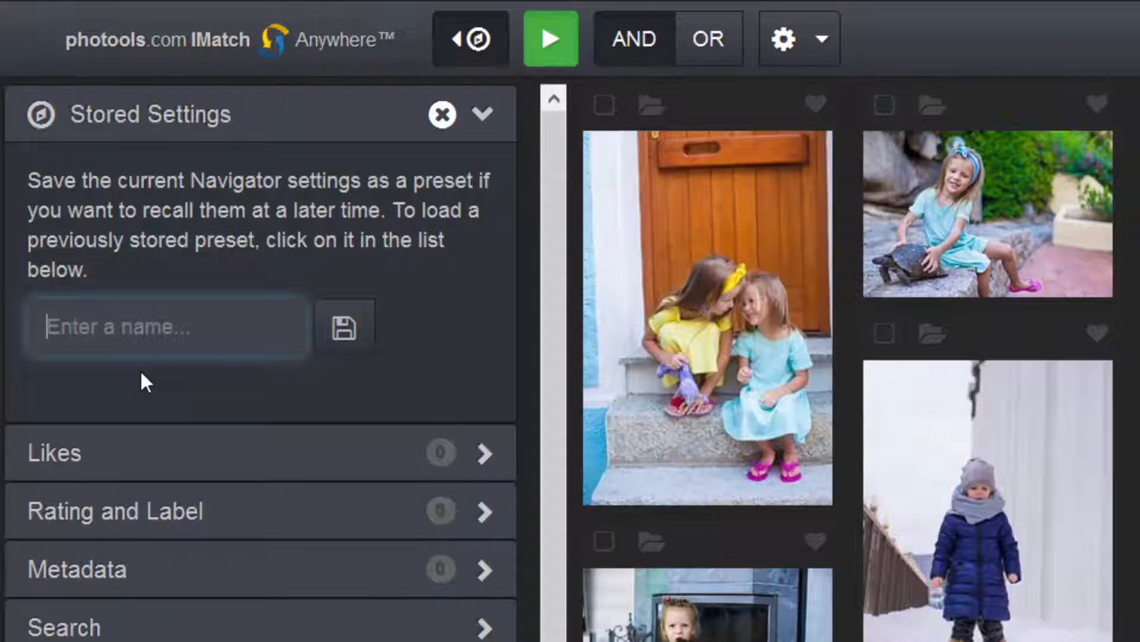
pyautogui.write('Miller')
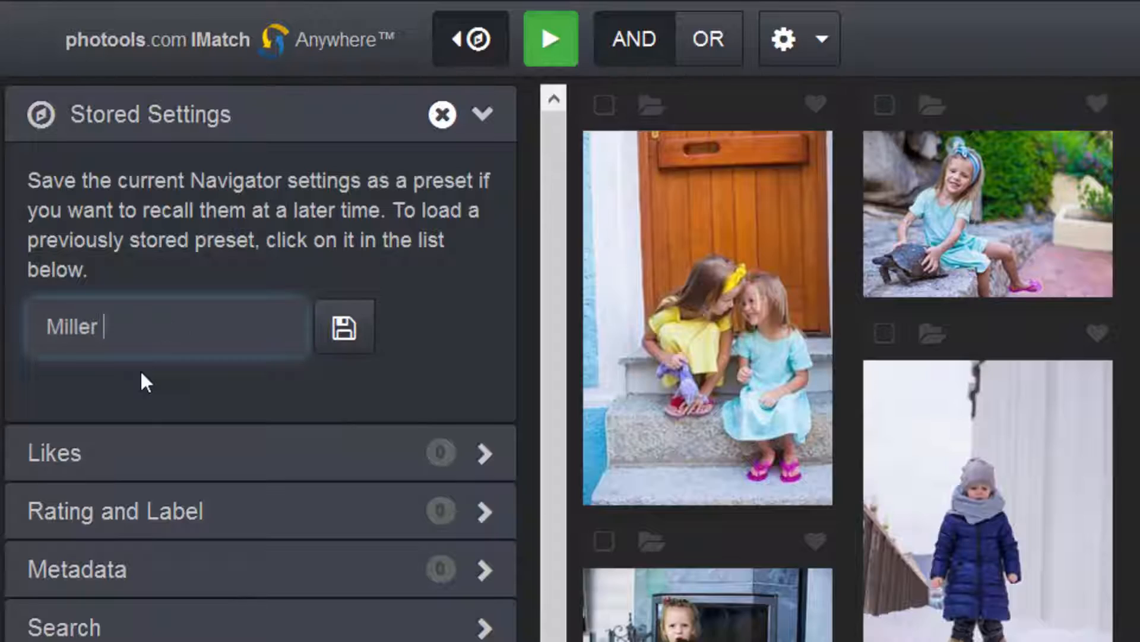
pyautogui.write('Family')
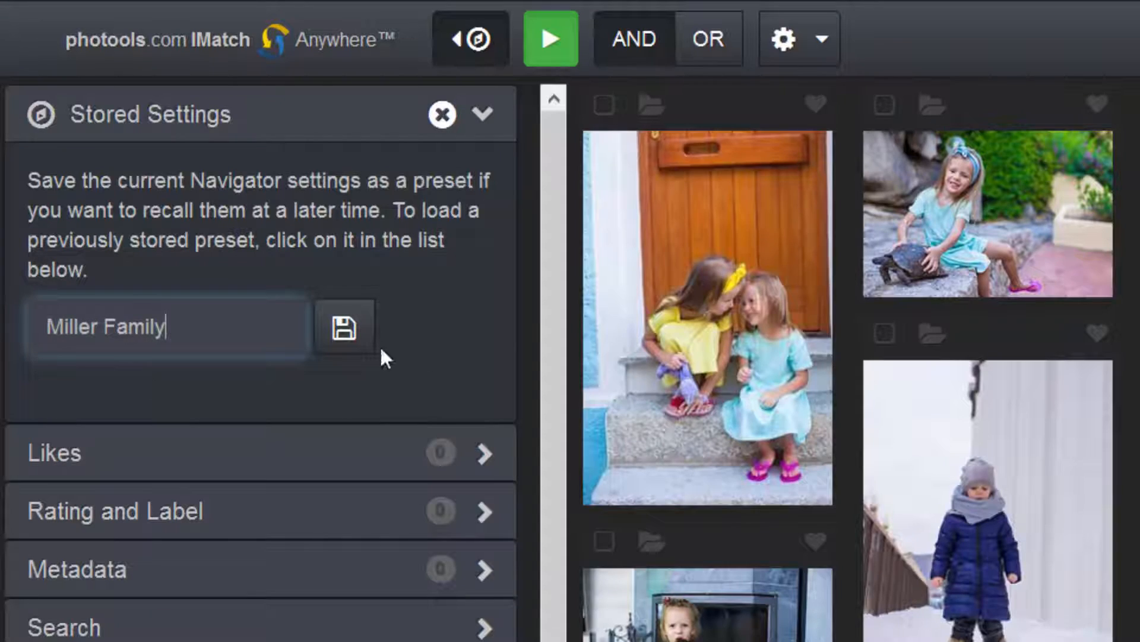
pyautogui.click(344, 326)
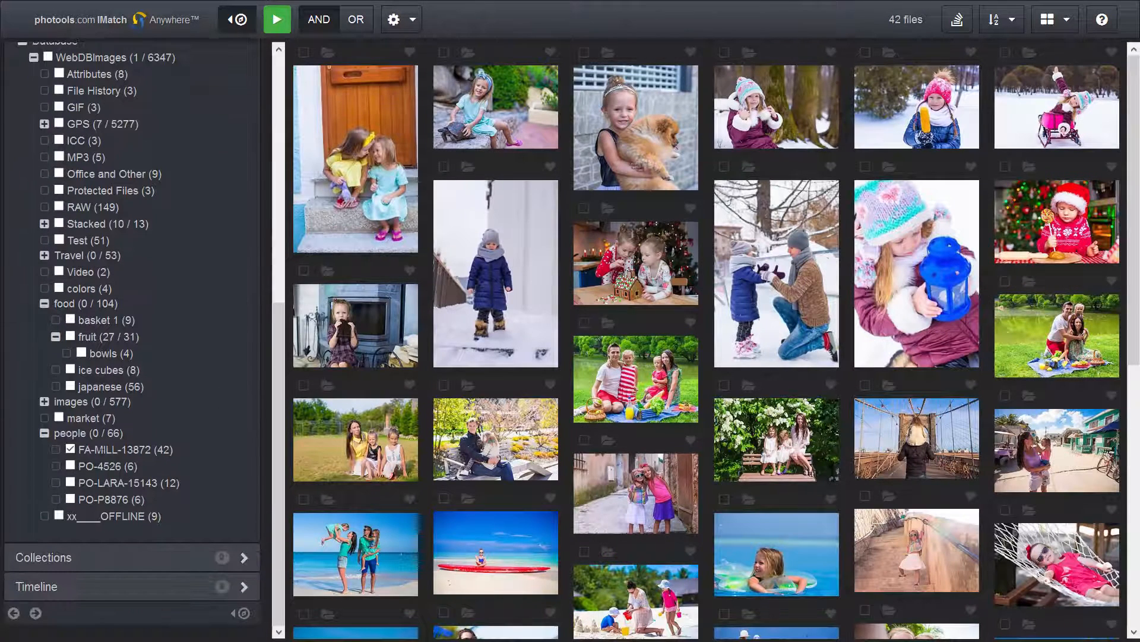
# Clear the folder selection and recall the Miller Family preset to restore its 42 photos
pyautogui.click(70, 449)
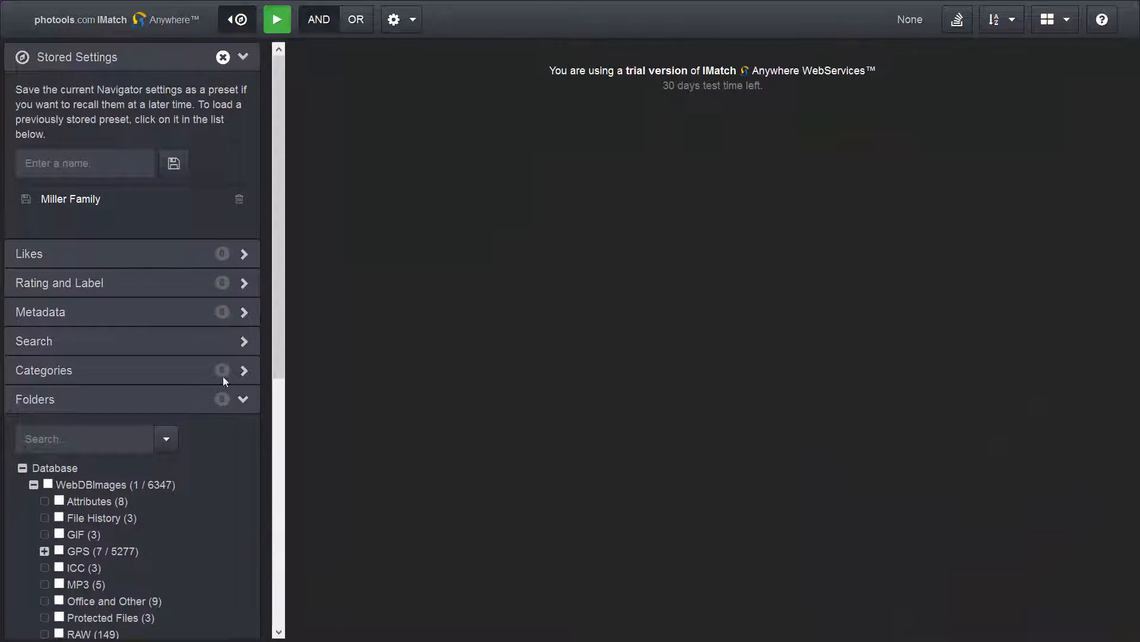
pyautogui.moveTo(70, 198)
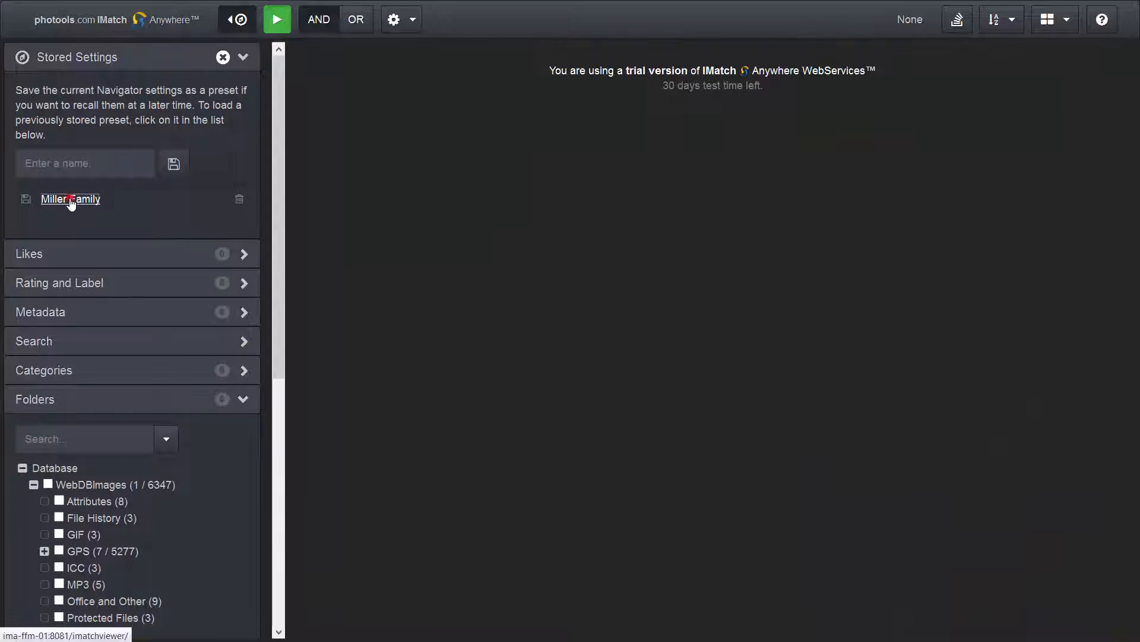
pyautogui.click(70, 199)
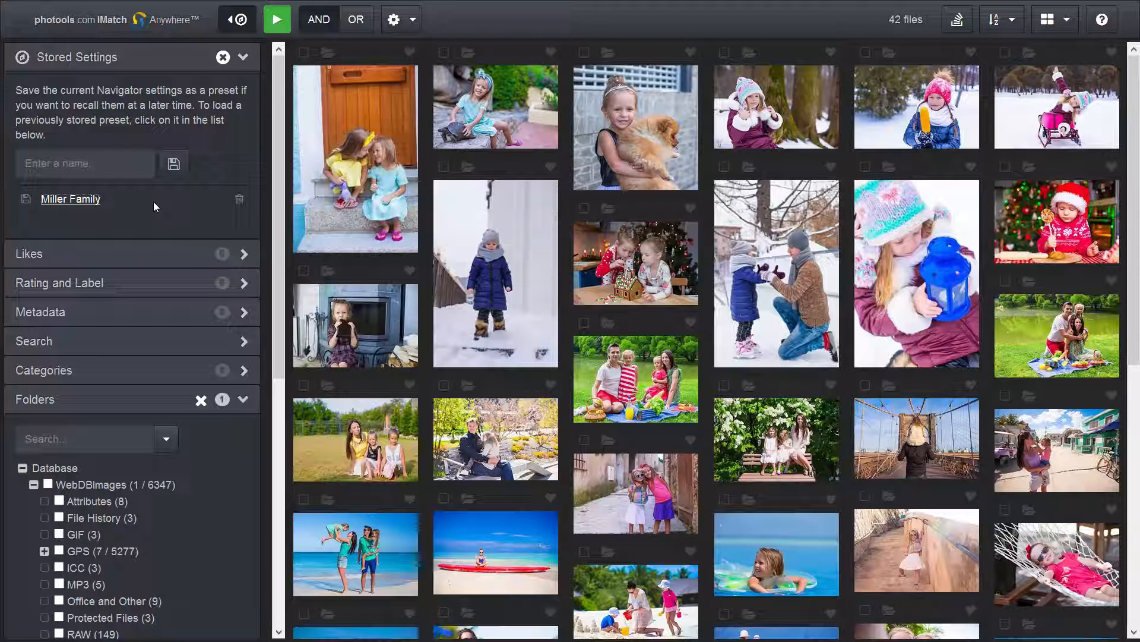
pyautogui.scroll(-3)
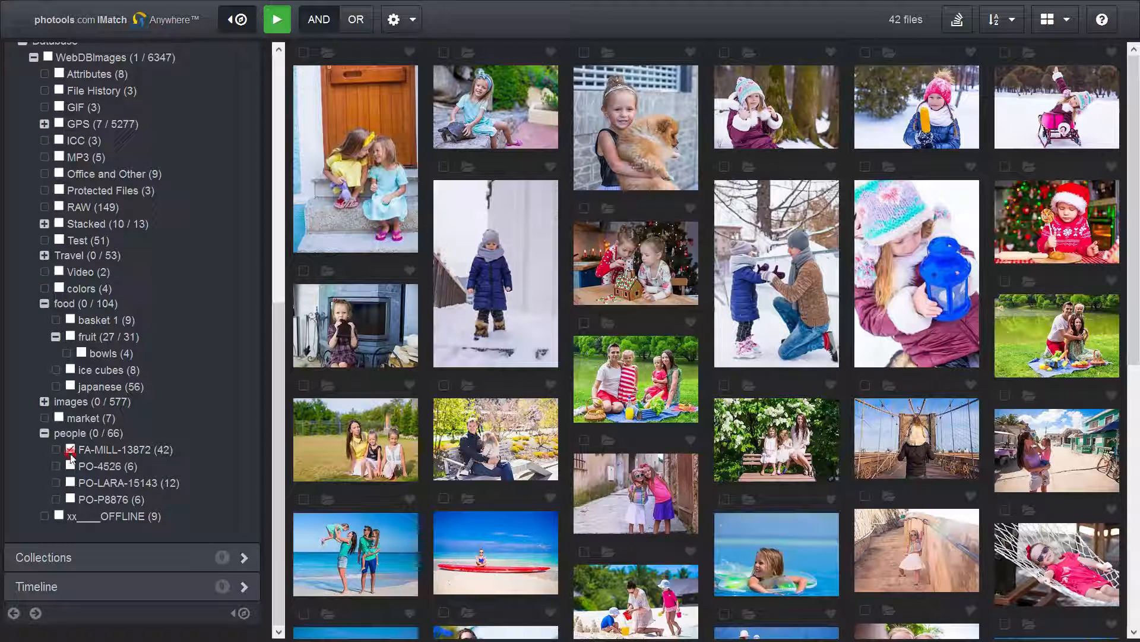
# Save the PO-4526 and PO-LARA-15143 folder selection as a stored preset named 'Children'
pyautogui.click(71, 466)
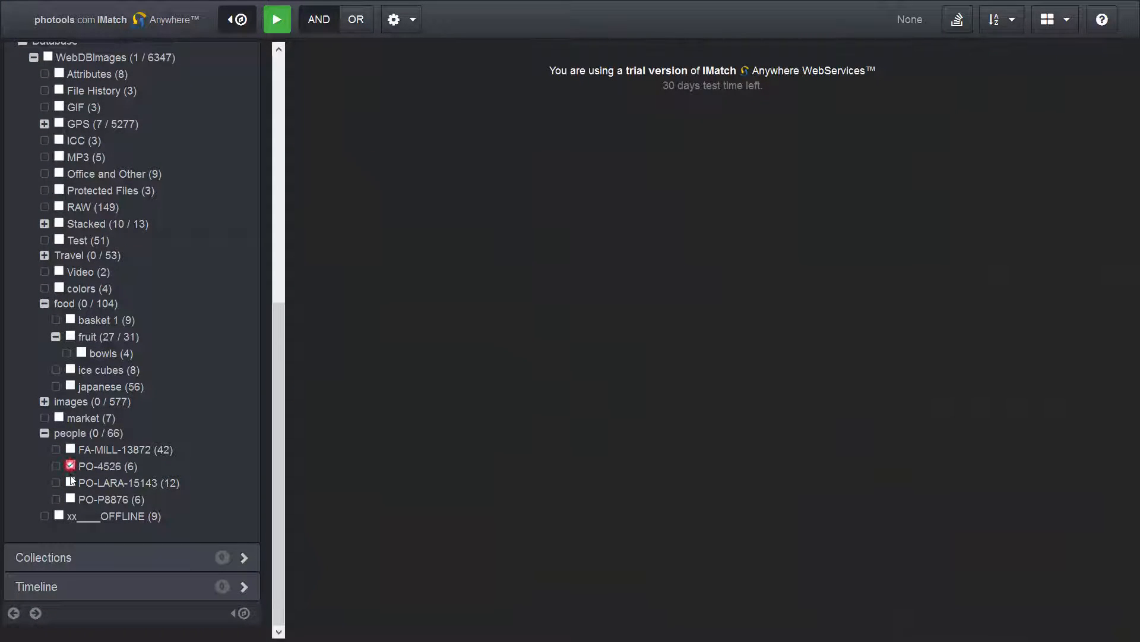
pyautogui.click(60, 482)
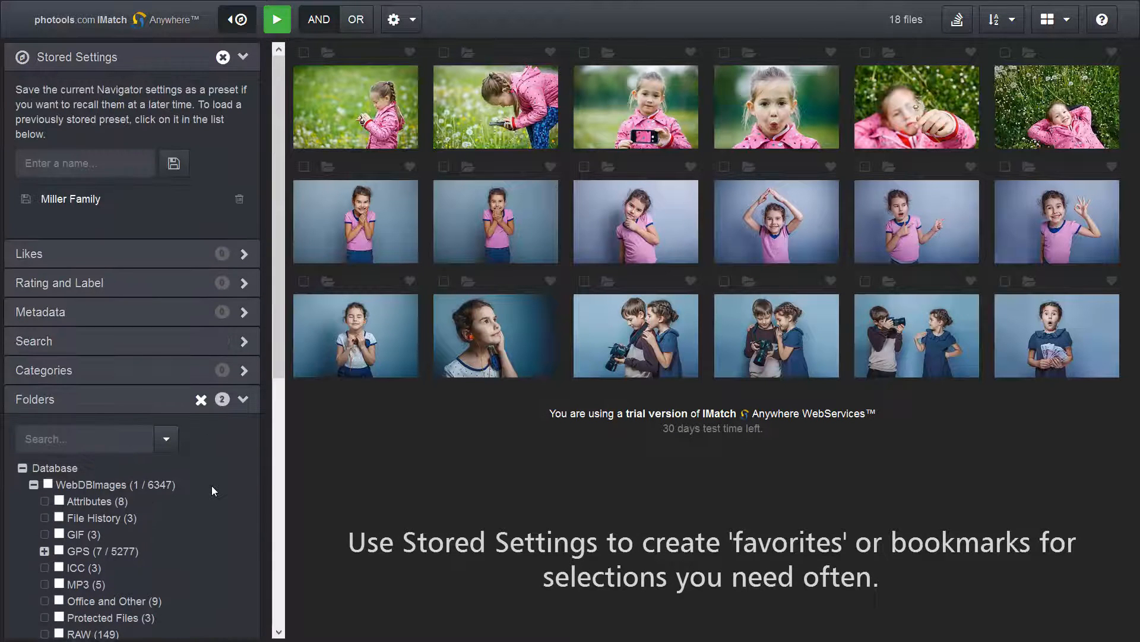
pyautogui.write('Ch')
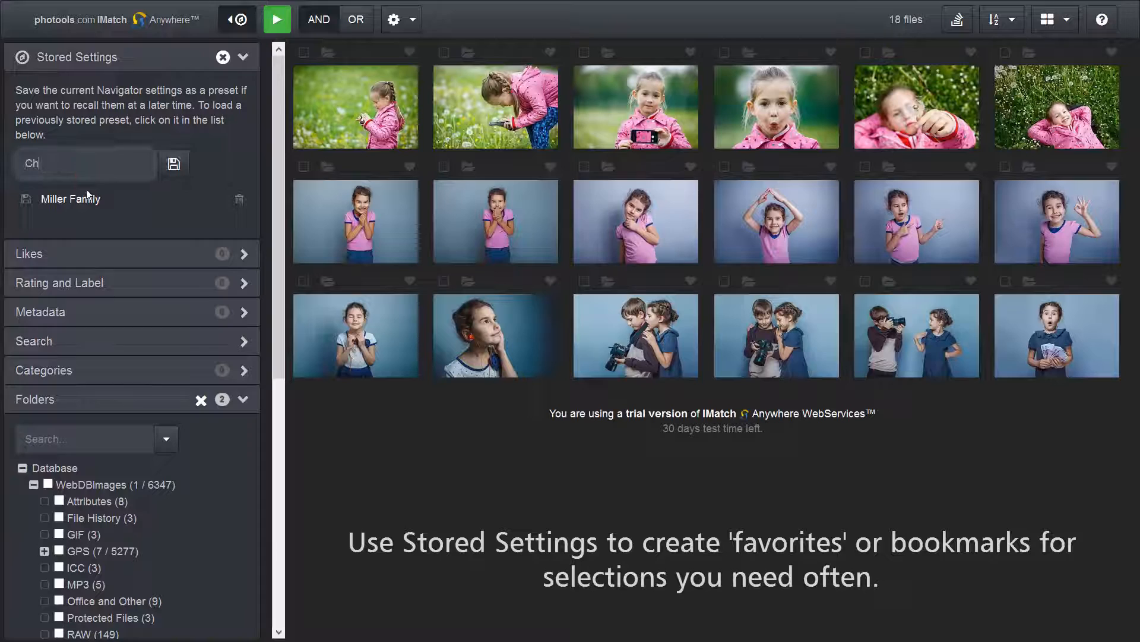
pyautogui.write('ildren')
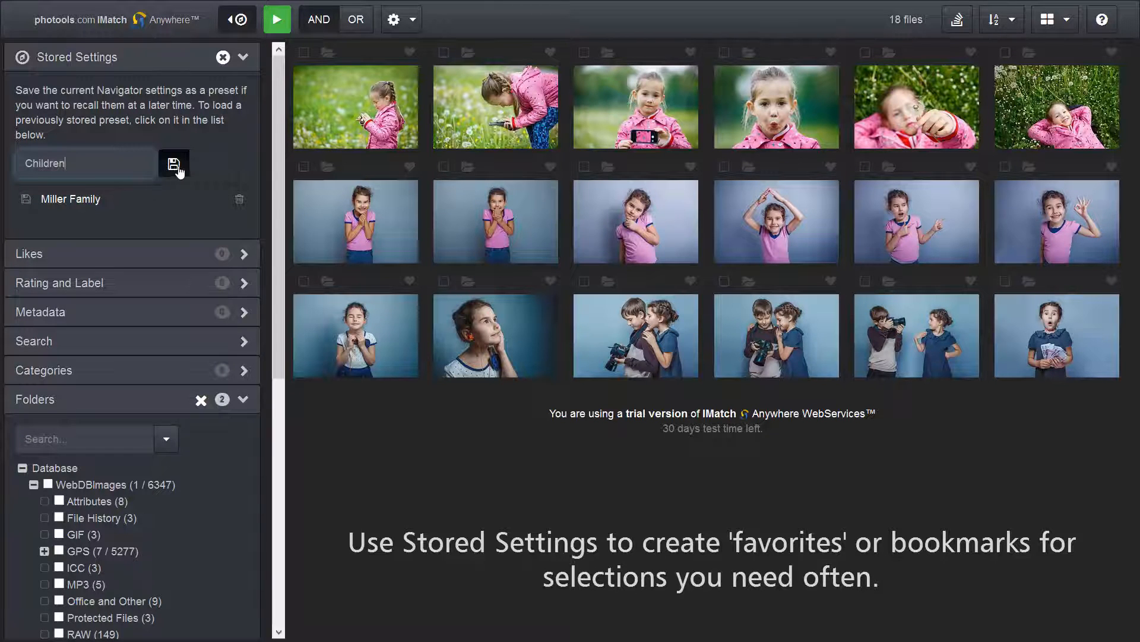
pyautogui.click(173, 163)
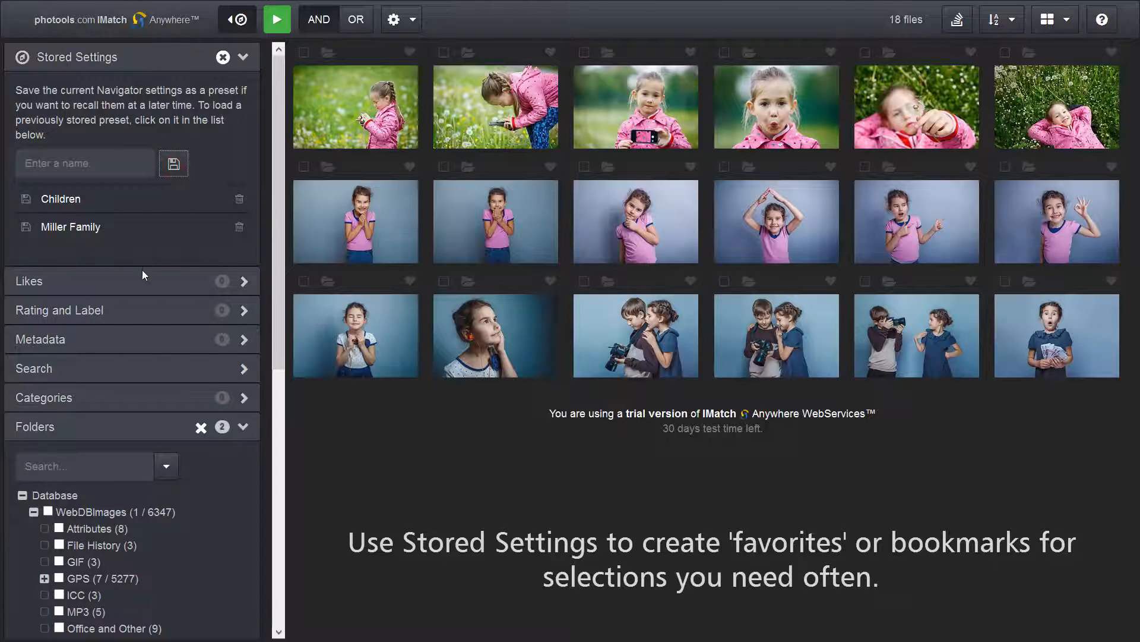
# Switch between the Miller Family and Children presets, leaving the folder filter cleared
pyautogui.click(70, 226)
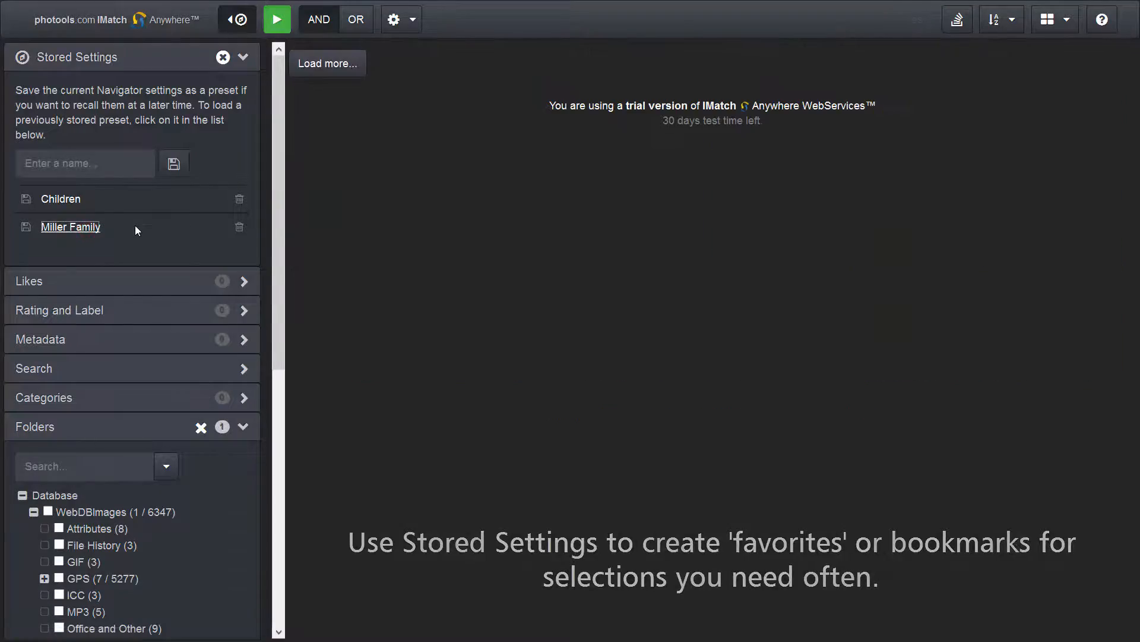
pyautogui.click(61, 198)
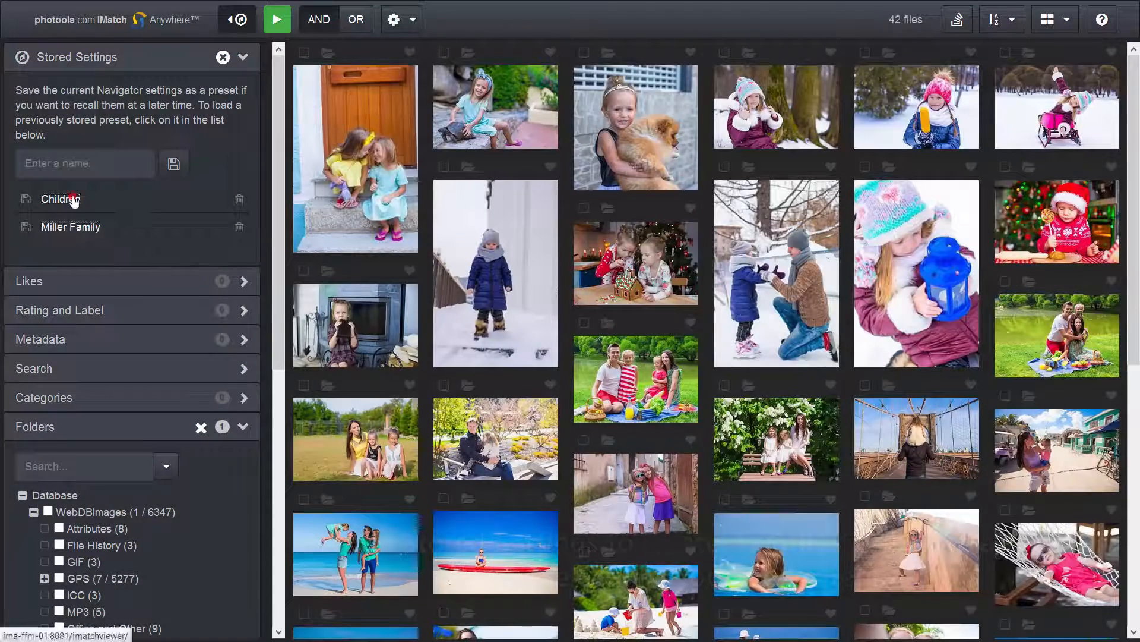
pyautogui.click(61, 198)
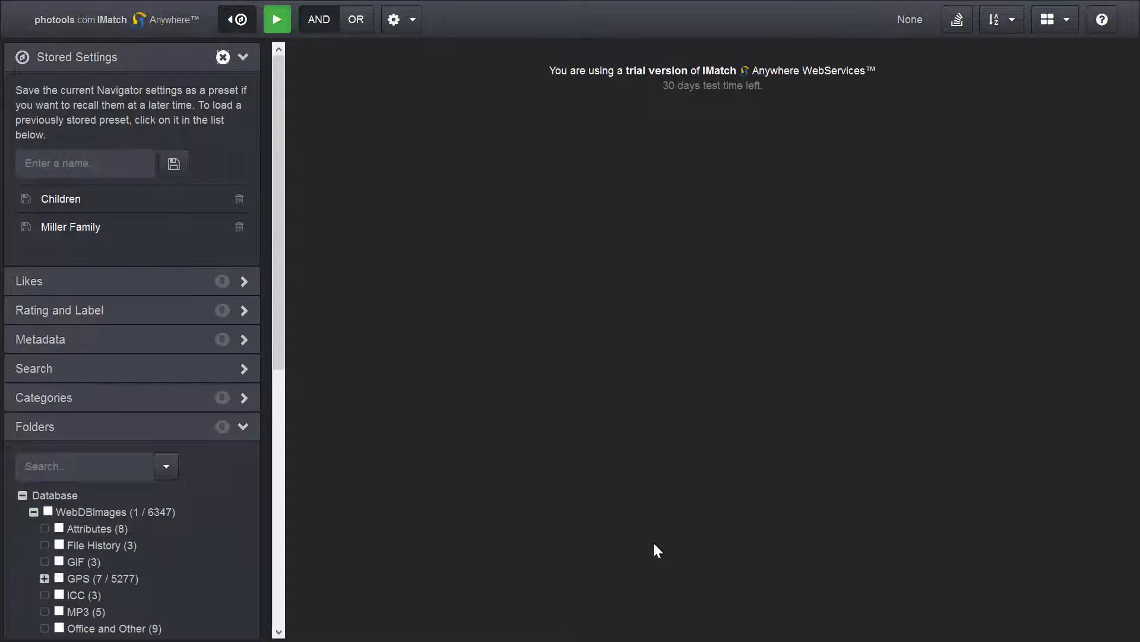
pyautogui.moveTo(93, 305)
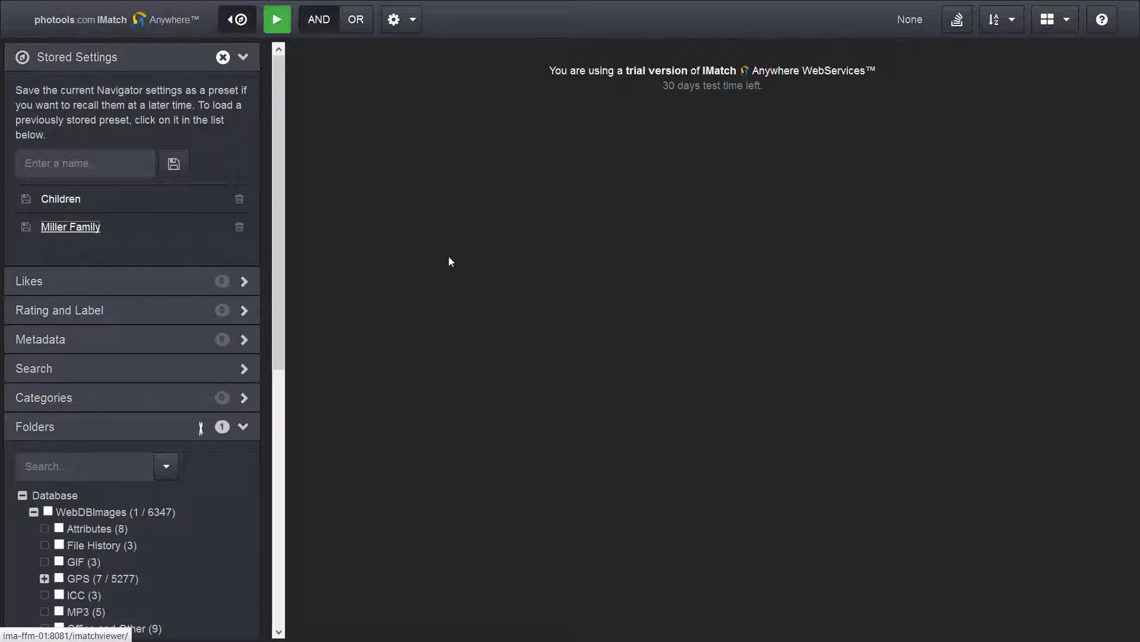
# Recall the Miller Family preset and scroll through its 42 photos with titles and descriptions
pyautogui.click(70, 226)
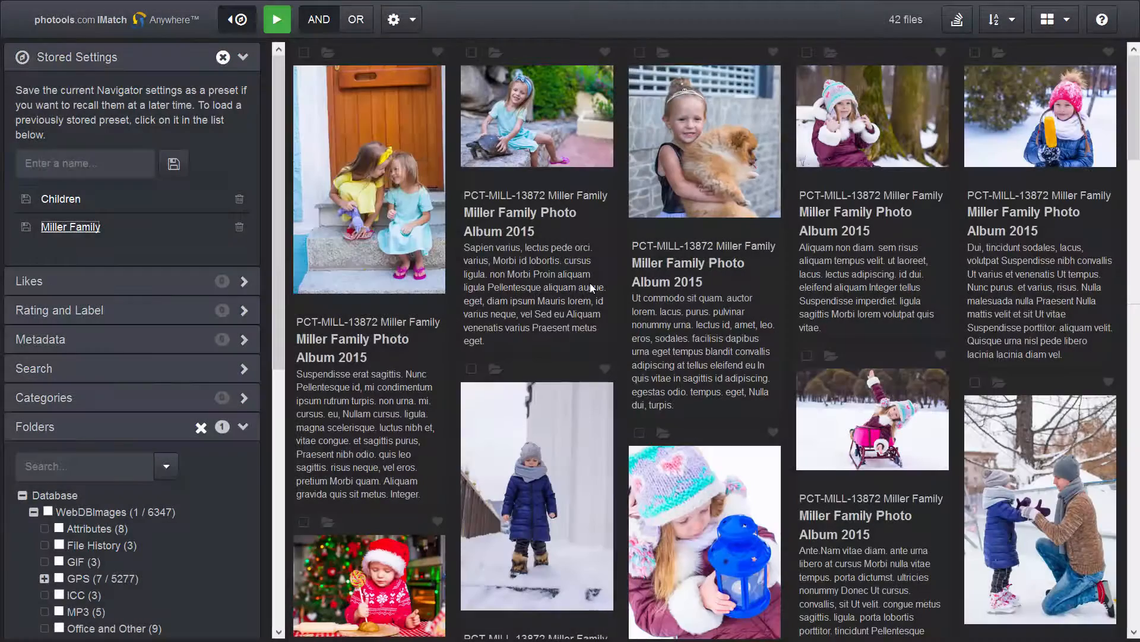
pyautogui.scroll(-3)
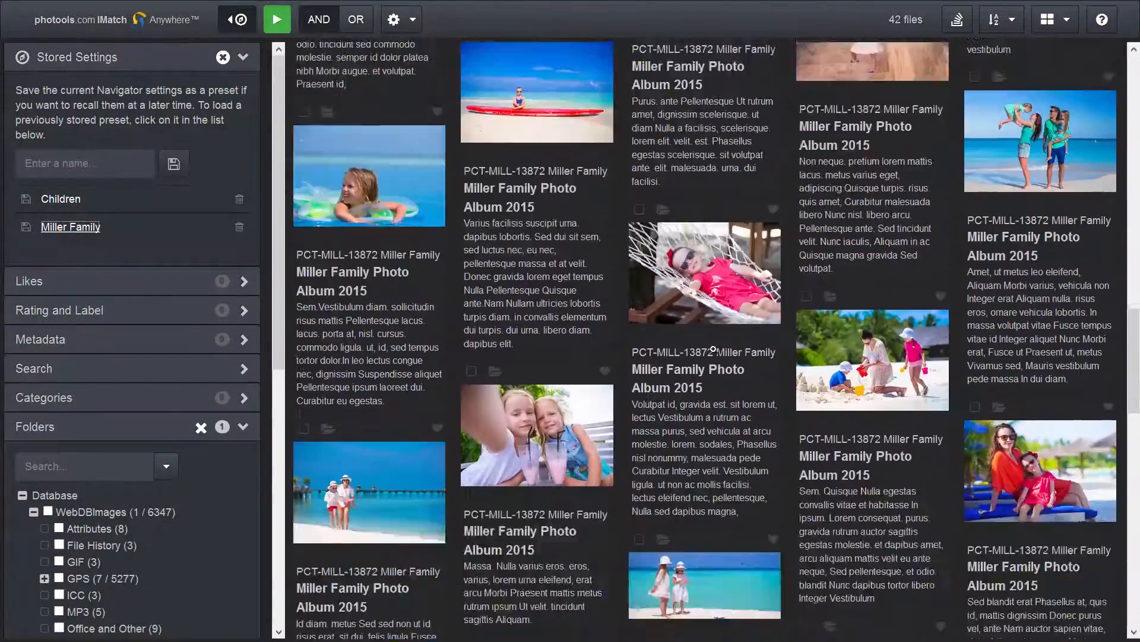
pyautogui.scroll(-3)
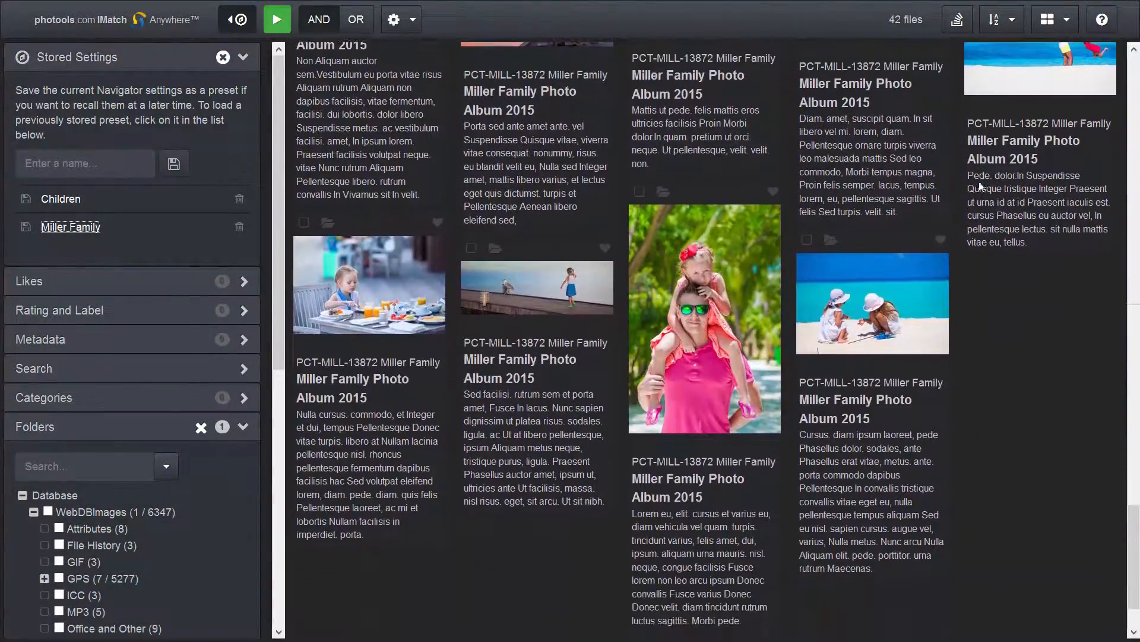
pyautogui.click(1054, 19)
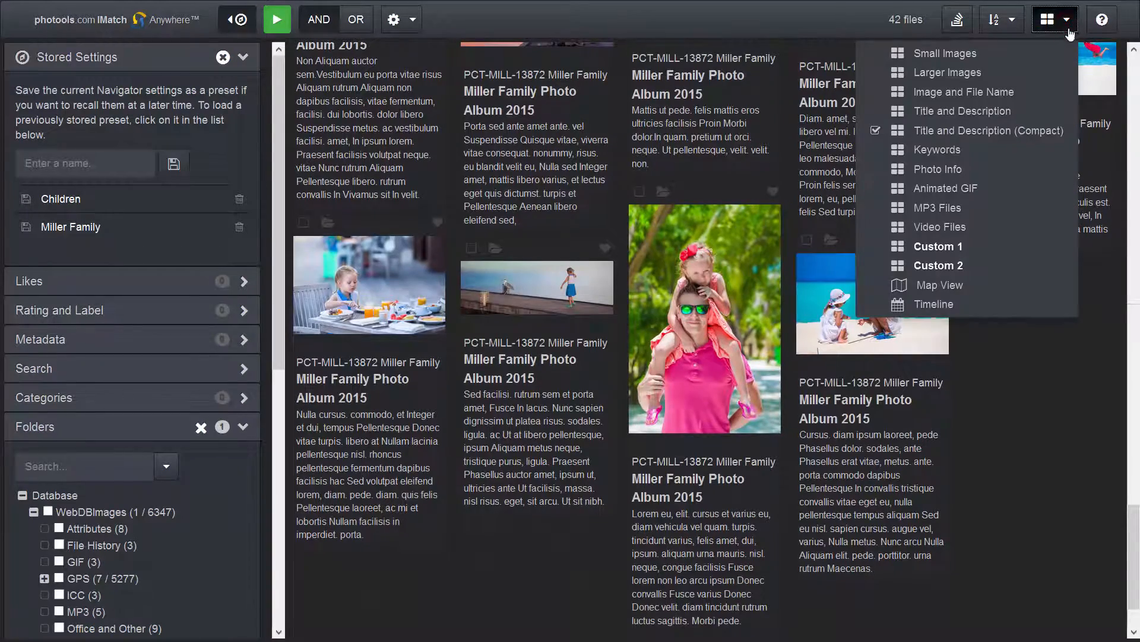
# Switch to the Map View layout and zoom out to see the photo placemarks
pyautogui.click(939, 284)
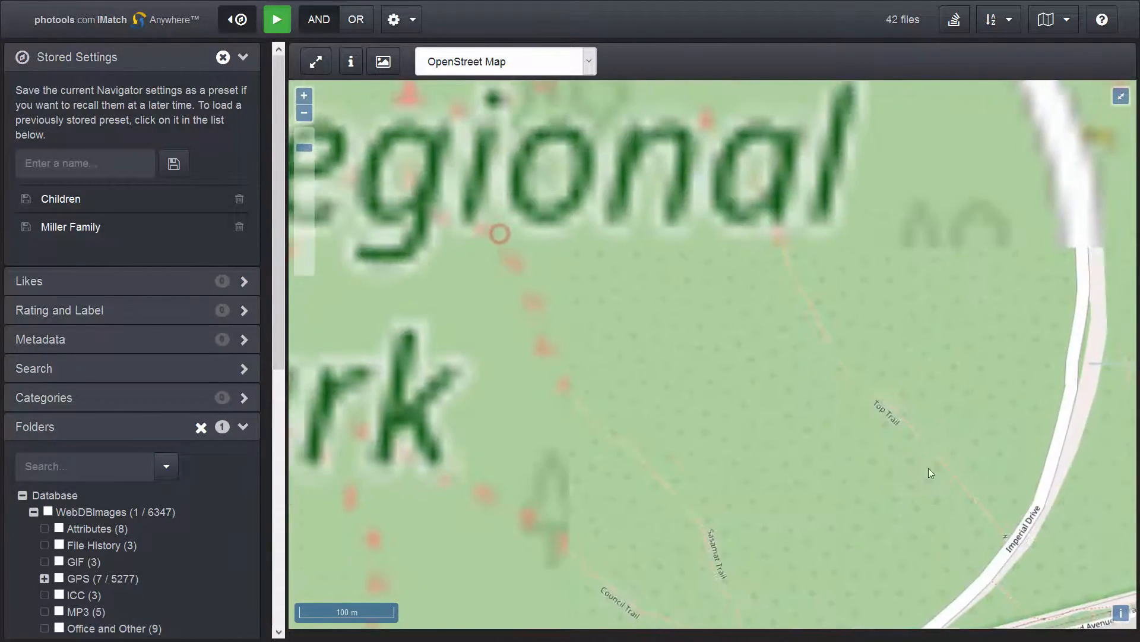
pyautogui.click(304, 111)
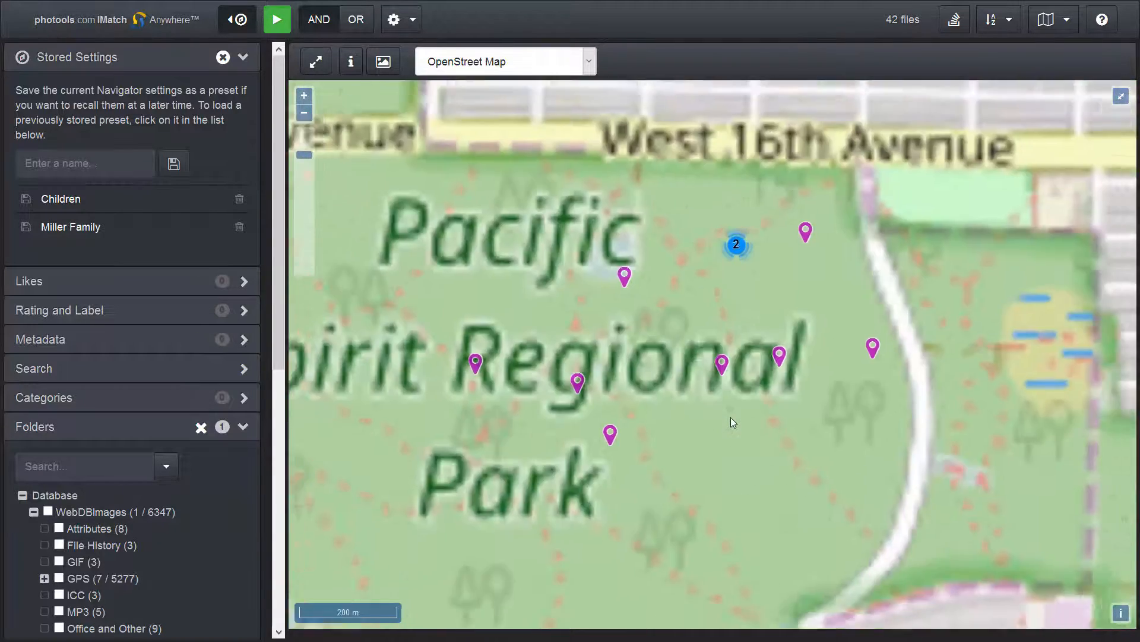
pyautogui.click(303, 113)
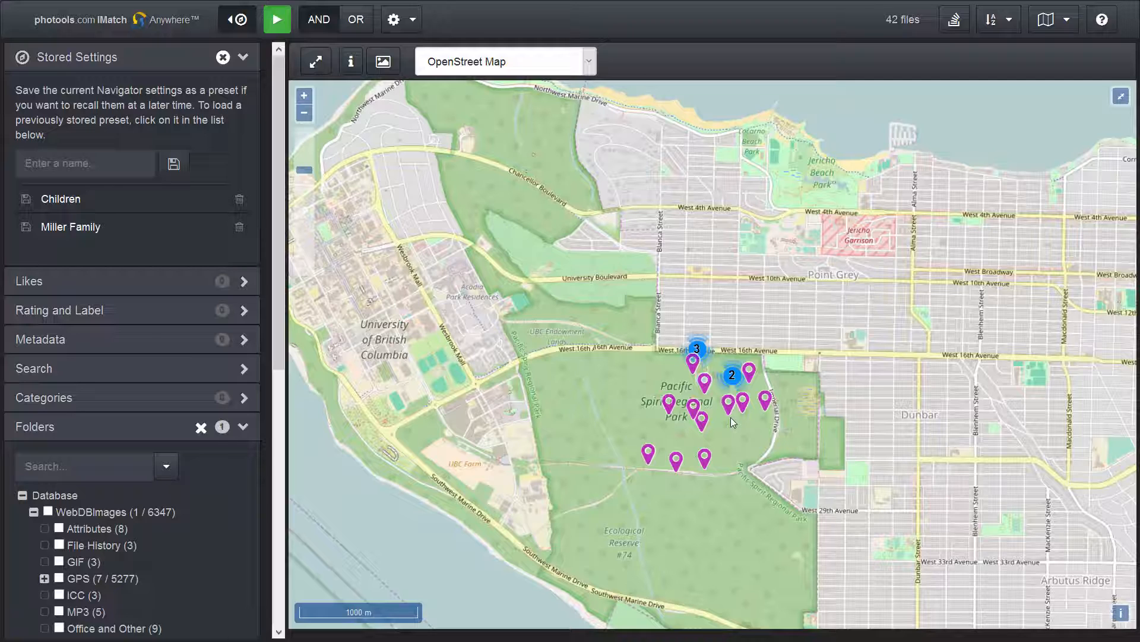
# Fit all placemarks into view, then zoom into the cluster of 12 Hawaii photos
pyautogui.click(314, 61)
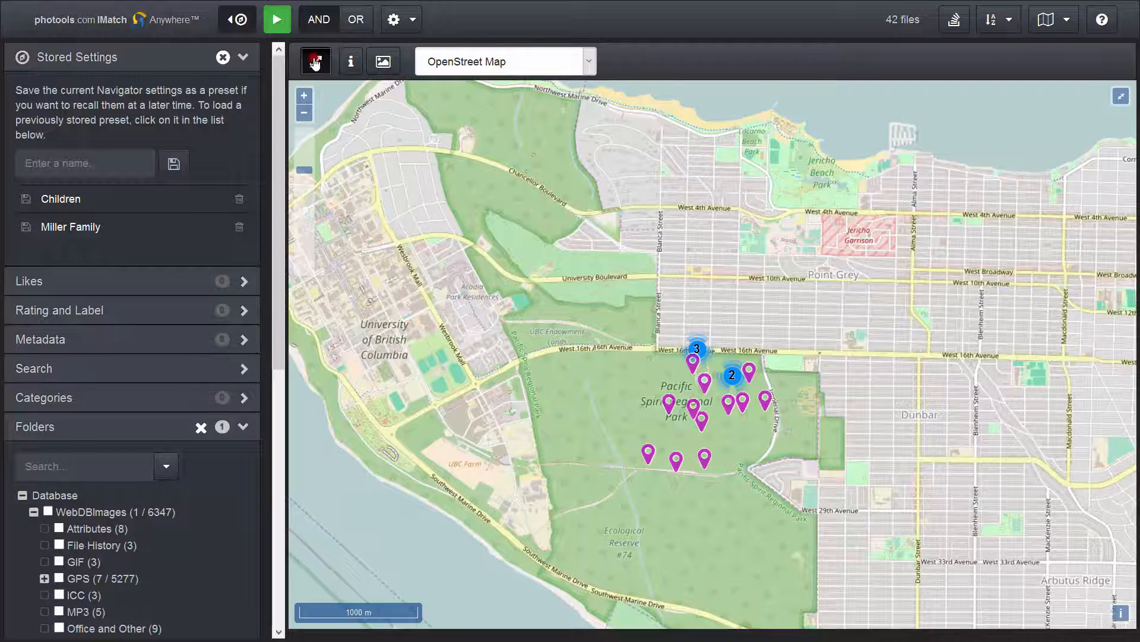
pyautogui.click(315, 60)
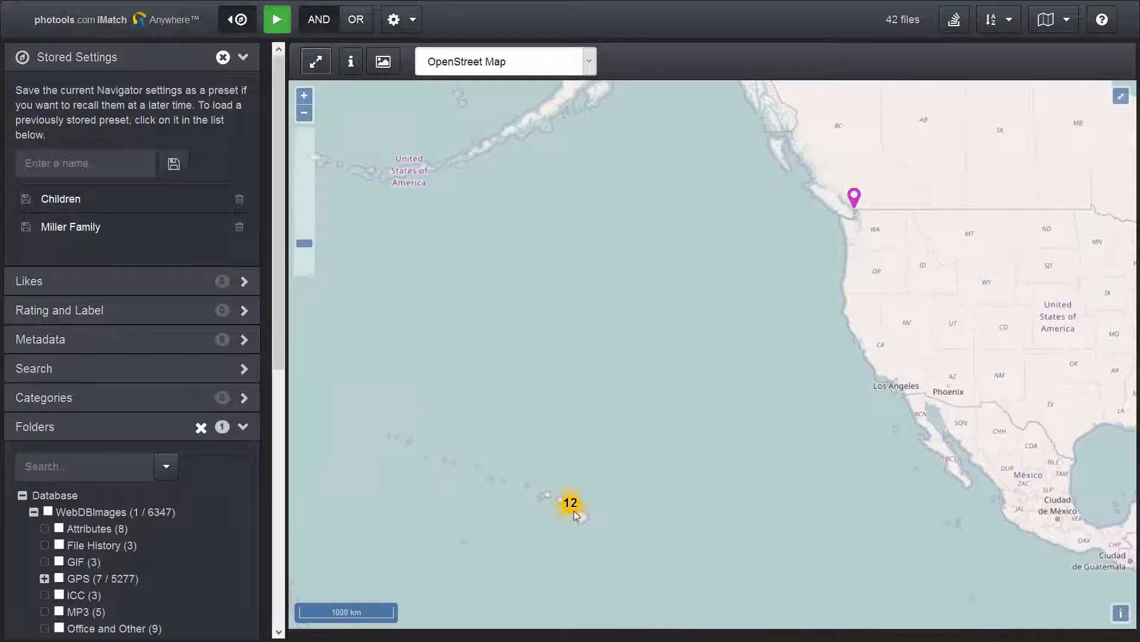
pyautogui.doubleClick(570, 502)
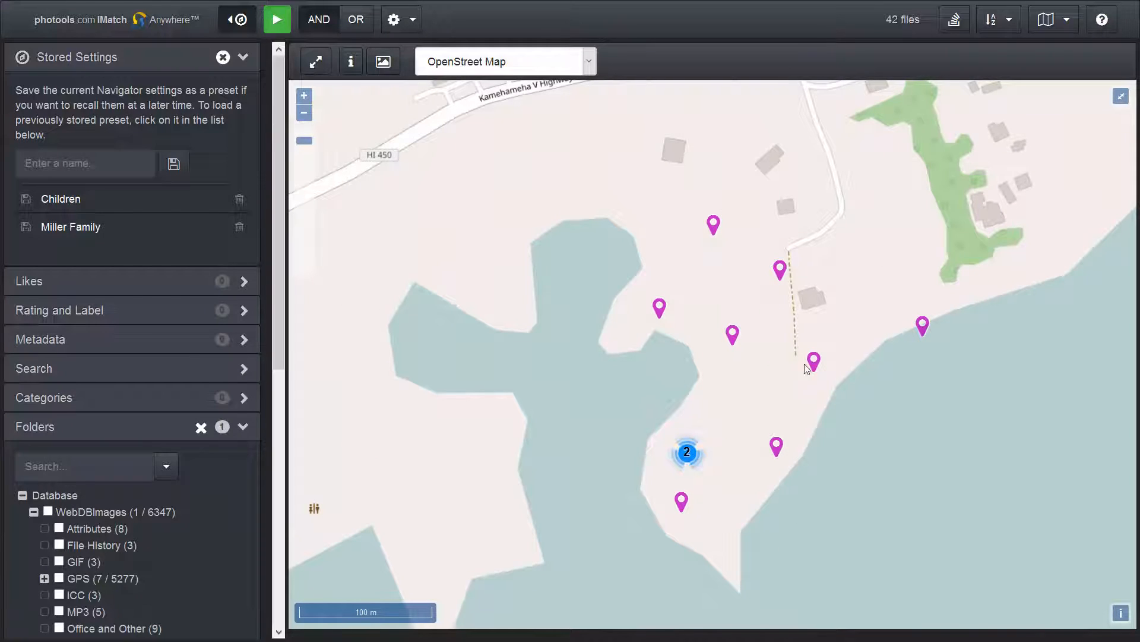
# View one Hawaii photo's details in its placemark popup and close it
pyautogui.click(813, 362)
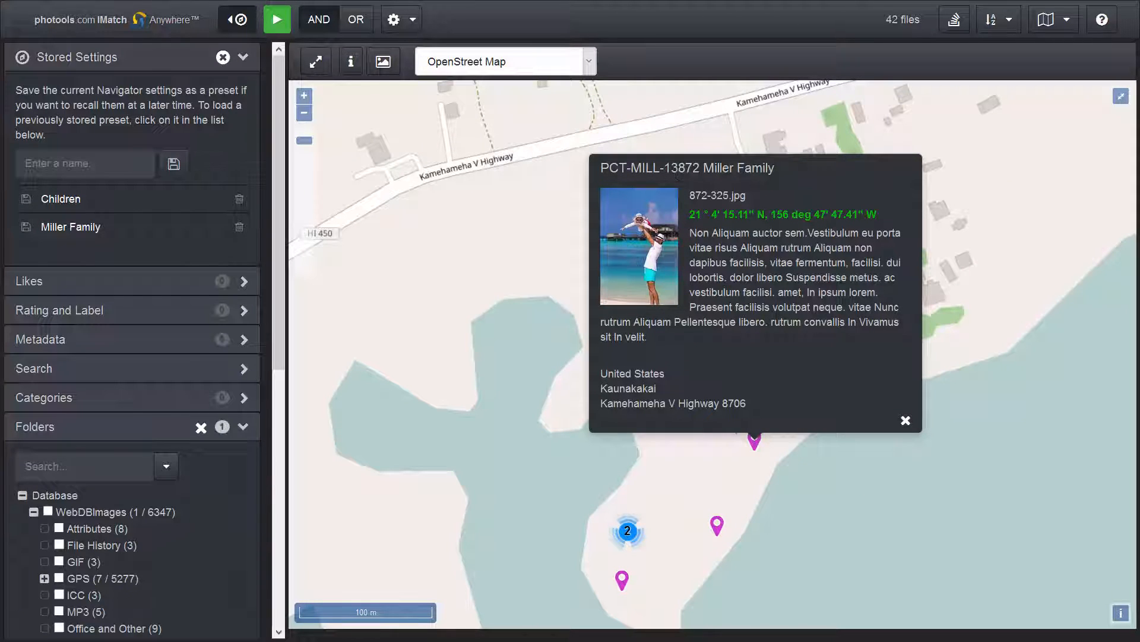
pyautogui.moveTo(791, 349)
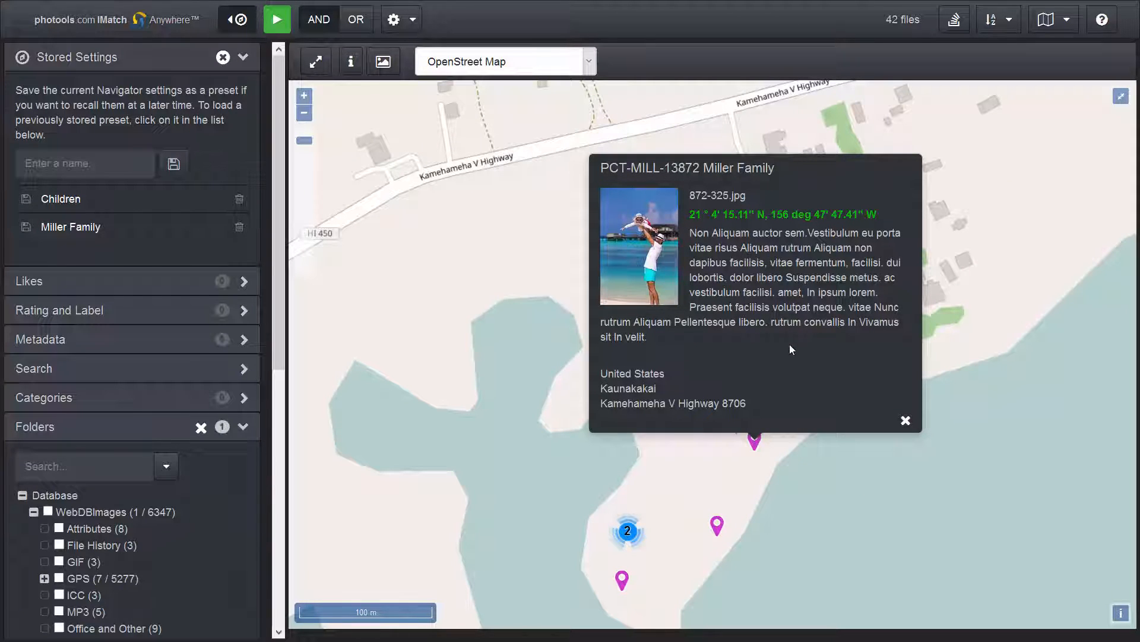
pyautogui.moveTo(891, 406)
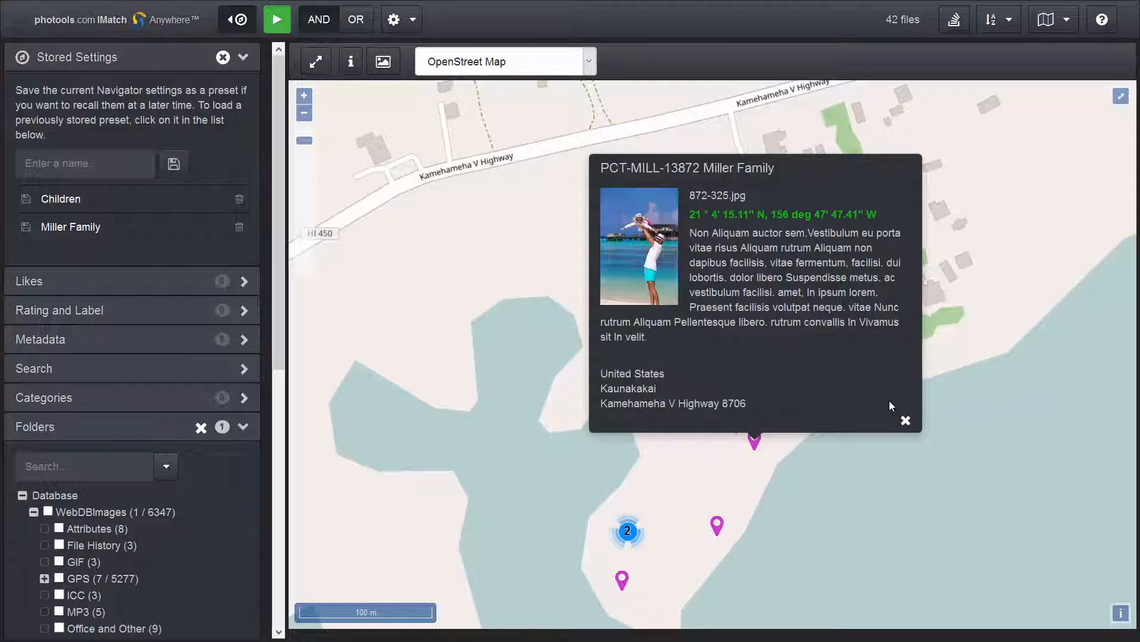
pyautogui.click(905, 419)
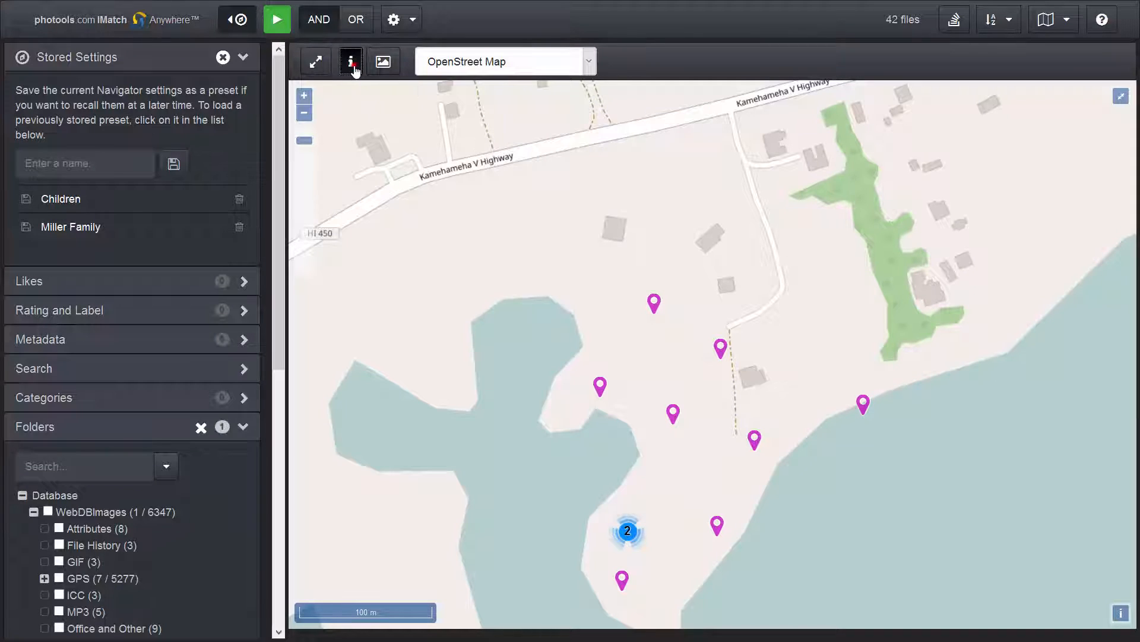
# Toggle file-name labels and photo thumbnails on the Kaunakakai placemarks
pyautogui.click(349, 61)
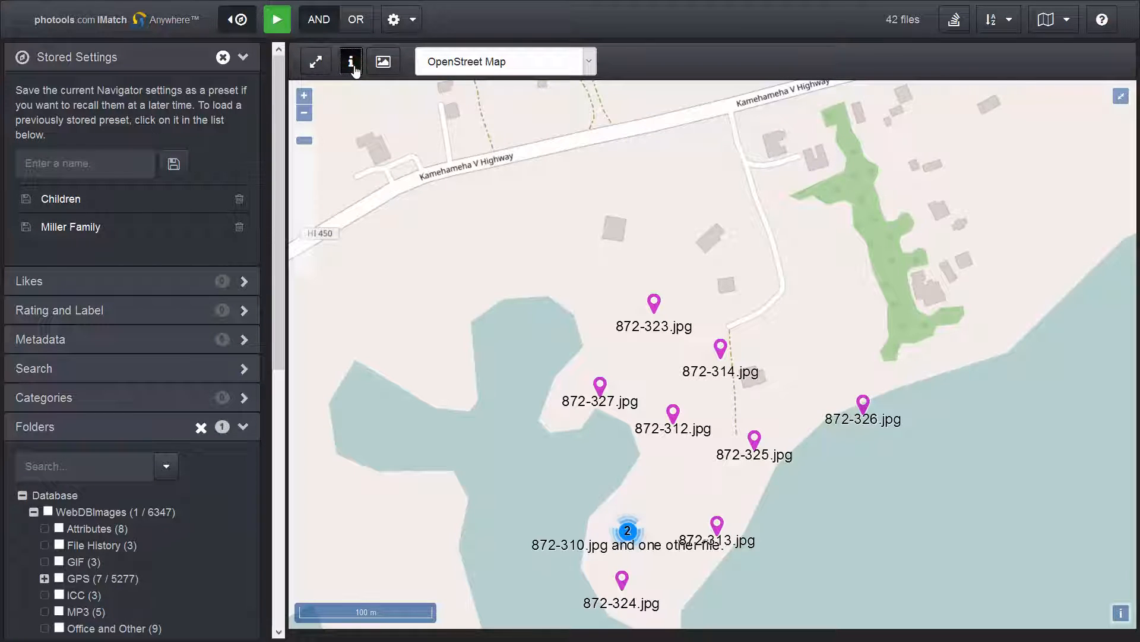
pyautogui.click(382, 60)
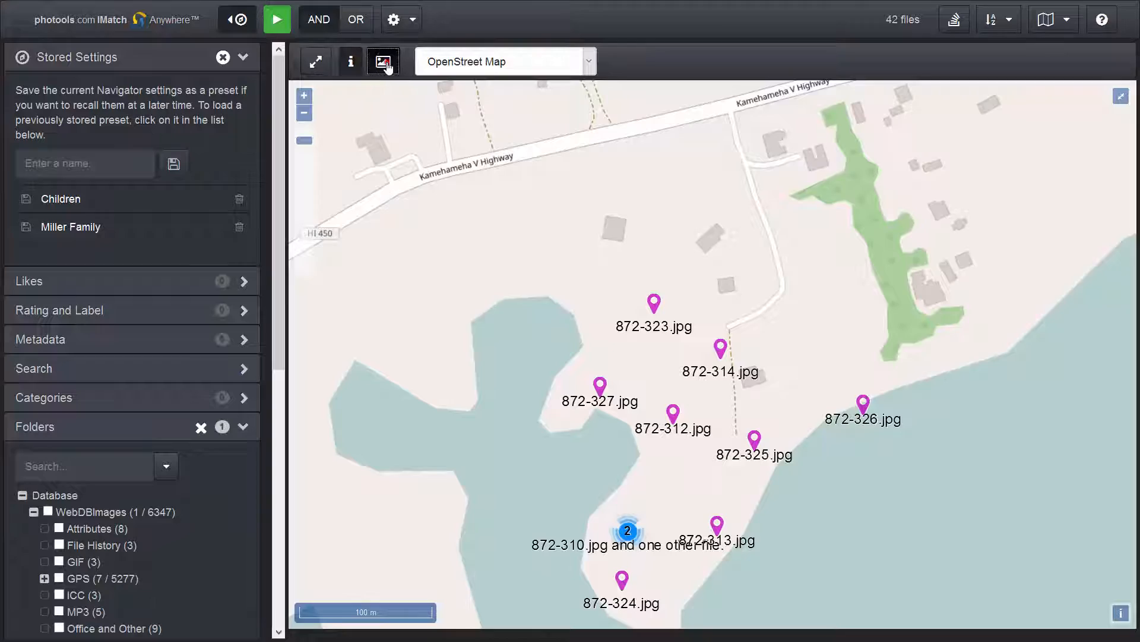
pyautogui.click(383, 60)
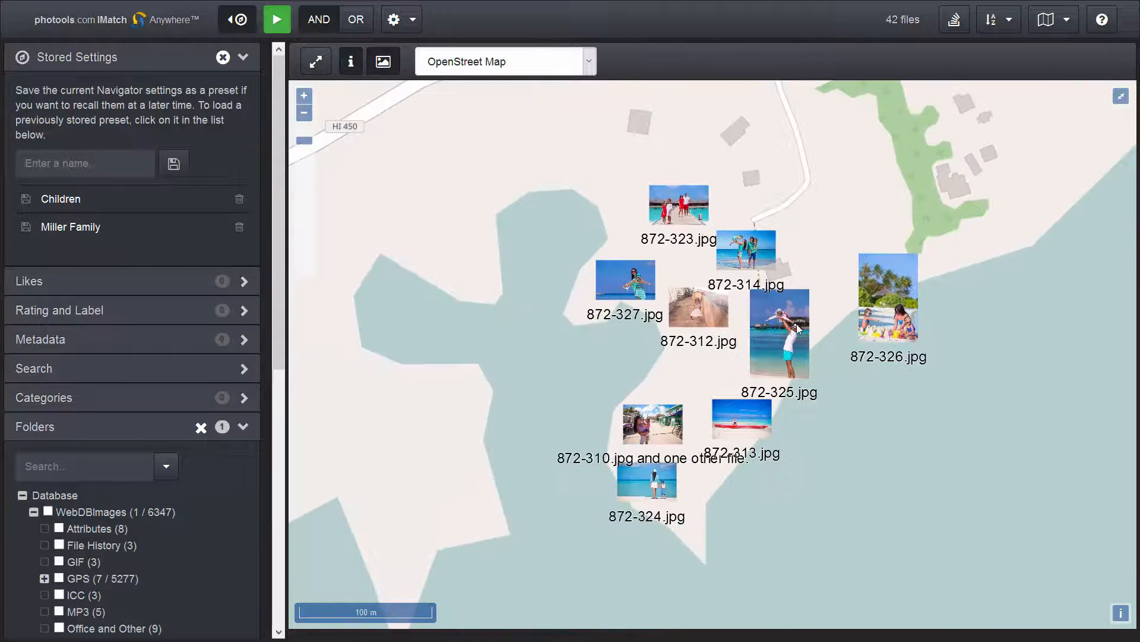
pyautogui.click(383, 61)
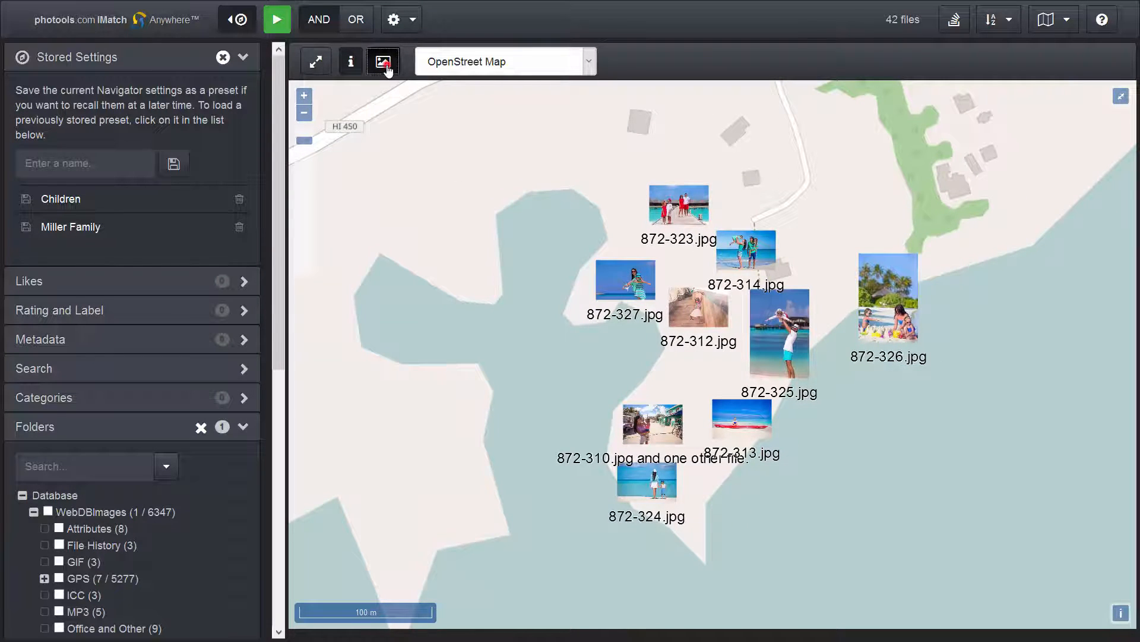
pyautogui.click(350, 60)
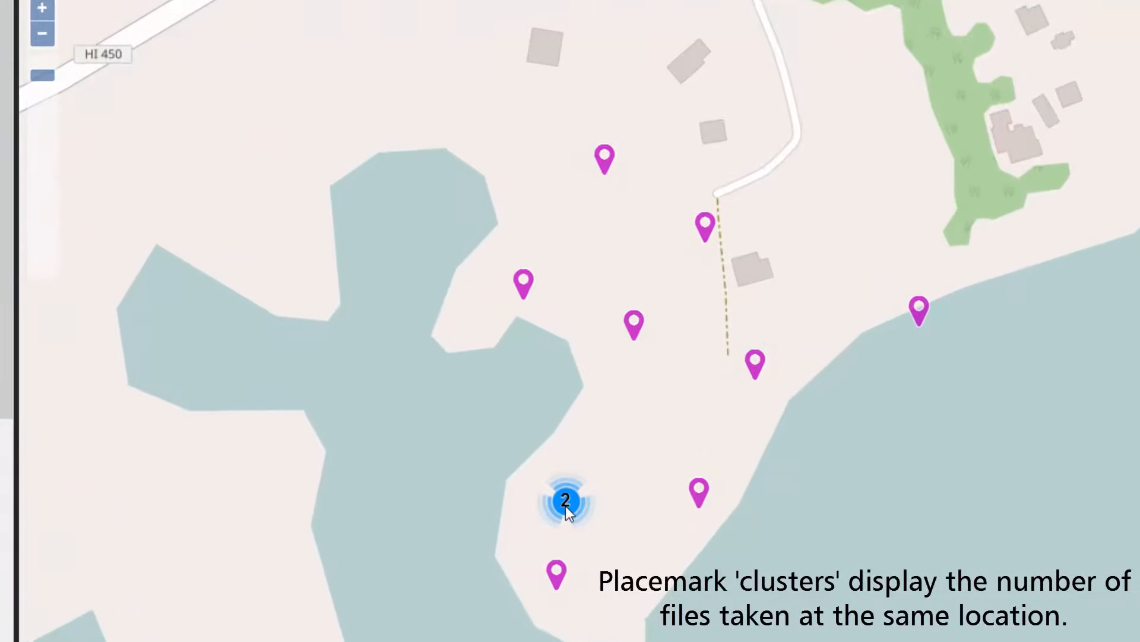
pyautogui.click(566, 500)
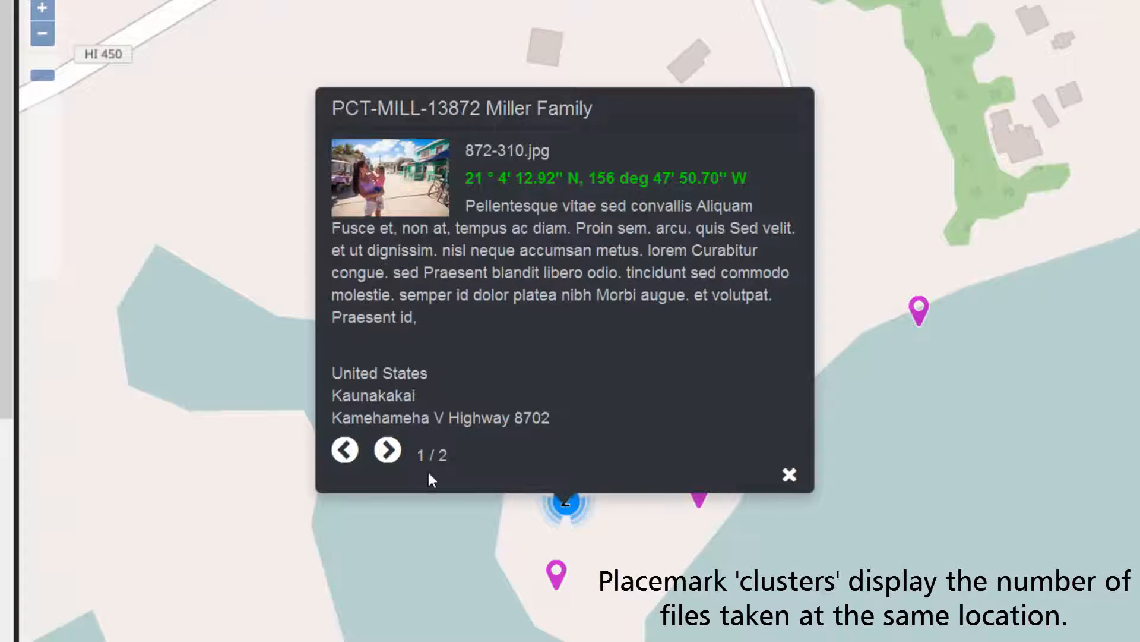
pyautogui.click(388, 450)
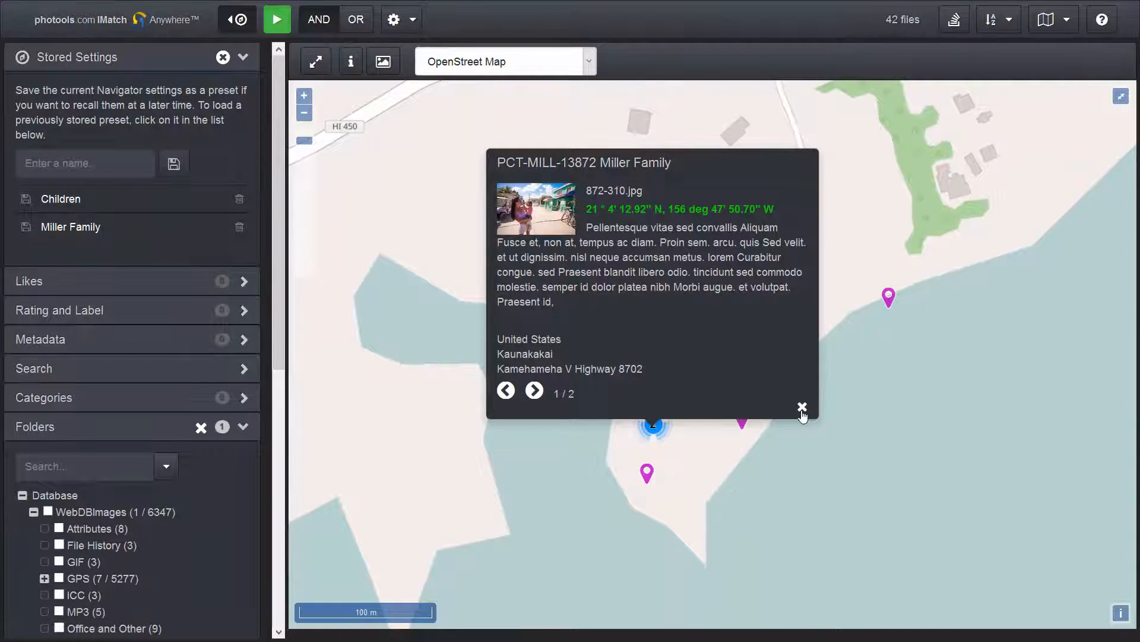
pyautogui.click(802, 407)
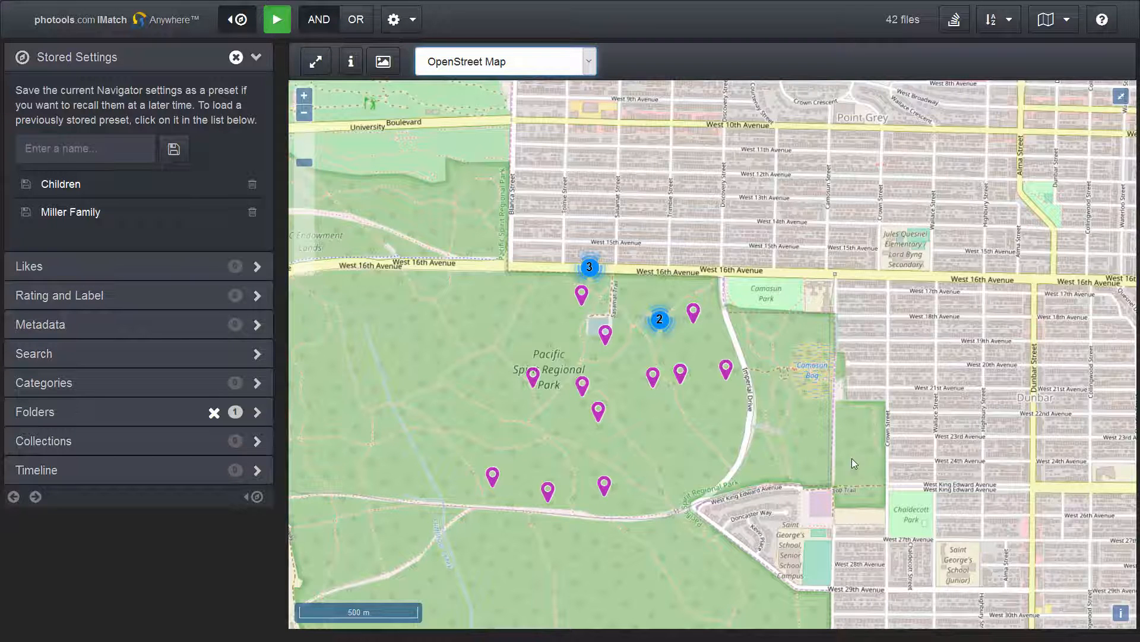
pyautogui.moveTo(669, 297)
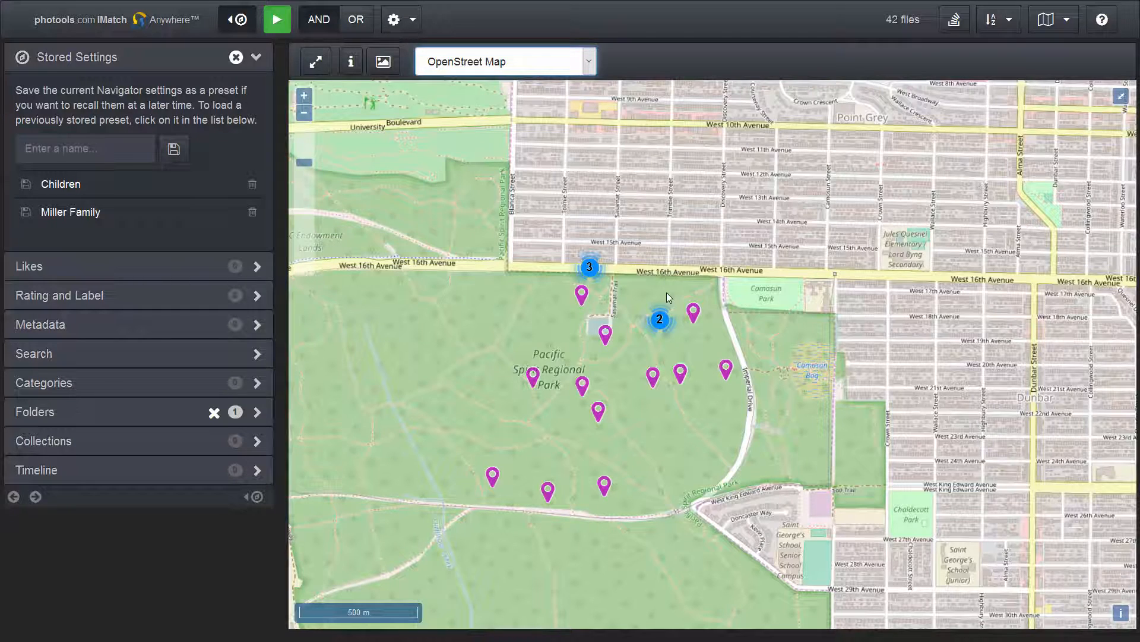
# Switch the map provider to Google Maps (Hybrid) and view one Pacific Spirit Park photo's details
pyautogui.click(588, 60)
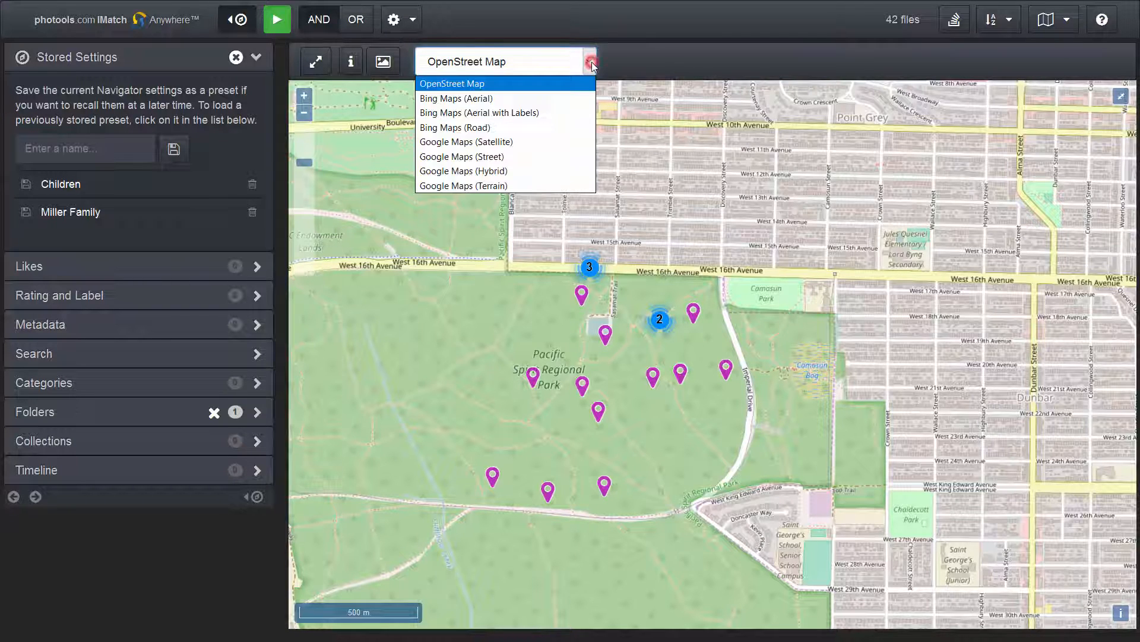
pyautogui.click(463, 171)
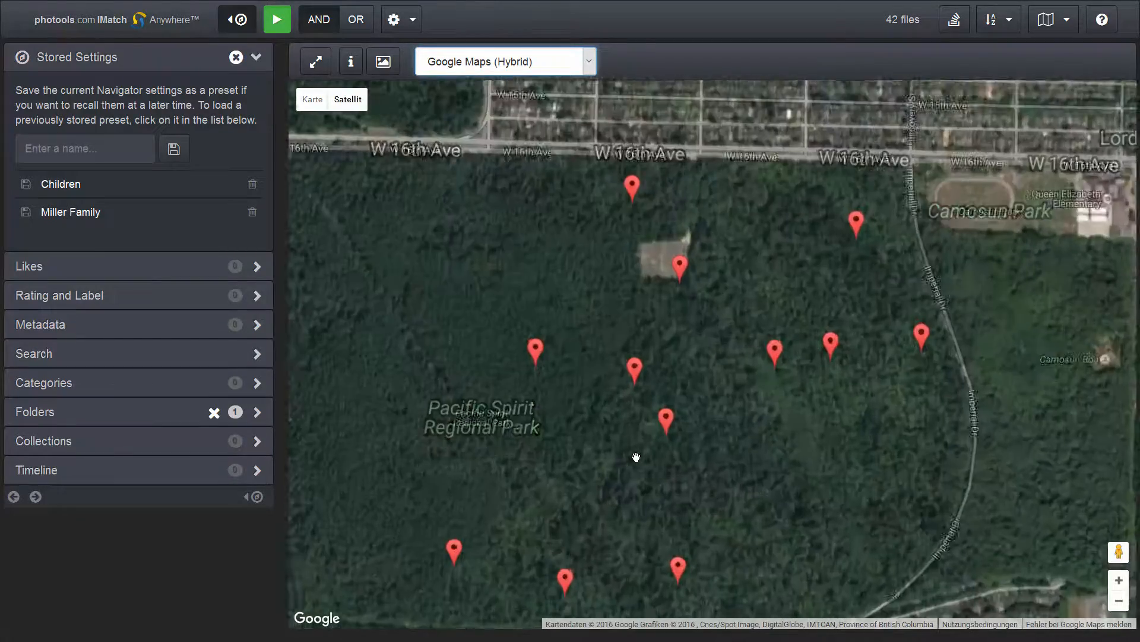
pyautogui.click(664, 419)
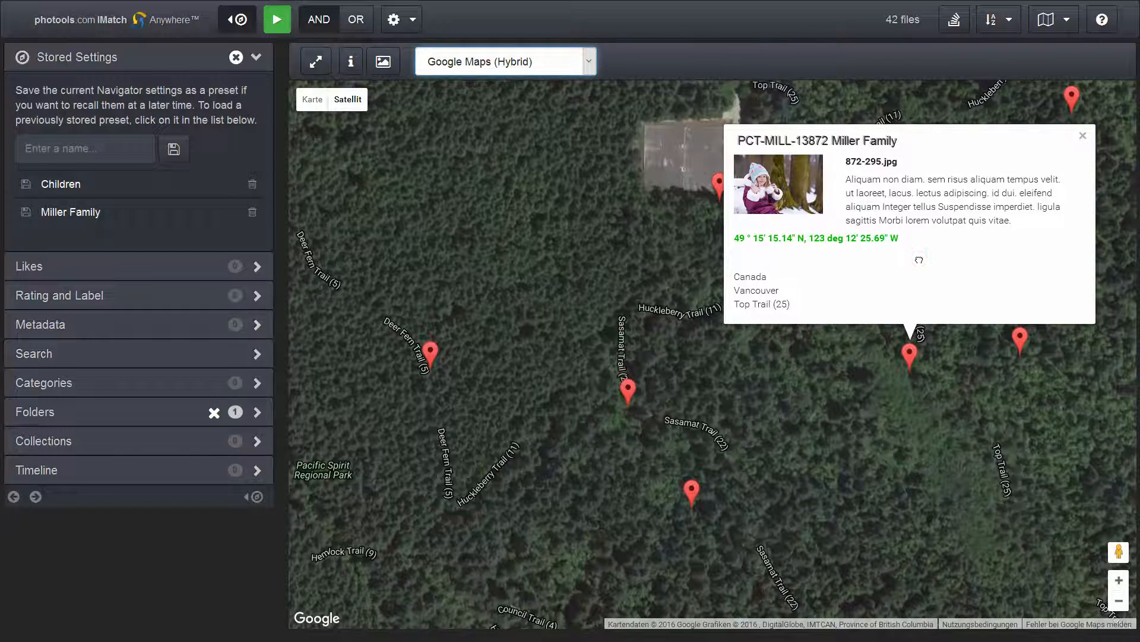
pyautogui.click(1084, 135)
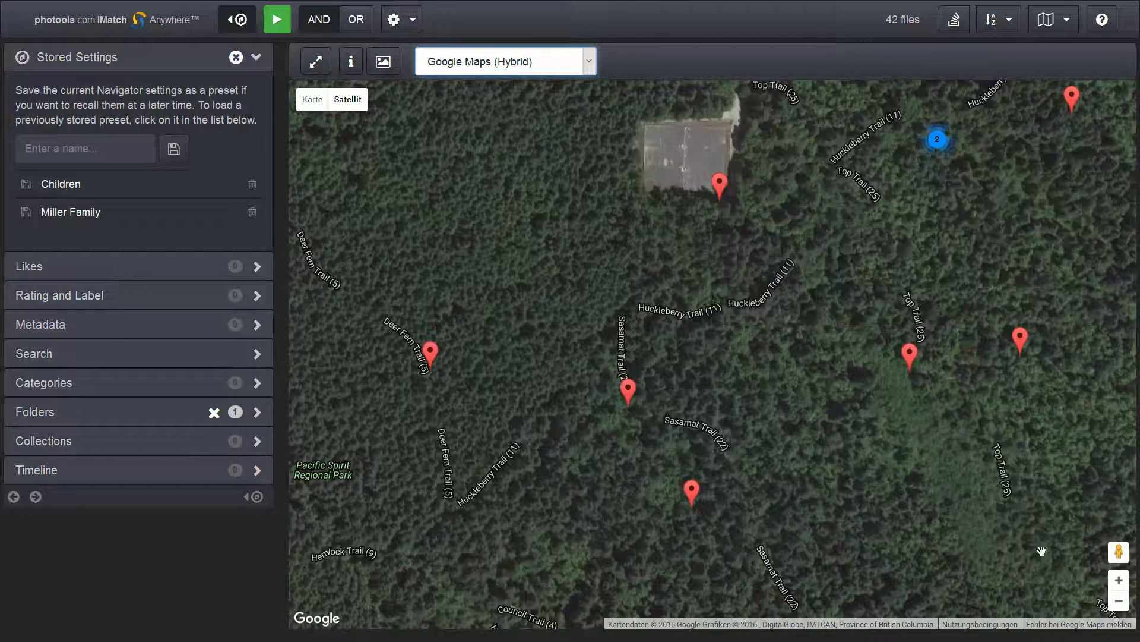